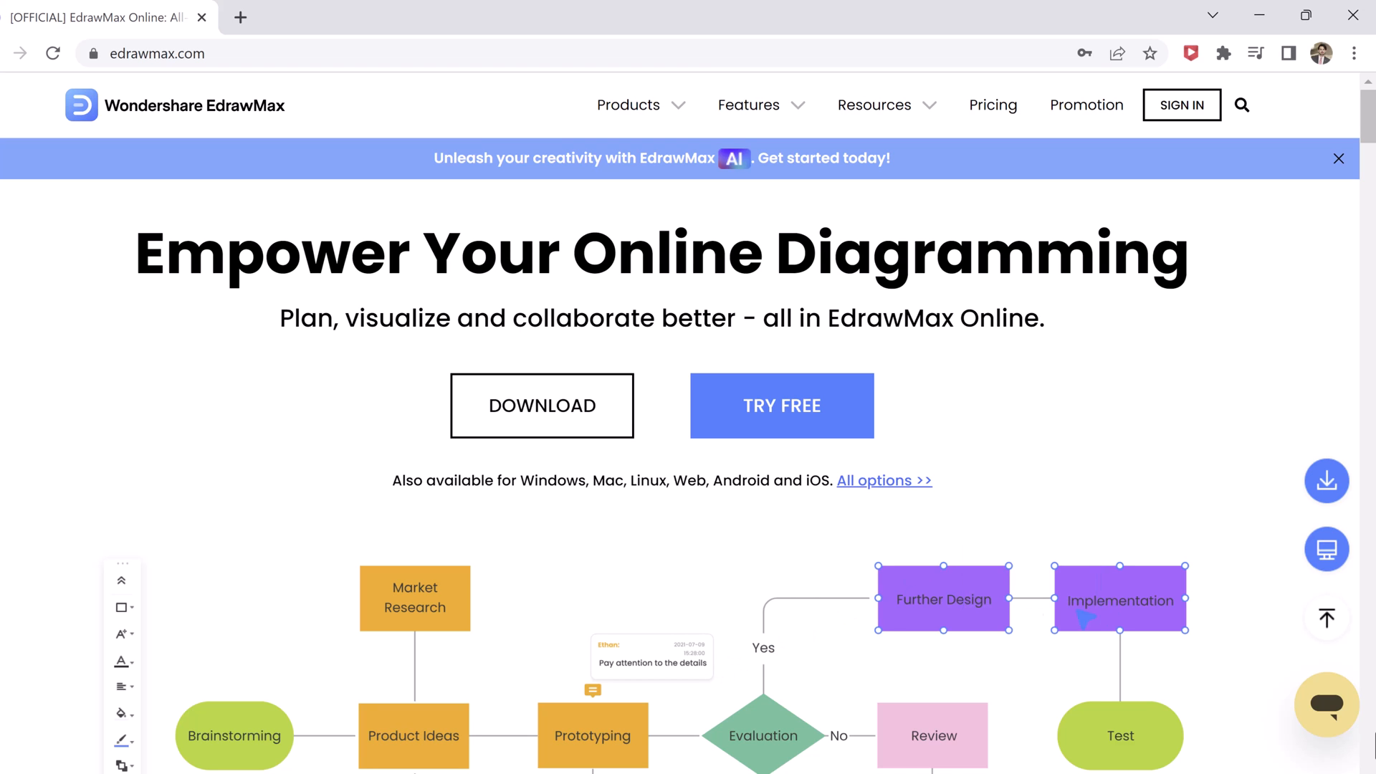
Step: Browse the EdrawMax homepage, then switch to the EdrawMax desktop app's Recommended templates
click(122, 713)
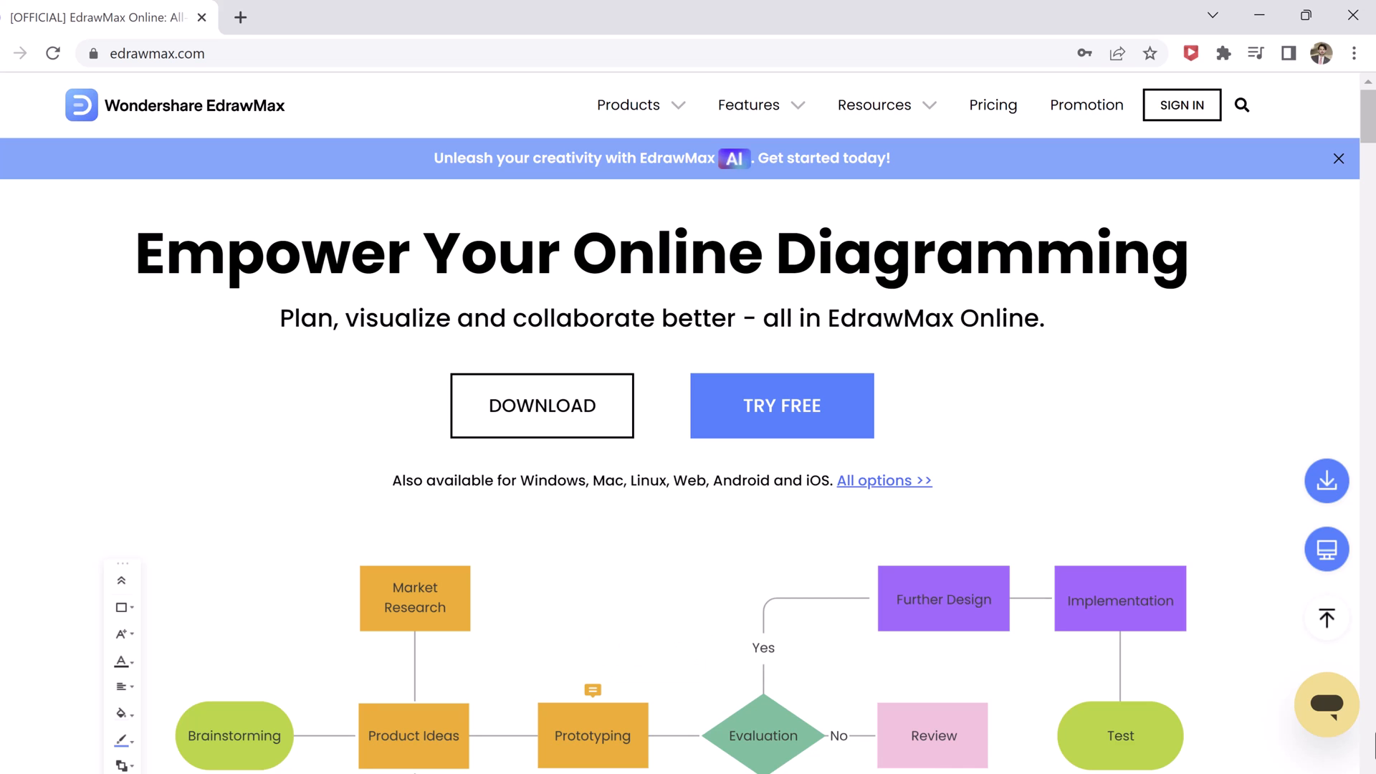
mouse_move(326, 472)
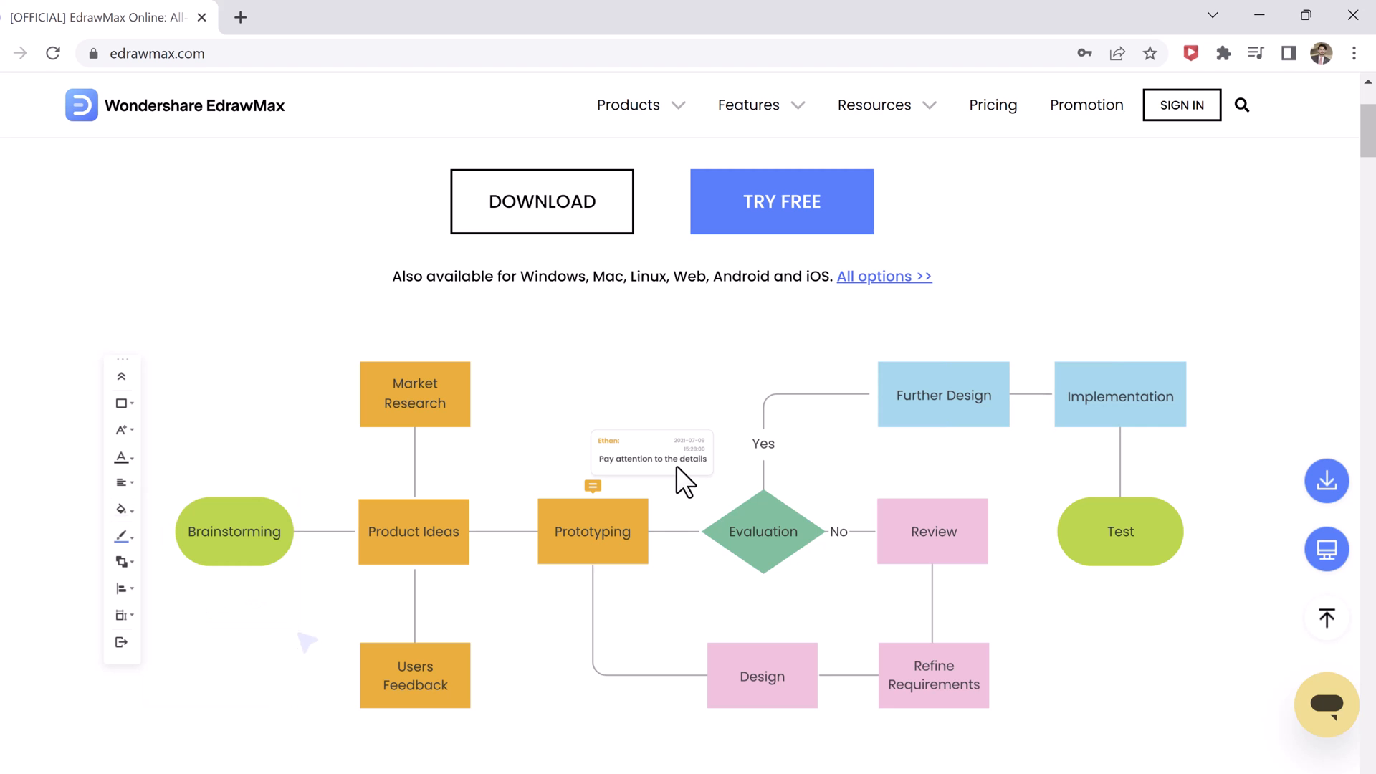
scroll(down, 3)
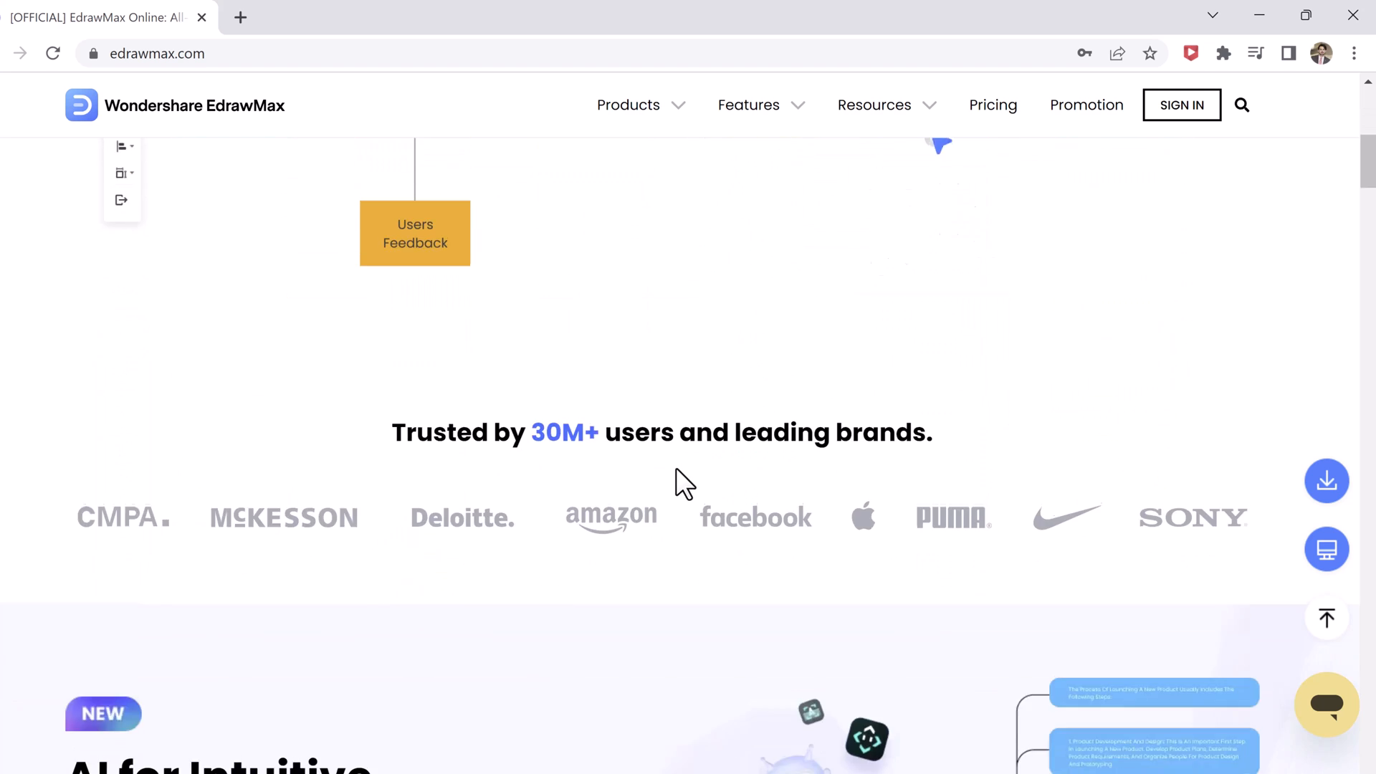
scroll(down, 3)
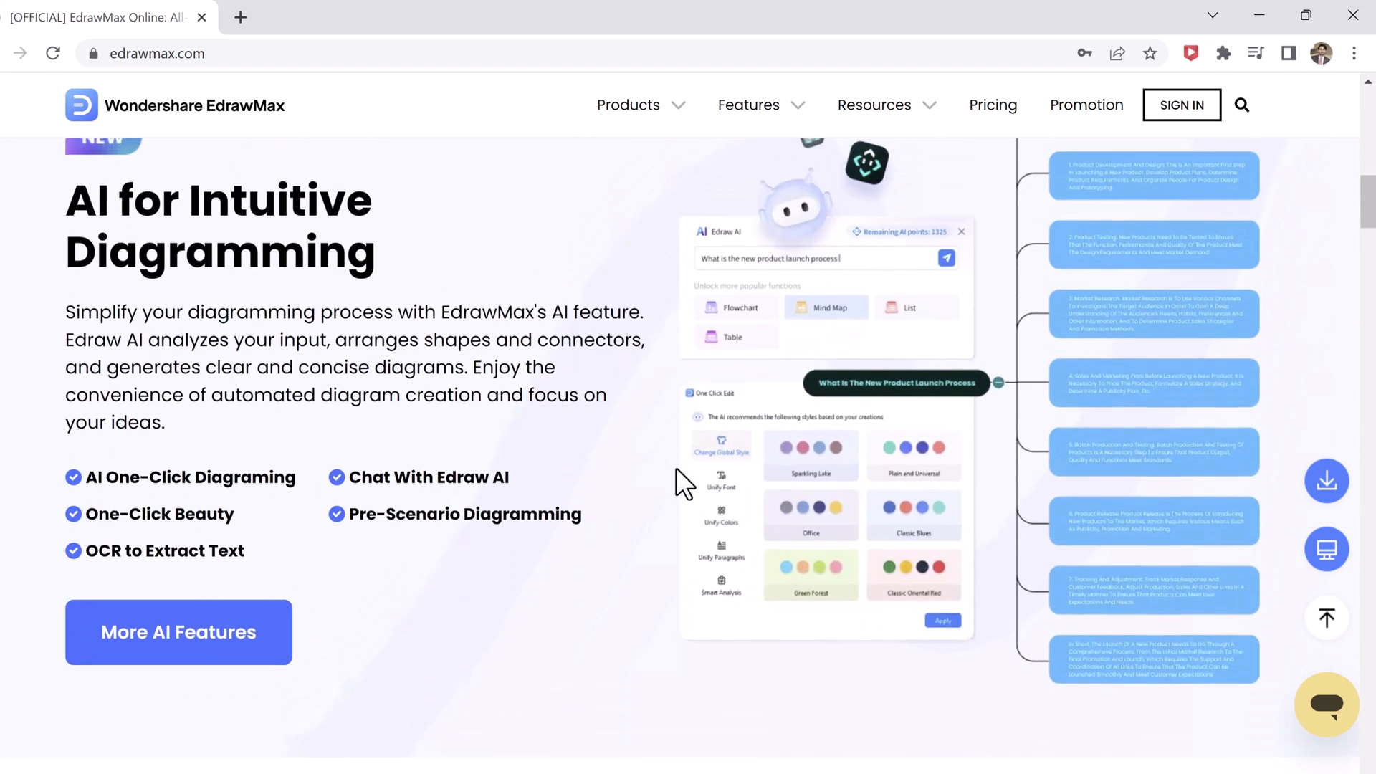
scroll(up, 3)
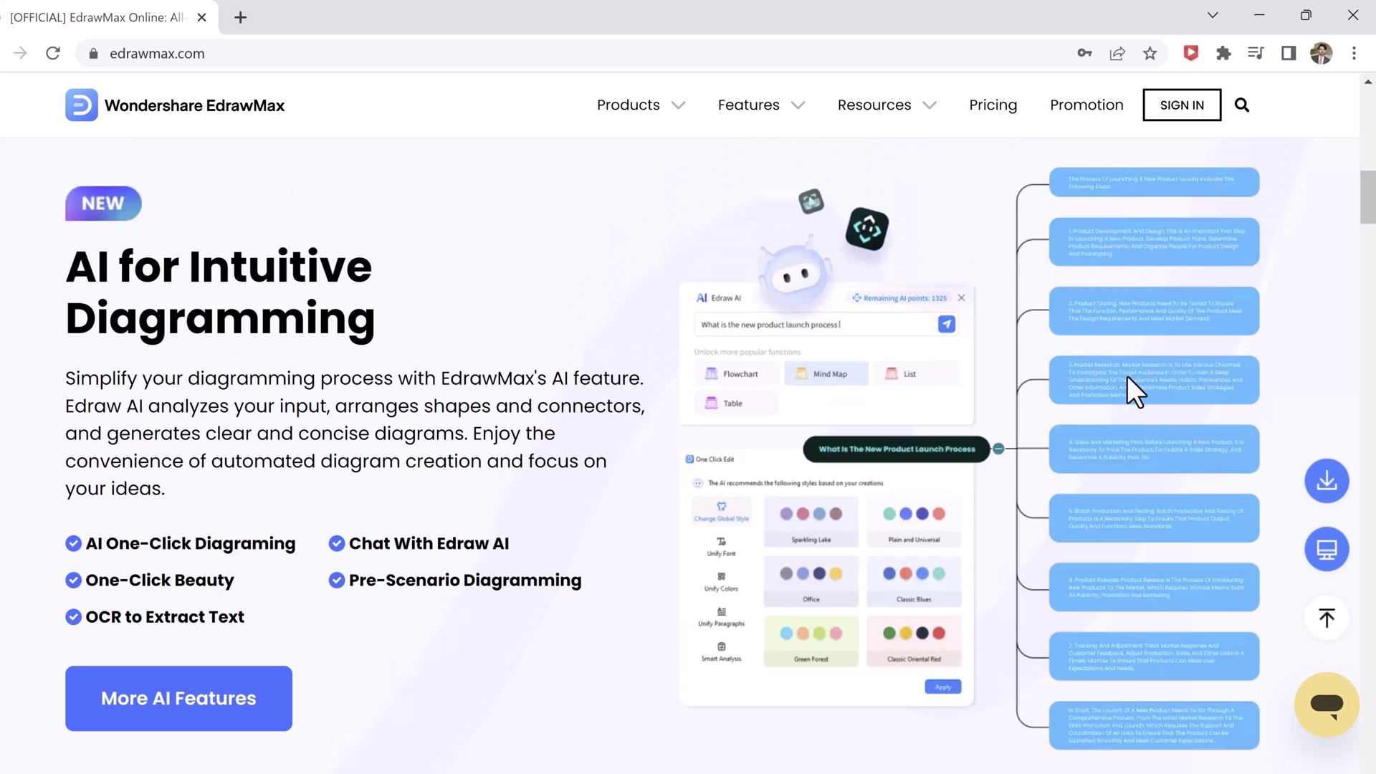
mouse_move(443, 451)
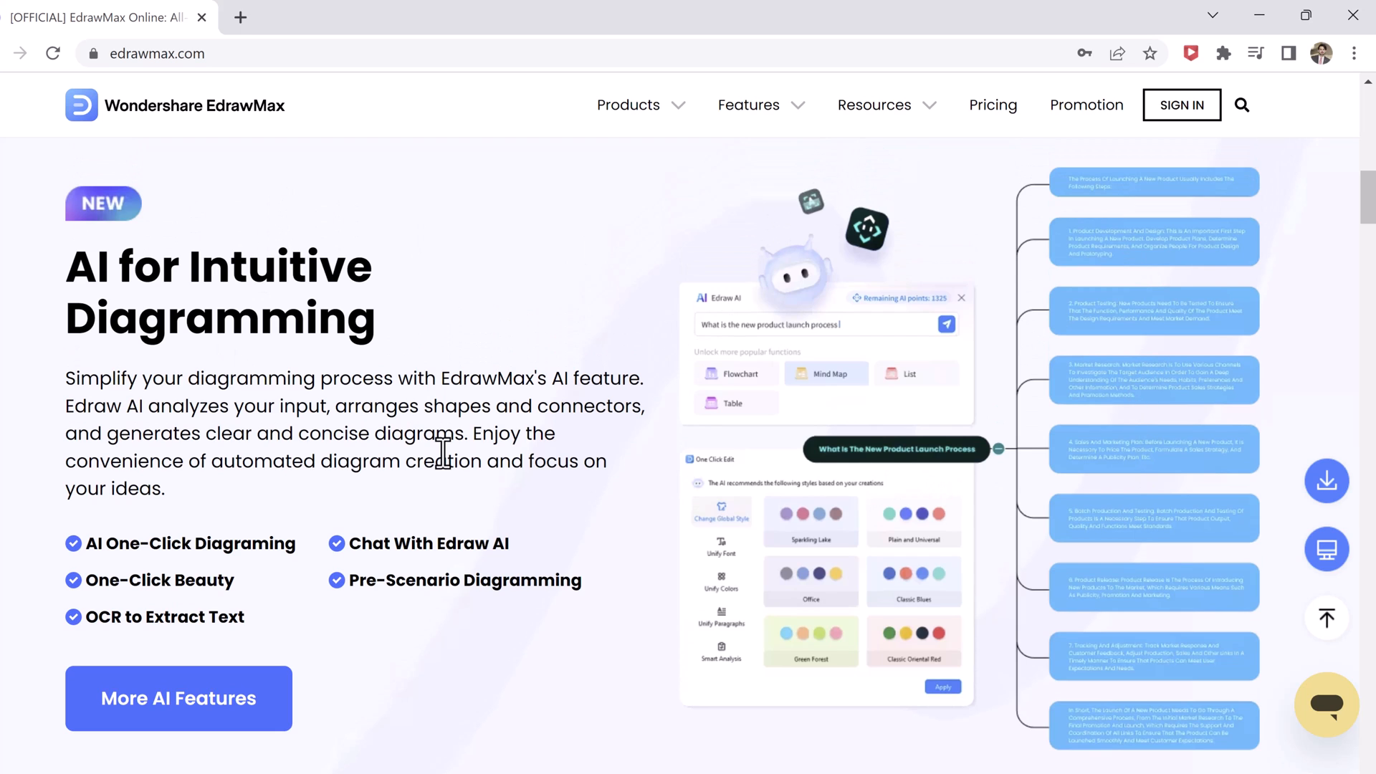
mouse_move(500, 554)
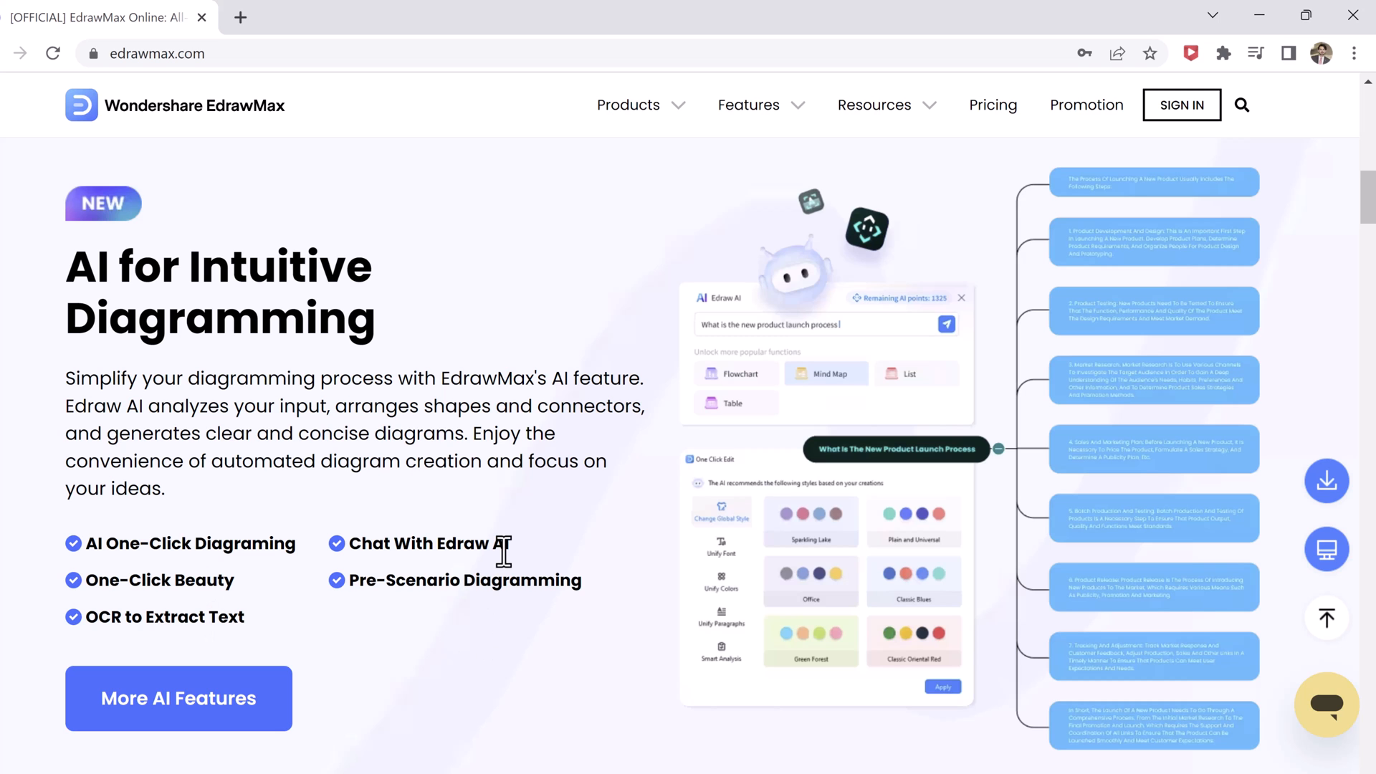
scroll(down, 3)
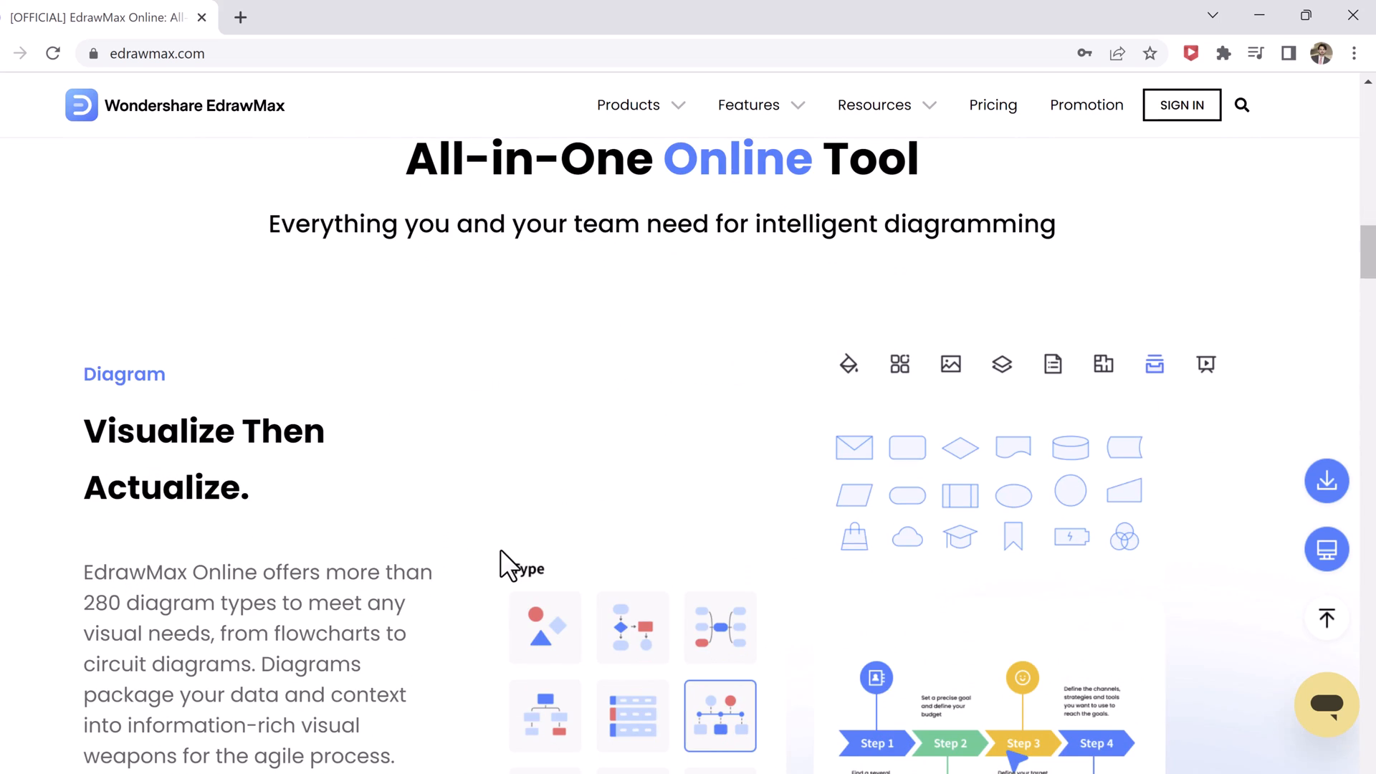
scroll(down, 3)
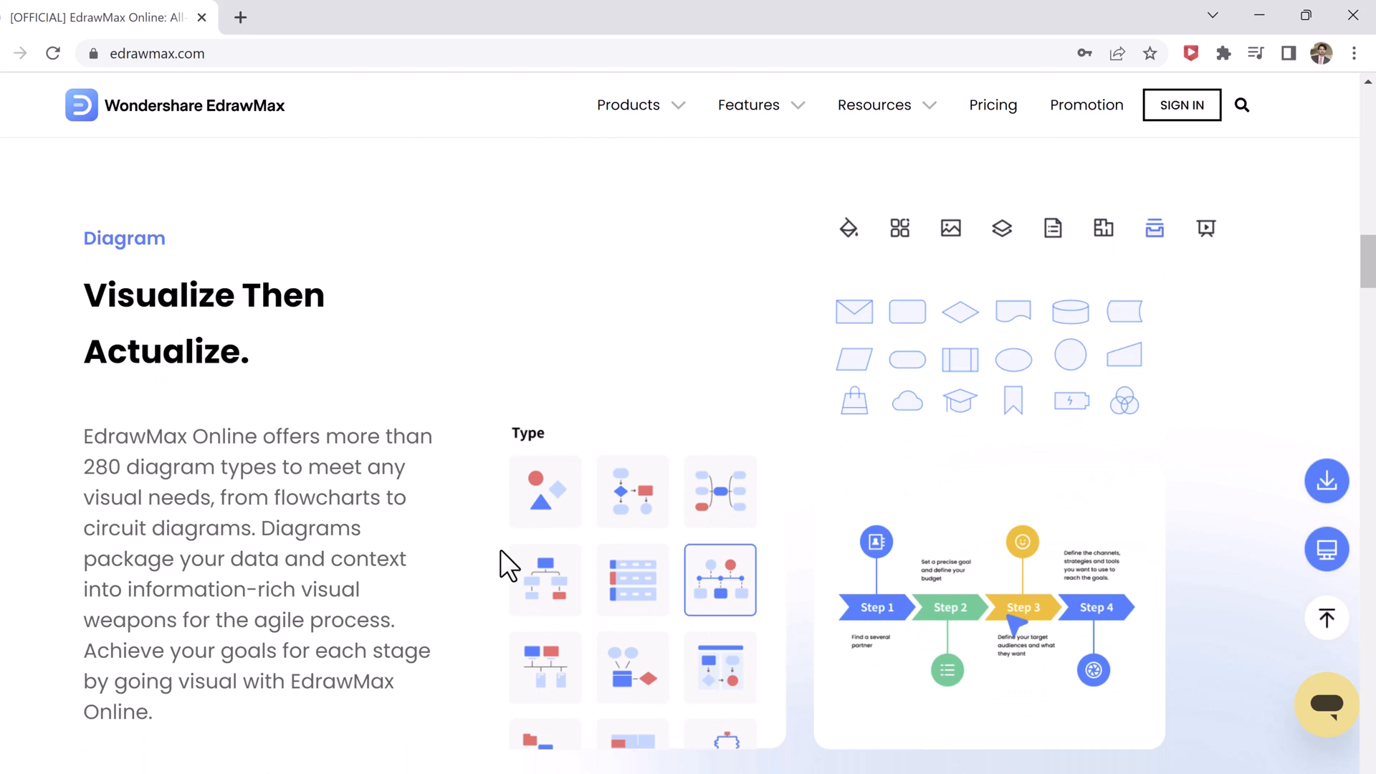
scroll(down, 3)
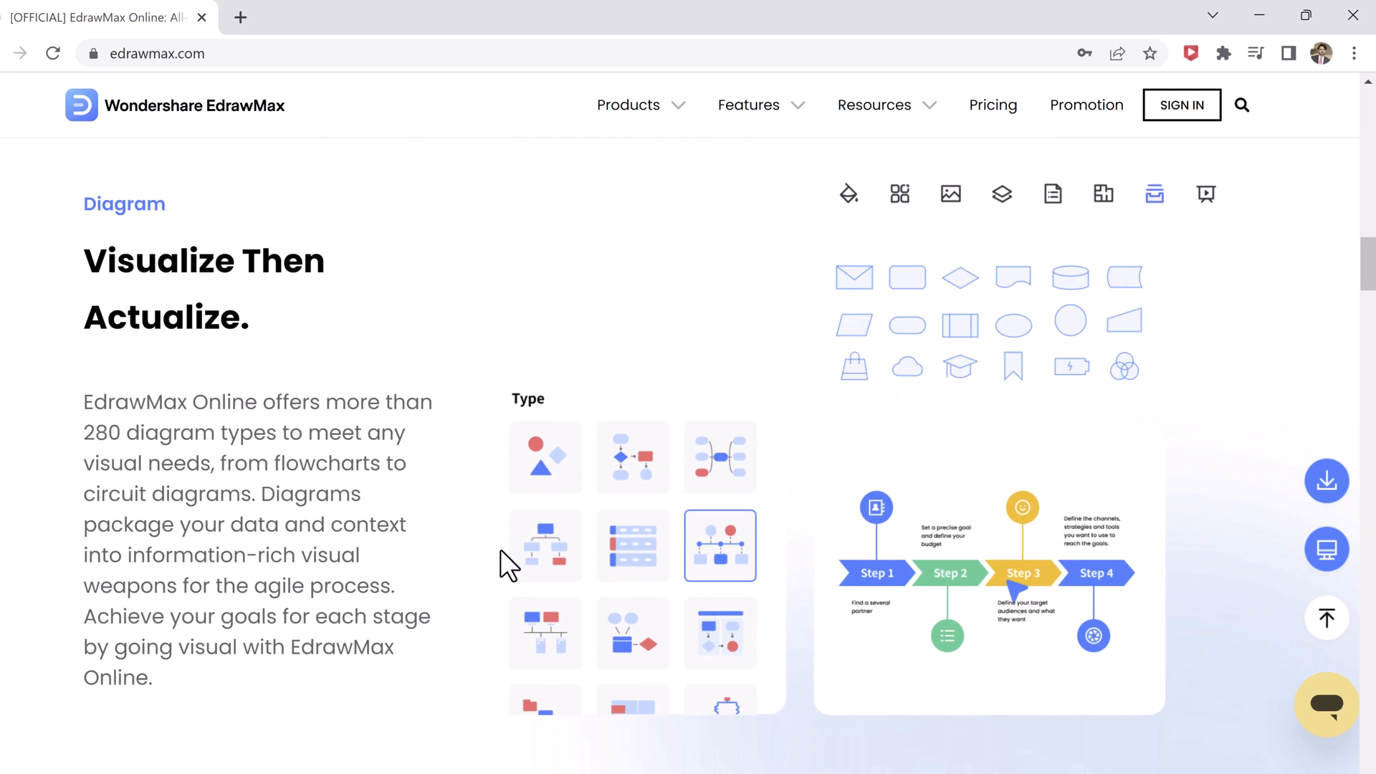
scroll(down, 3)
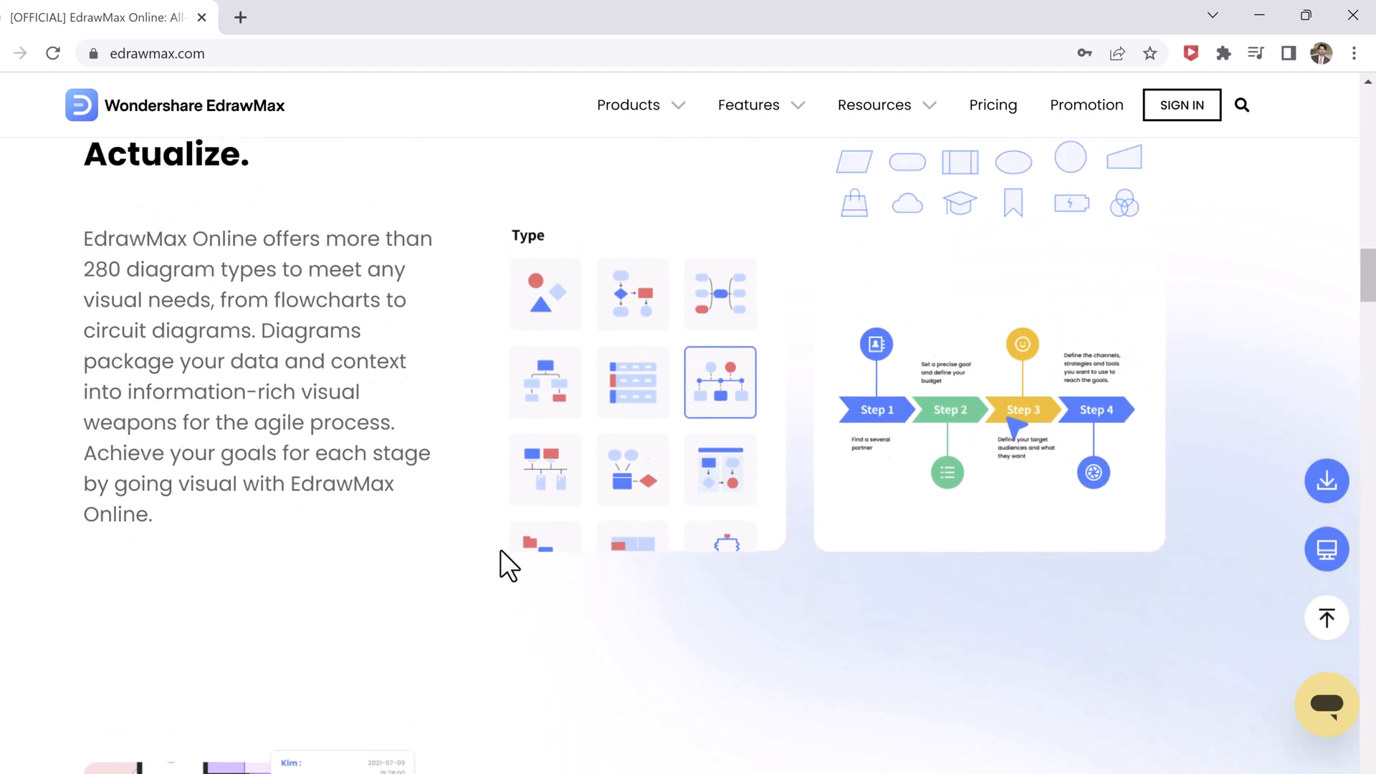
scroll(down, 3)
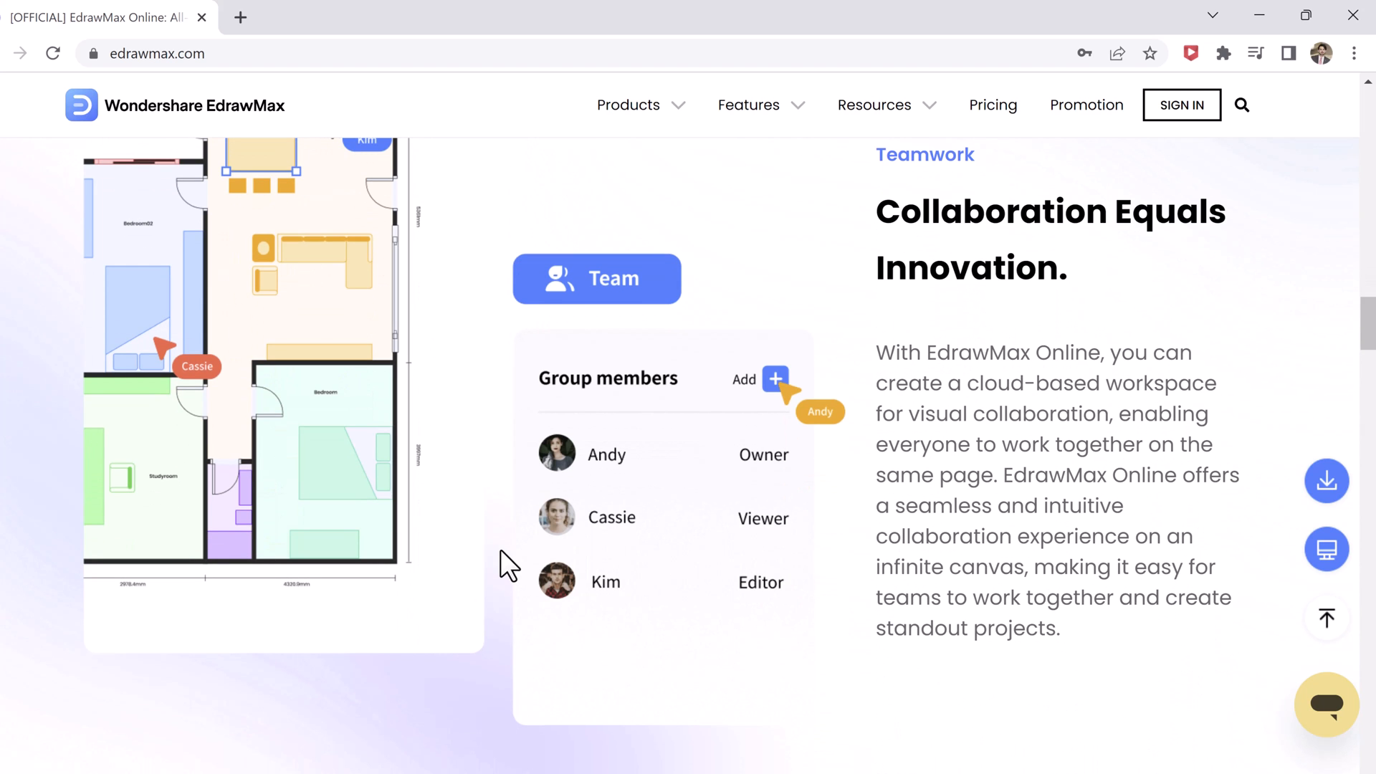
scroll(down, 3)
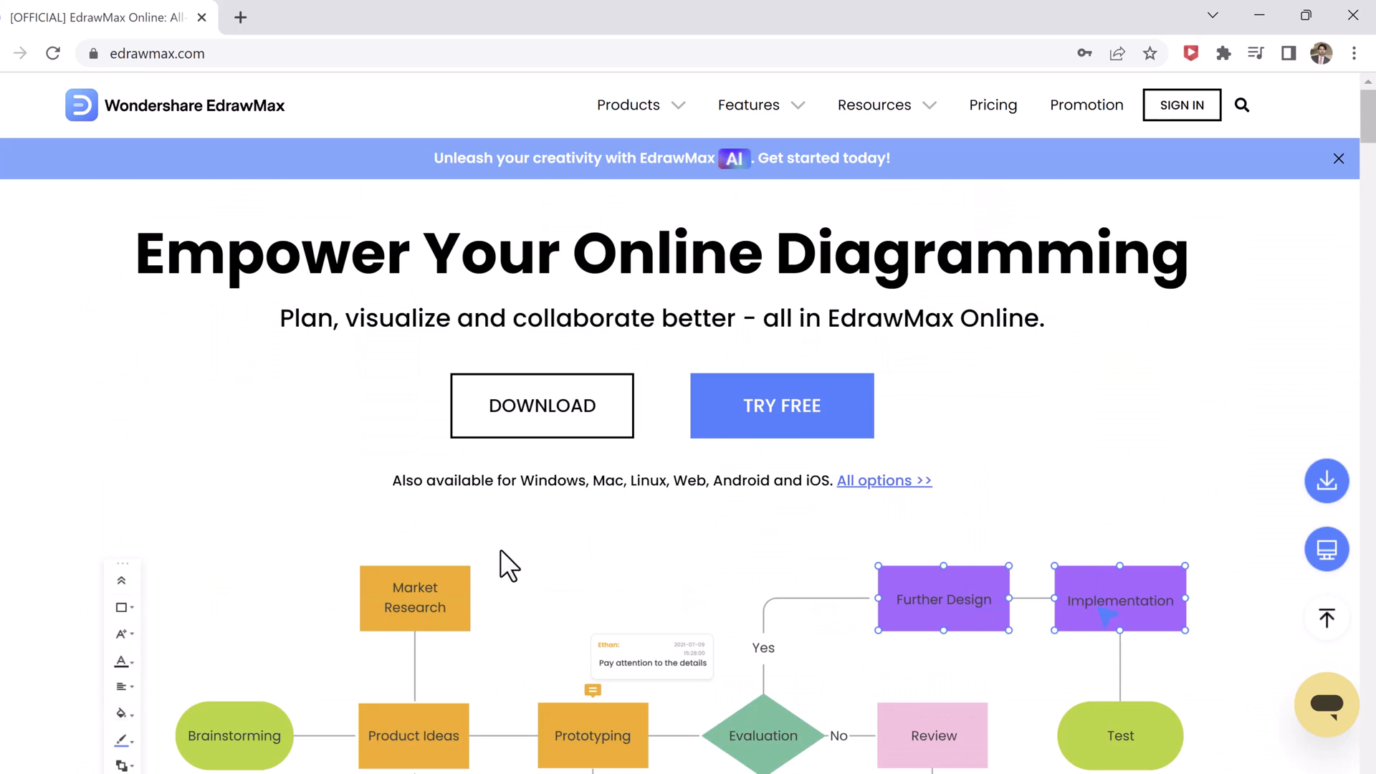
click(122, 712)
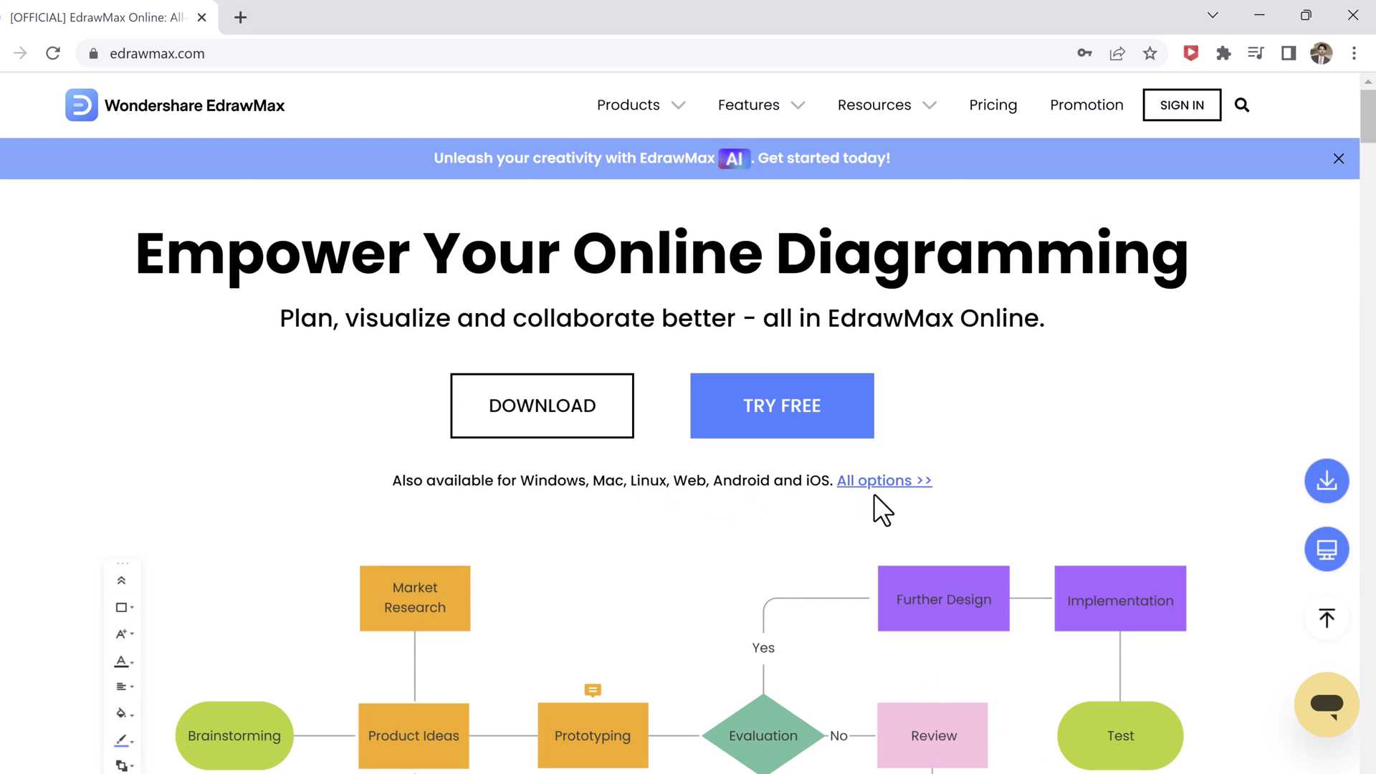
click(780, 406)
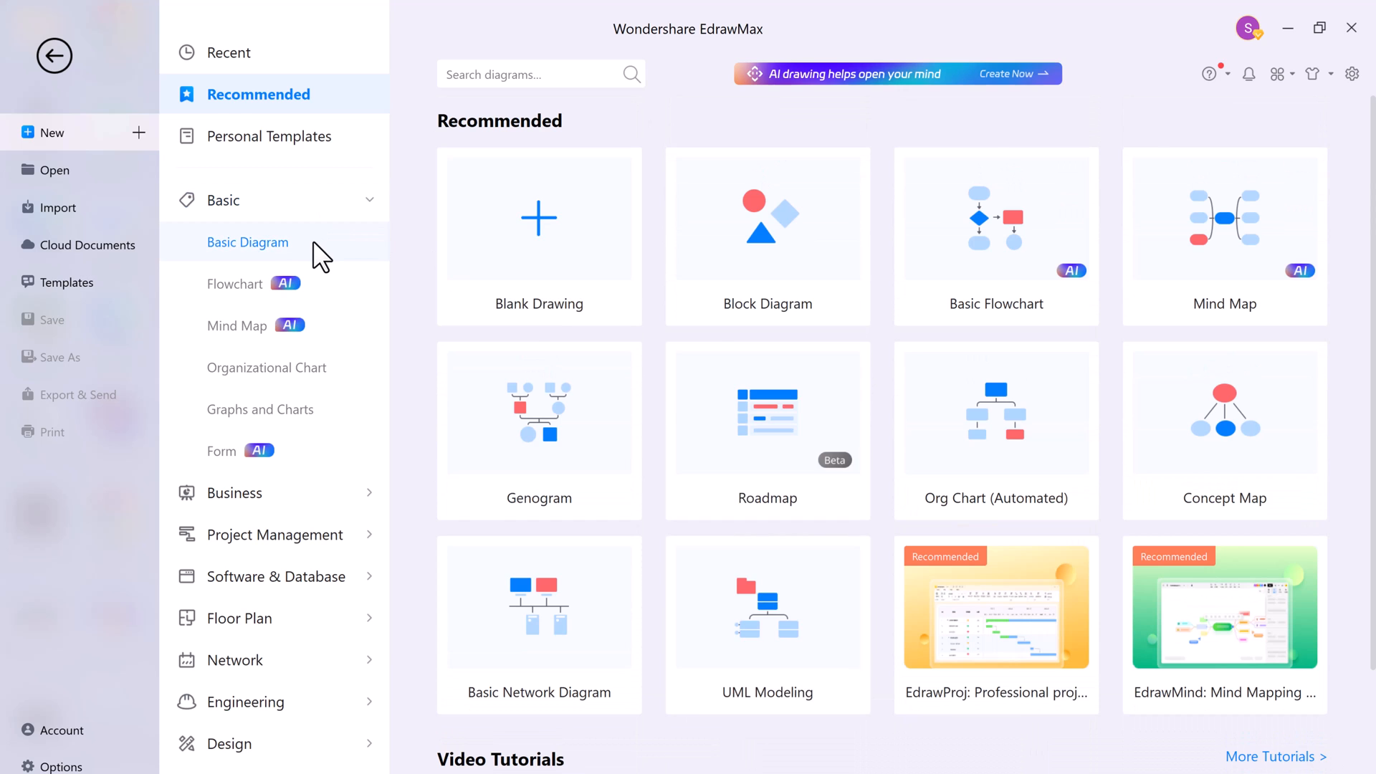
Step: Browse the Basic Diagram, Flowchart and Mind Map template categories
click(248, 242)
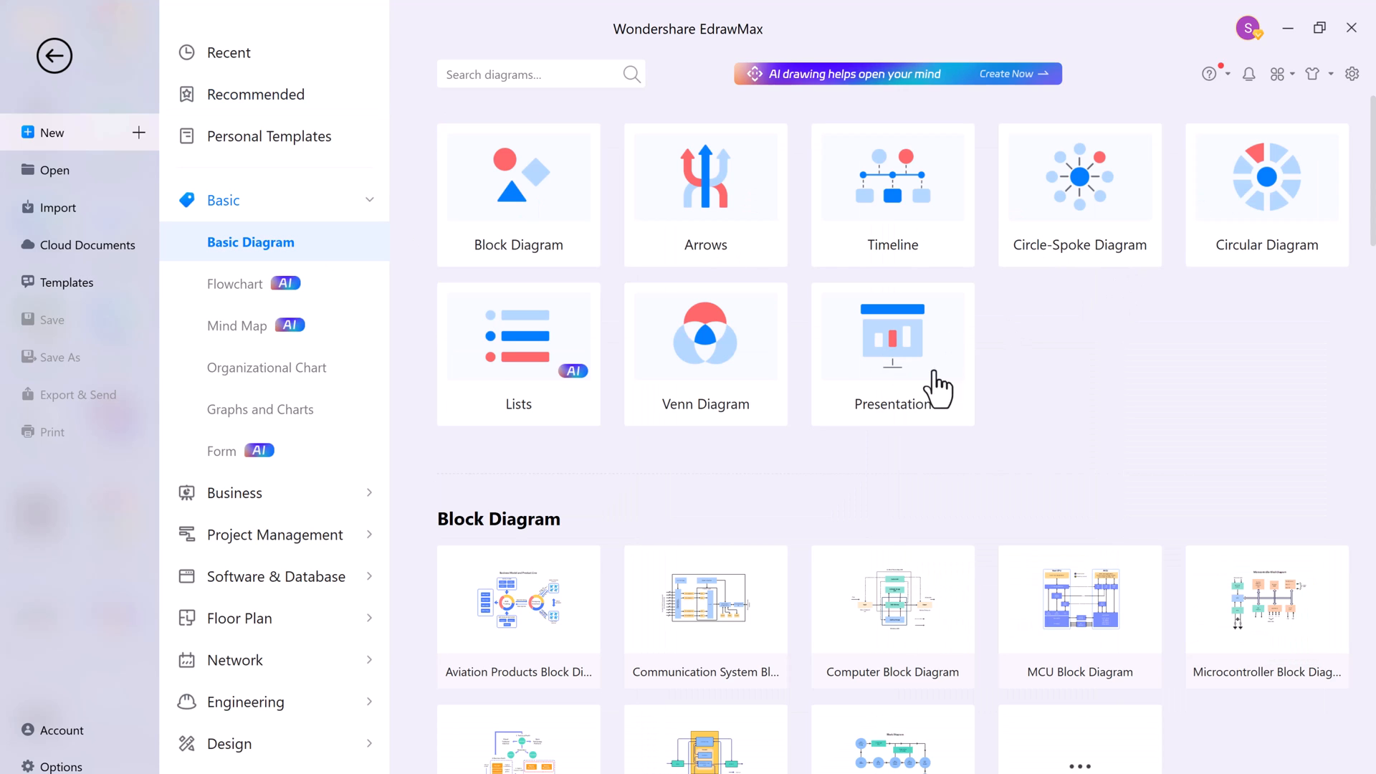
scroll(down, 3)
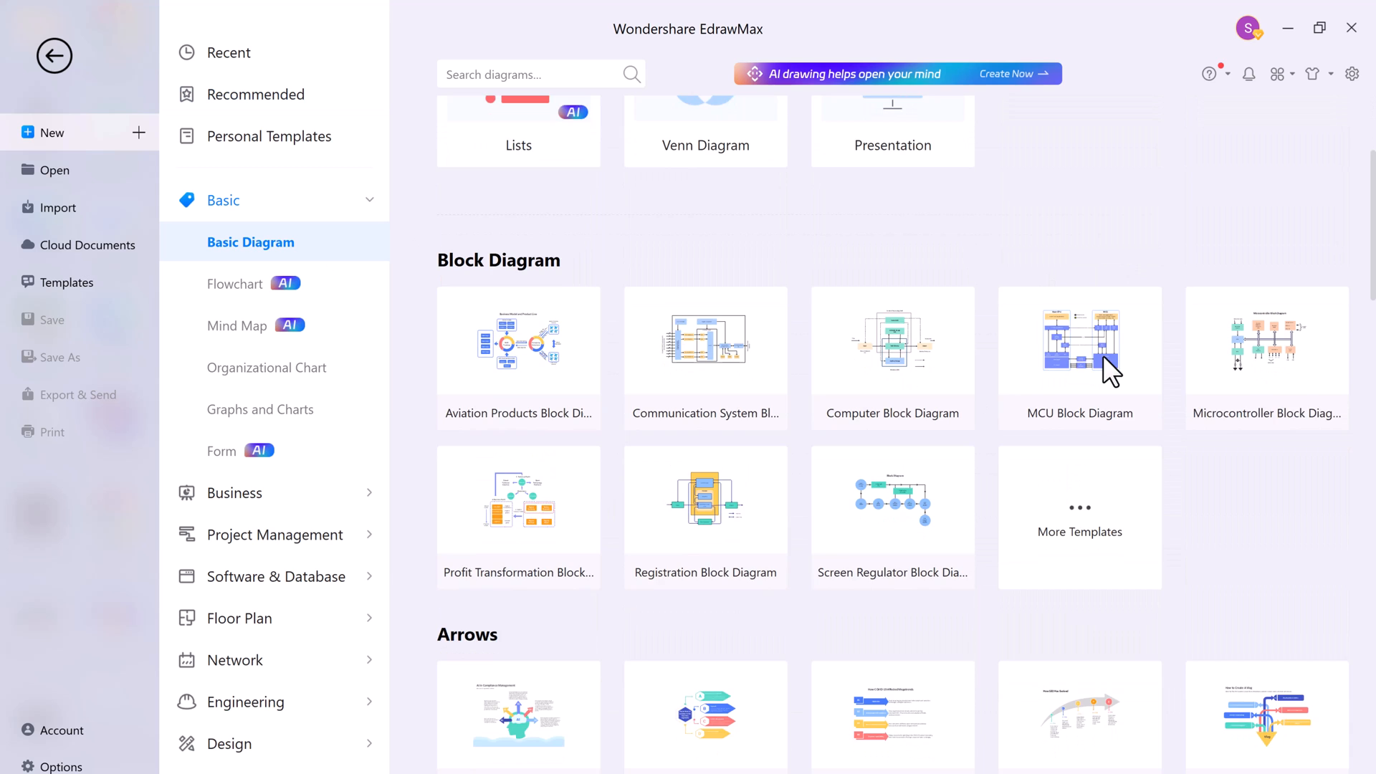
scroll(down, 3)
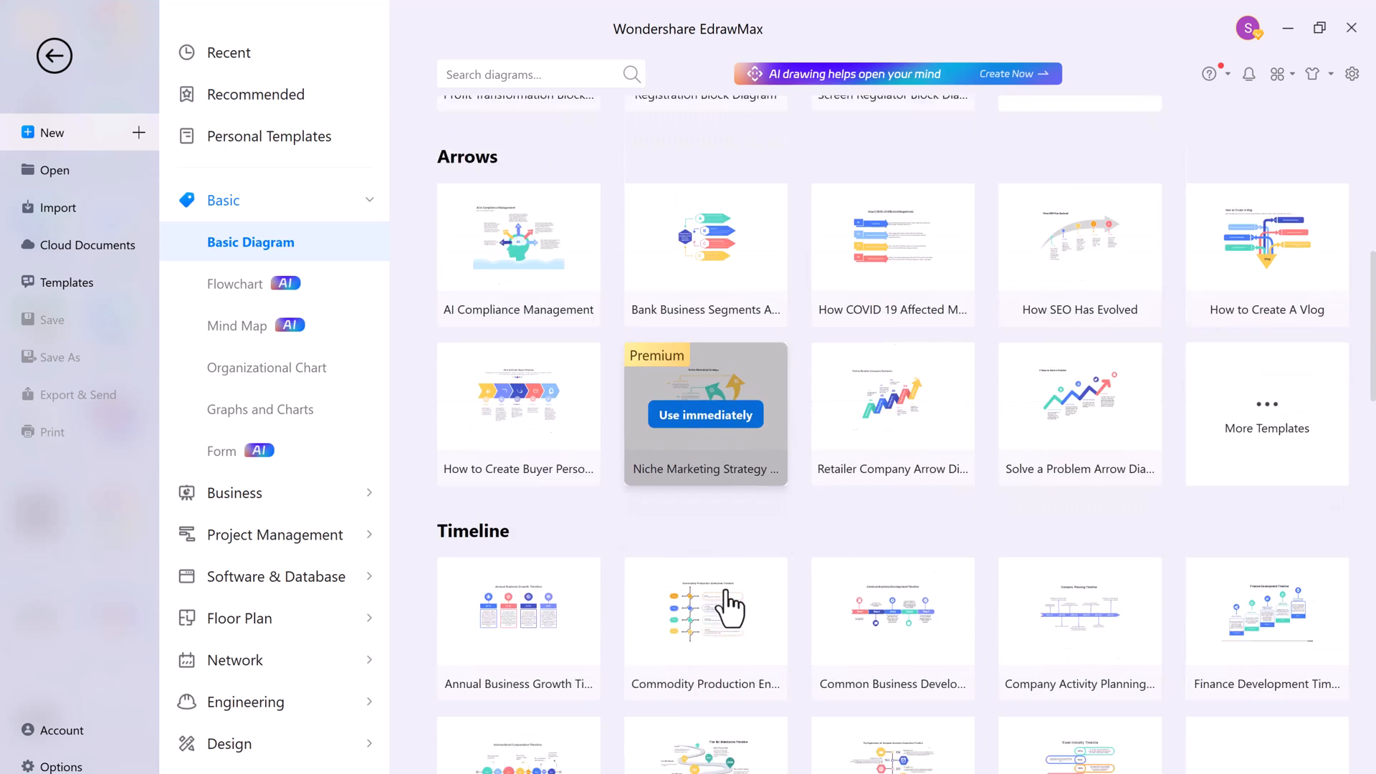
scroll(down, 3)
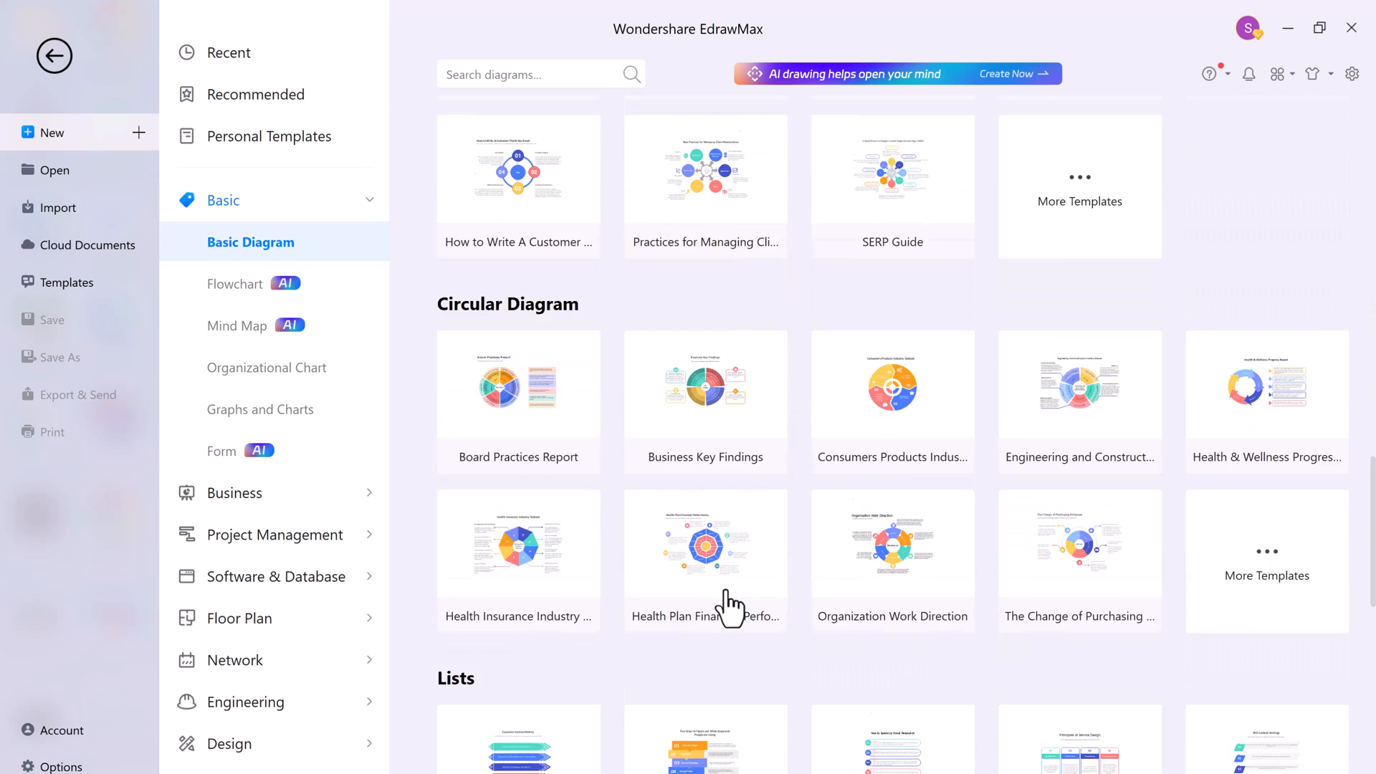
click(238, 284)
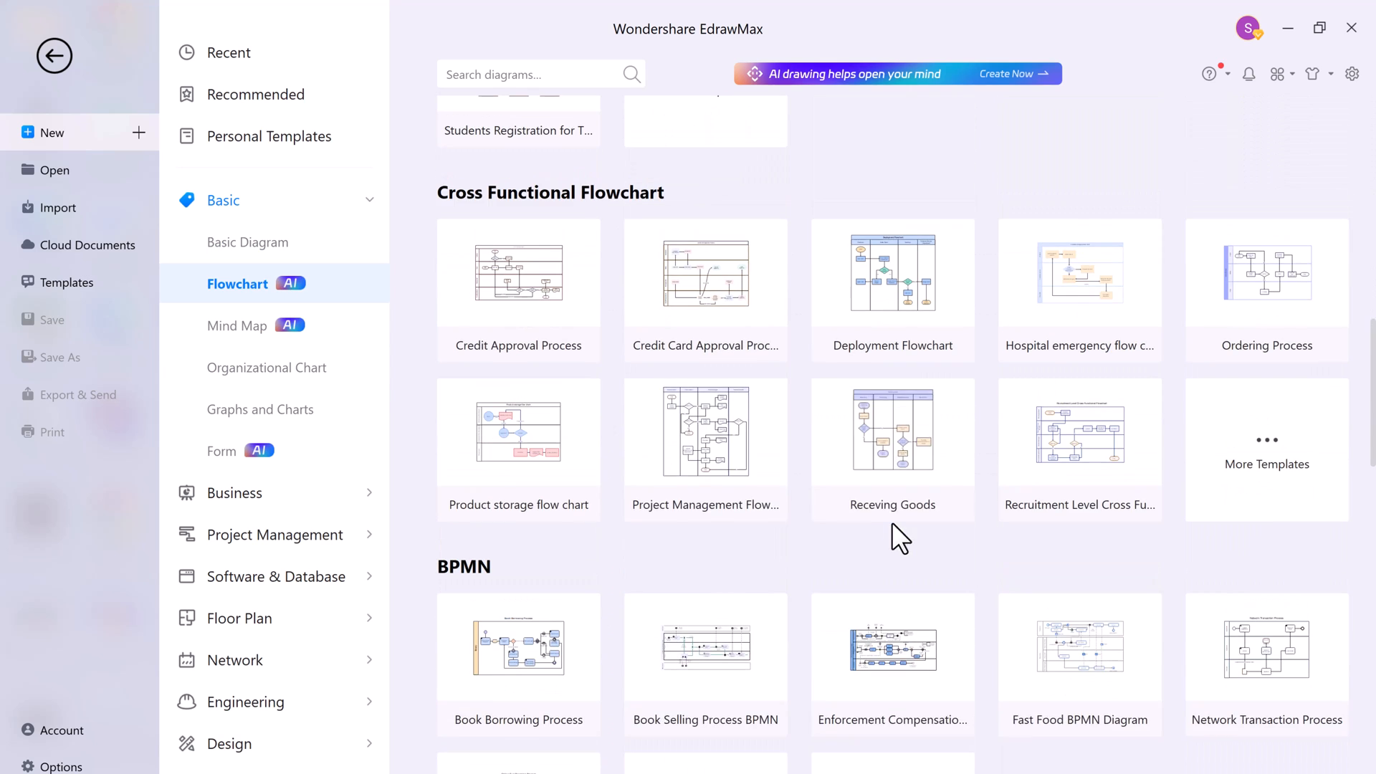
click(238, 325)
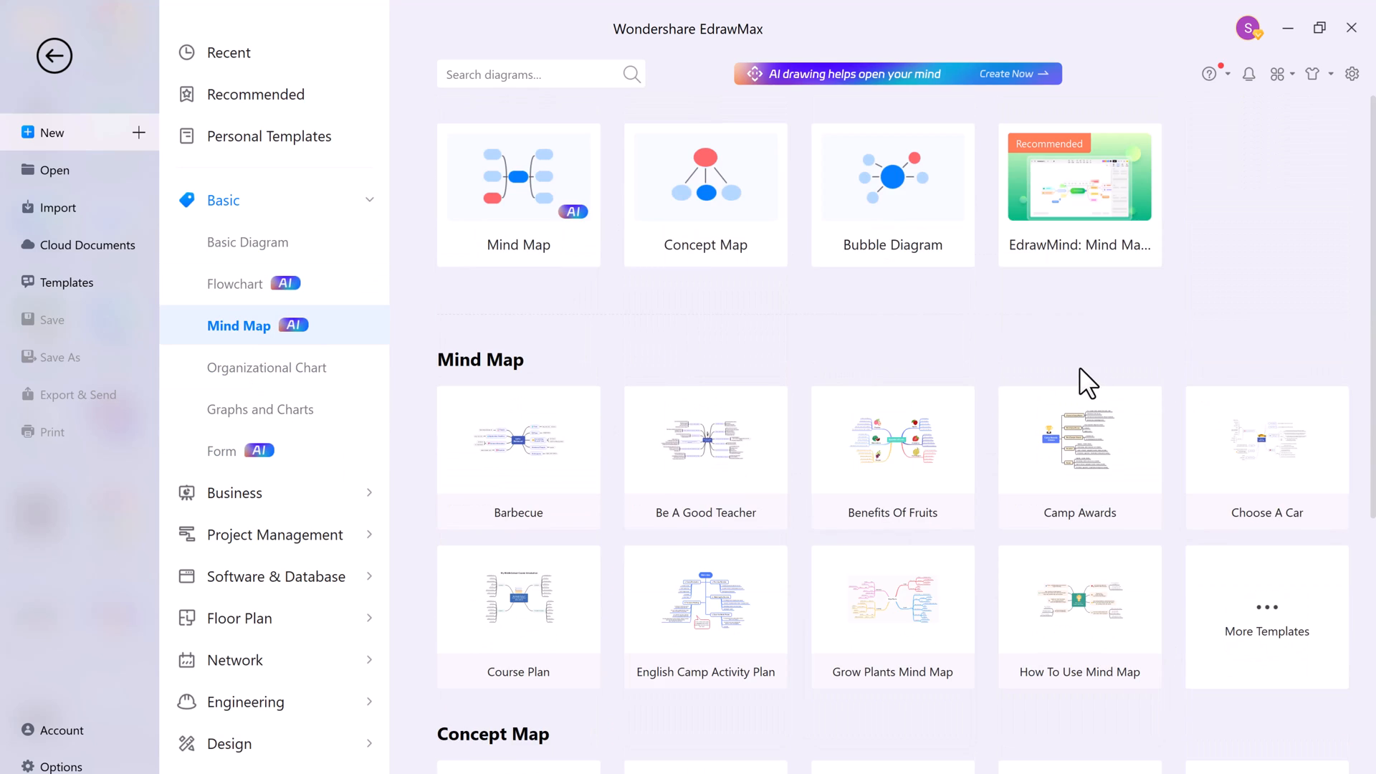
scroll(down, 3)
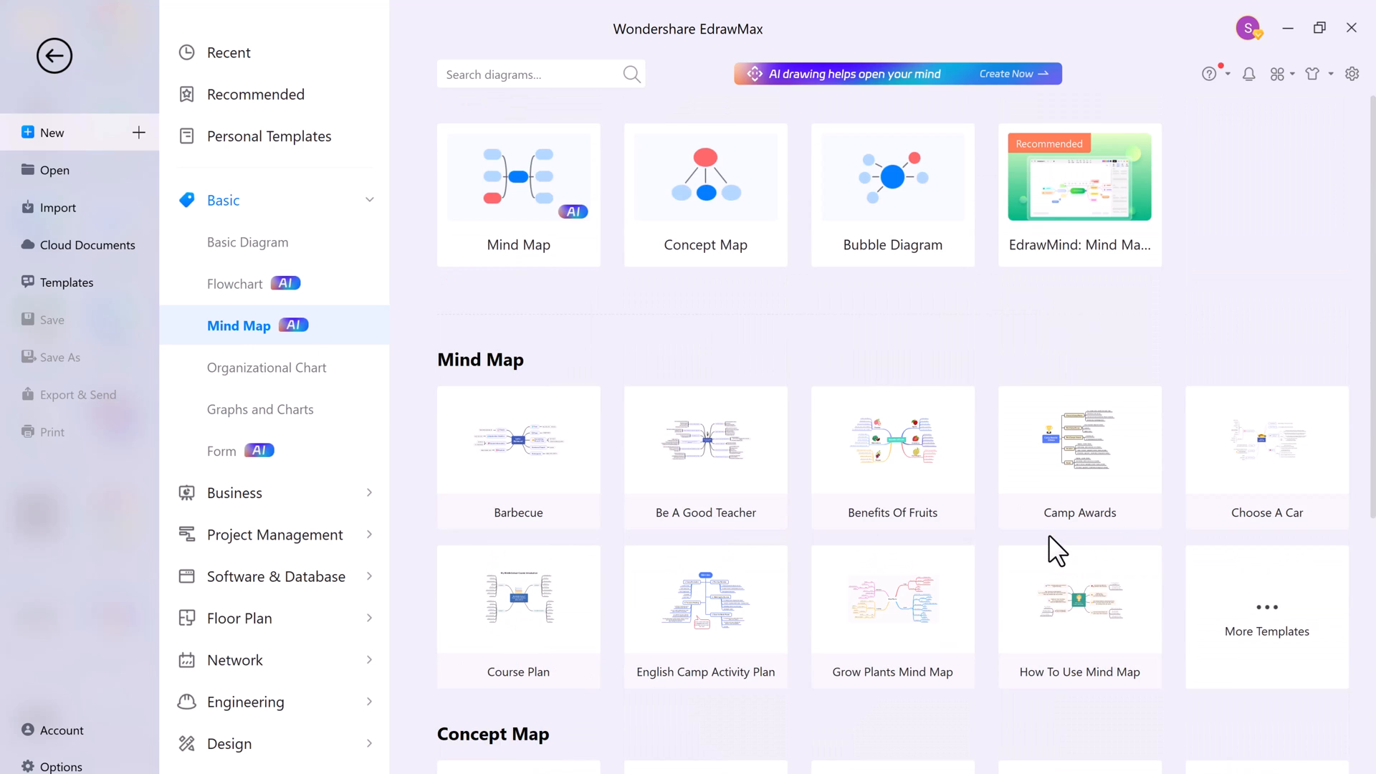
Step: Browse Organizational Chart and Graphs and Charts, then show the Form templates
click(268, 369)
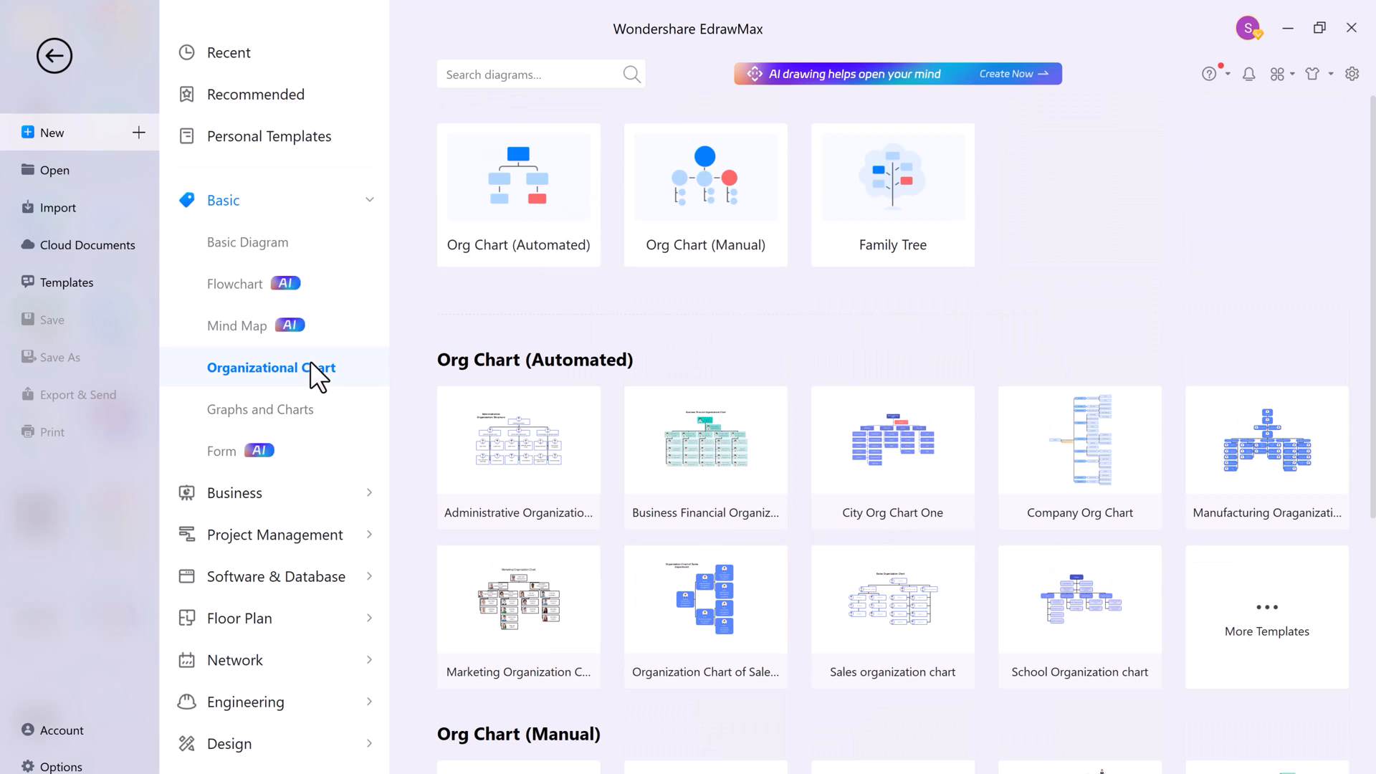
click(260, 408)
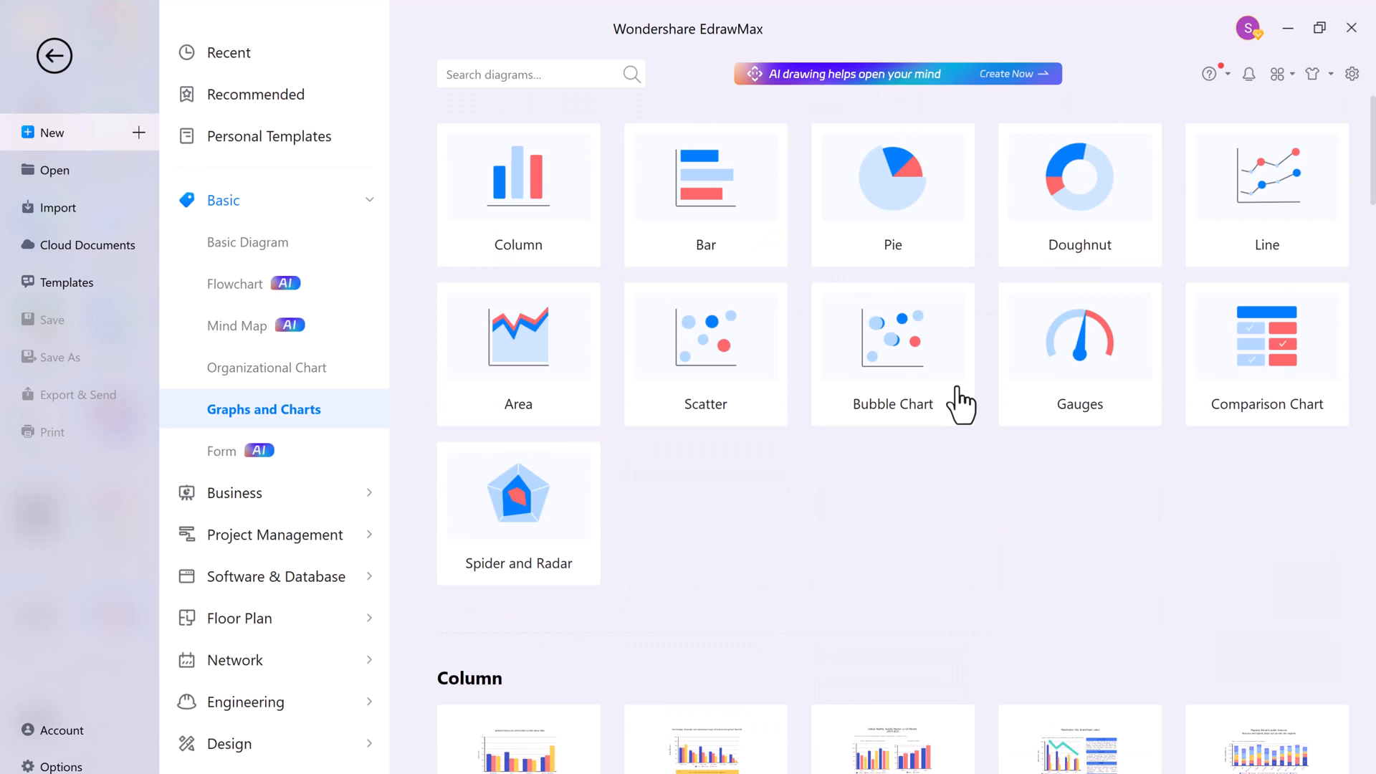
click(224, 450)
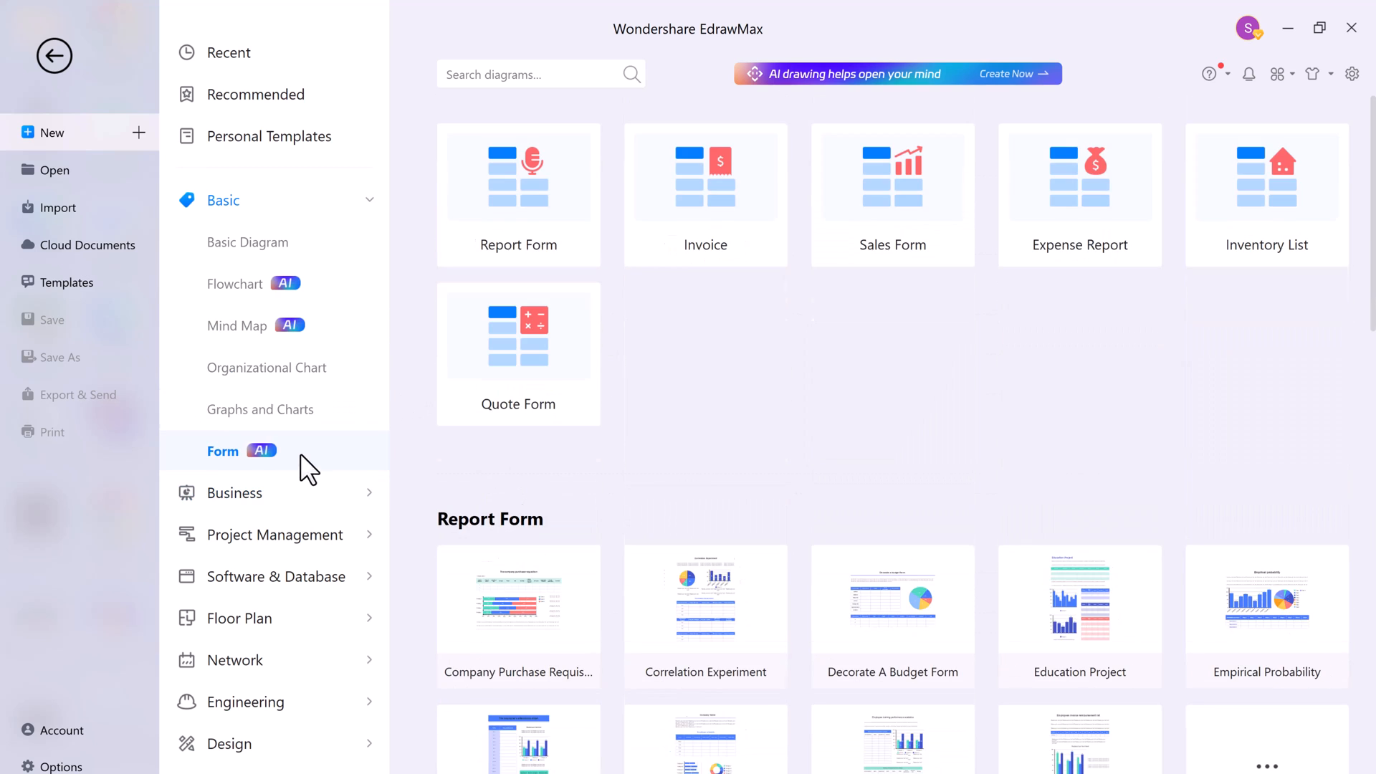
scroll(down, 3)
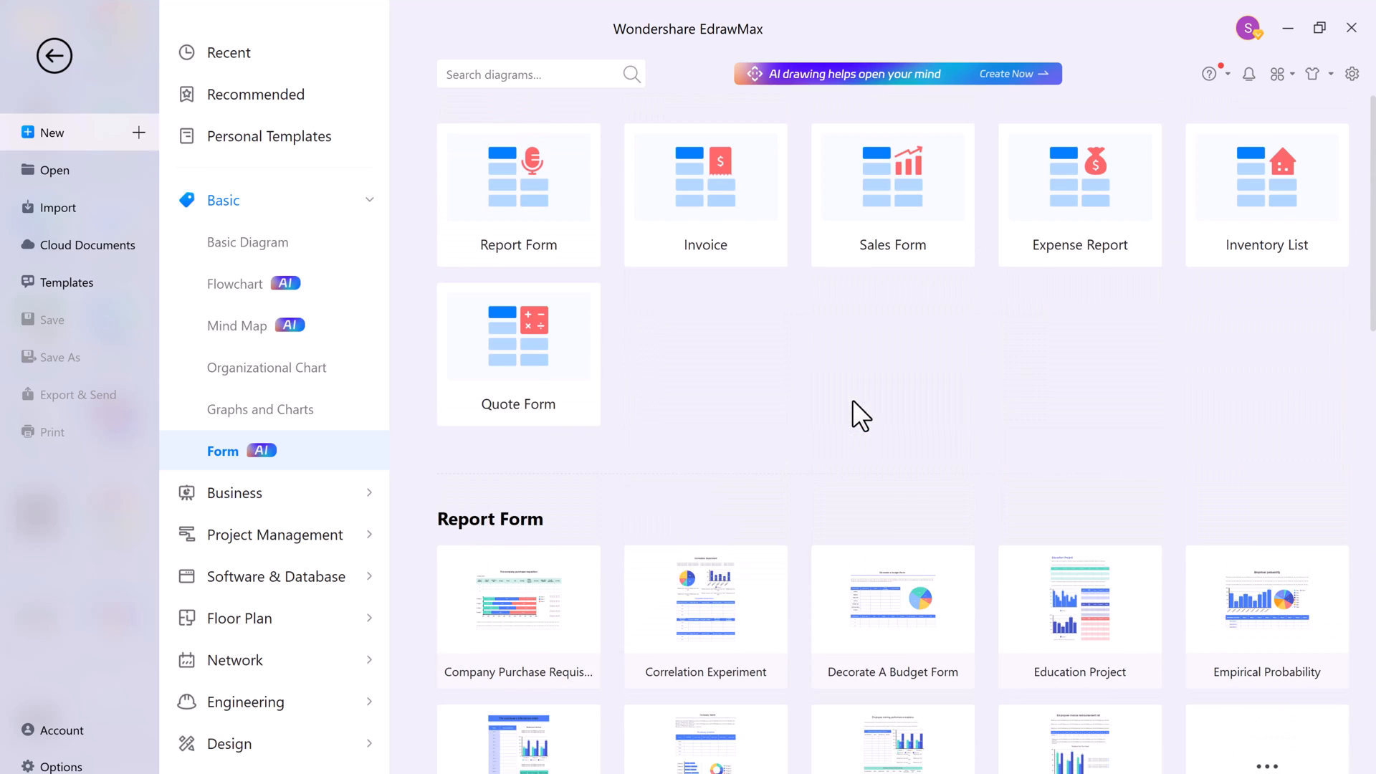
Step: Request an AI flowchart with the prompt 'test review in english'
click(237, 284)
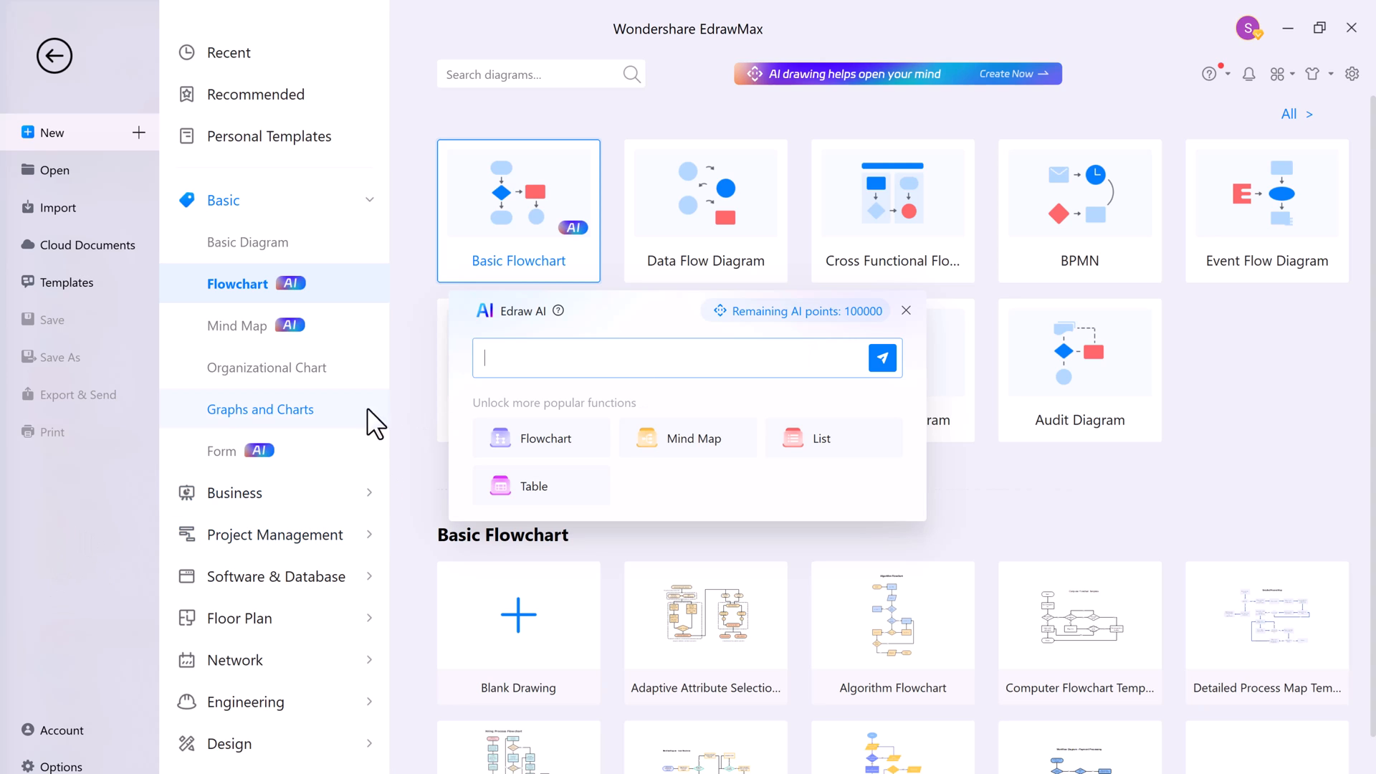
text(test review)
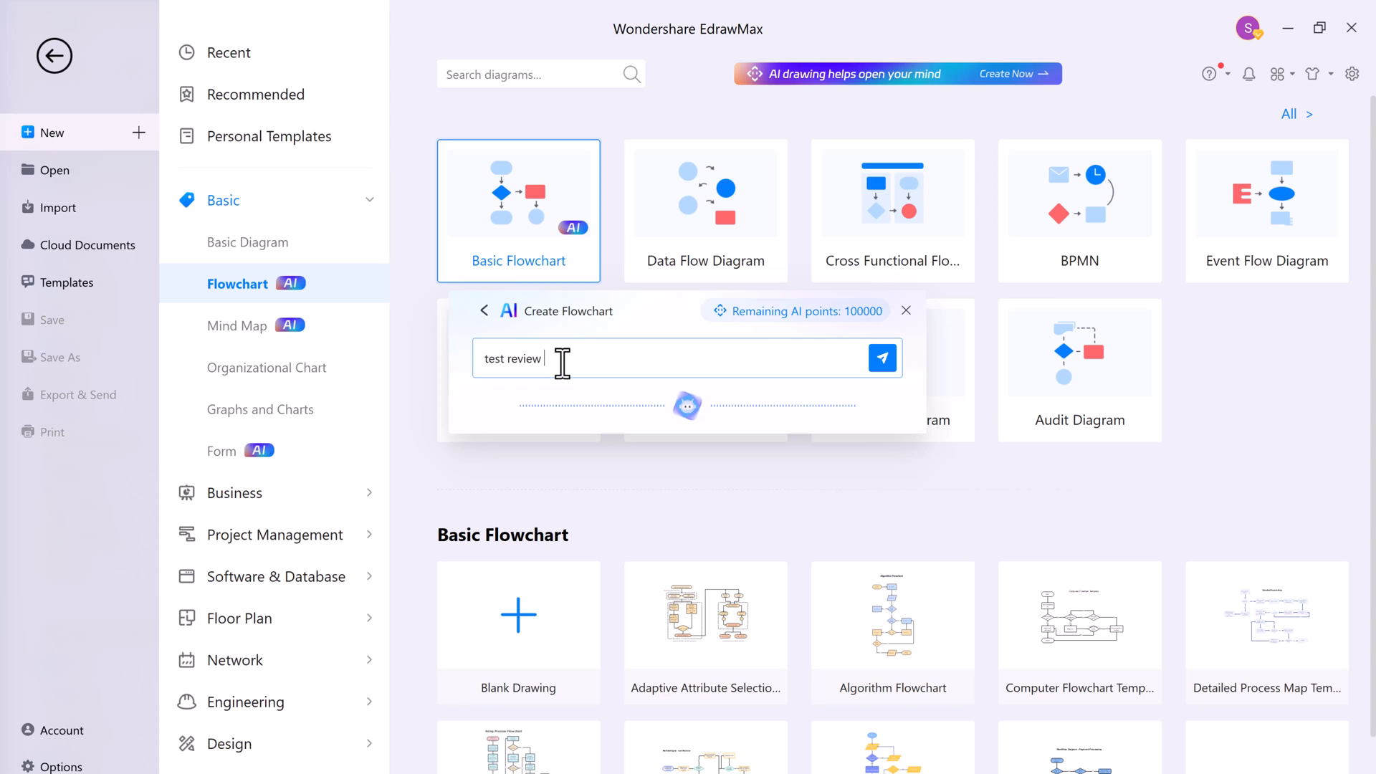
text(in english)
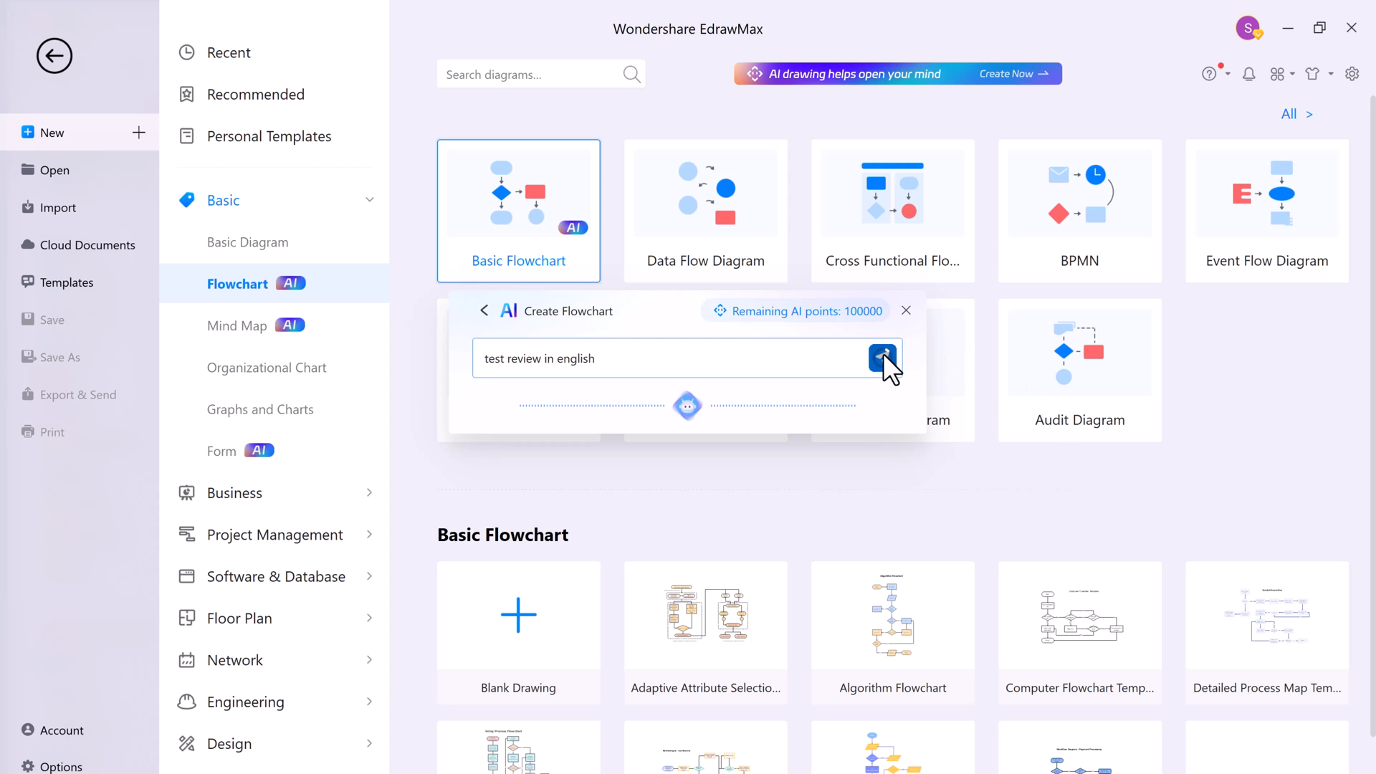
click(882, 359)
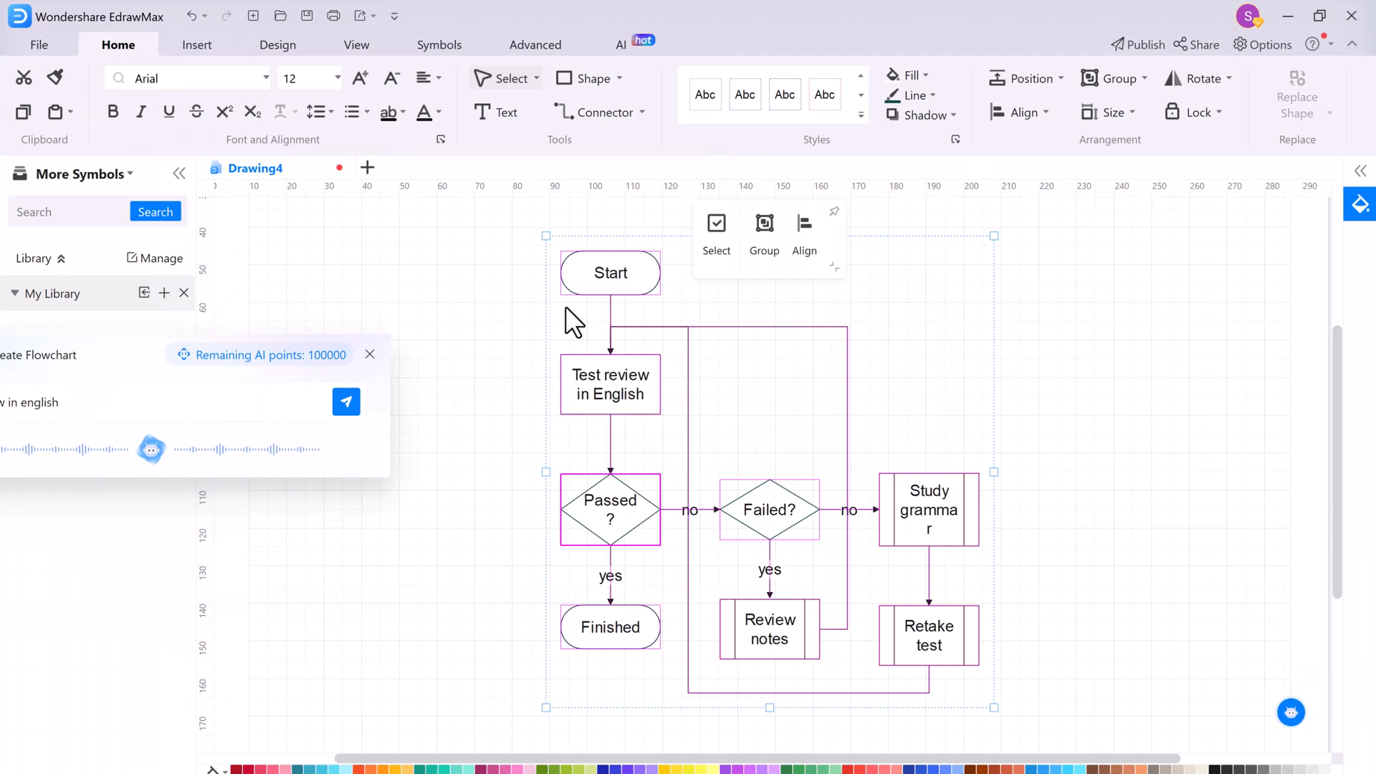
mouse_move(865, 426)
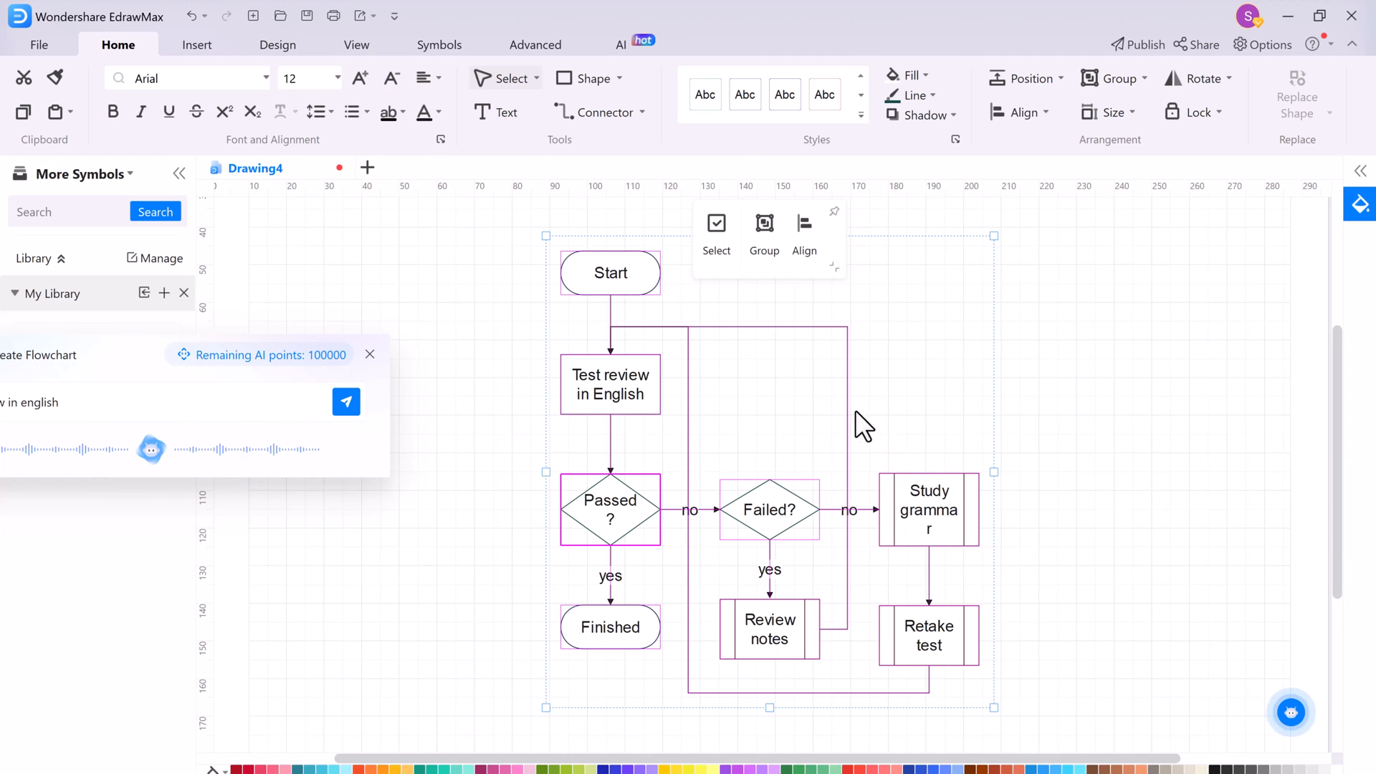
mouse_move(728, 663)
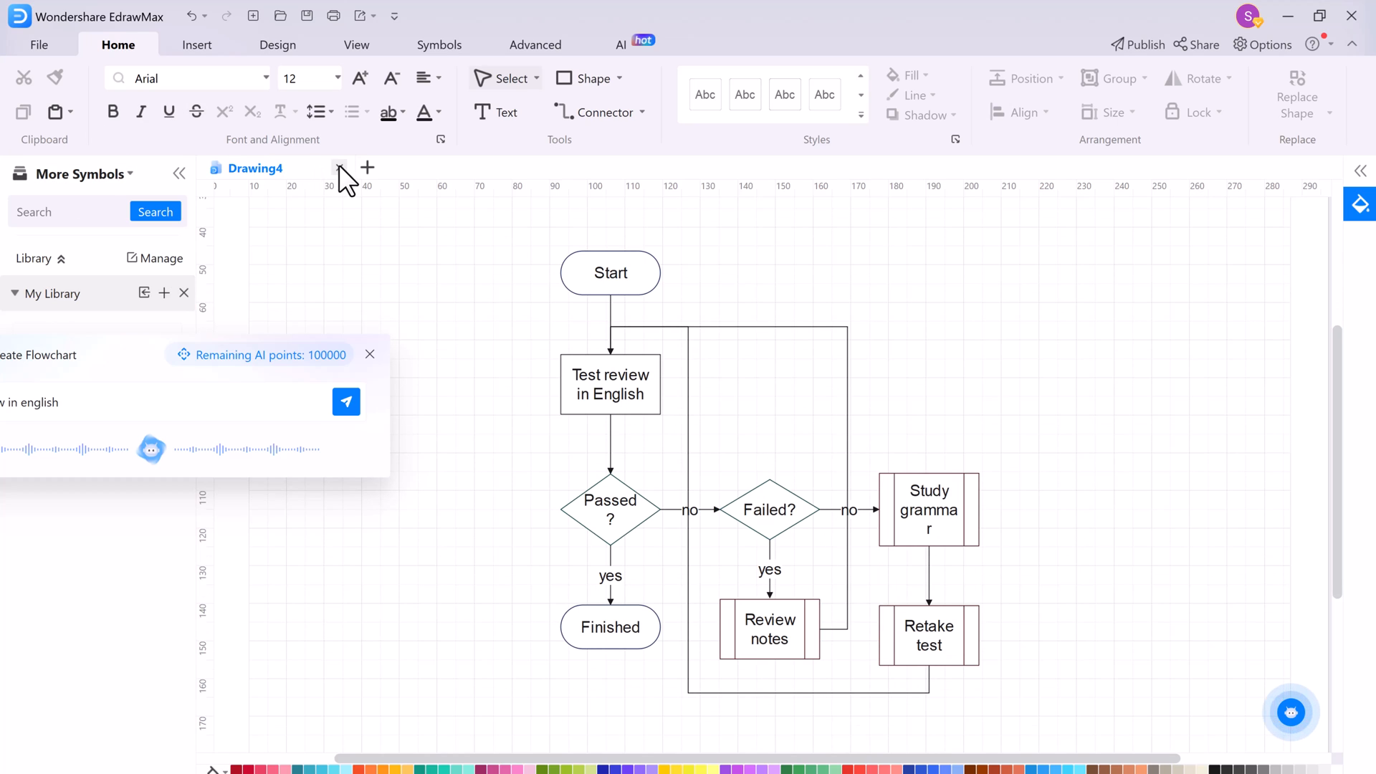
Step: Select the Start shape of the generated flowchart to show its toolbar
click(609, 272)
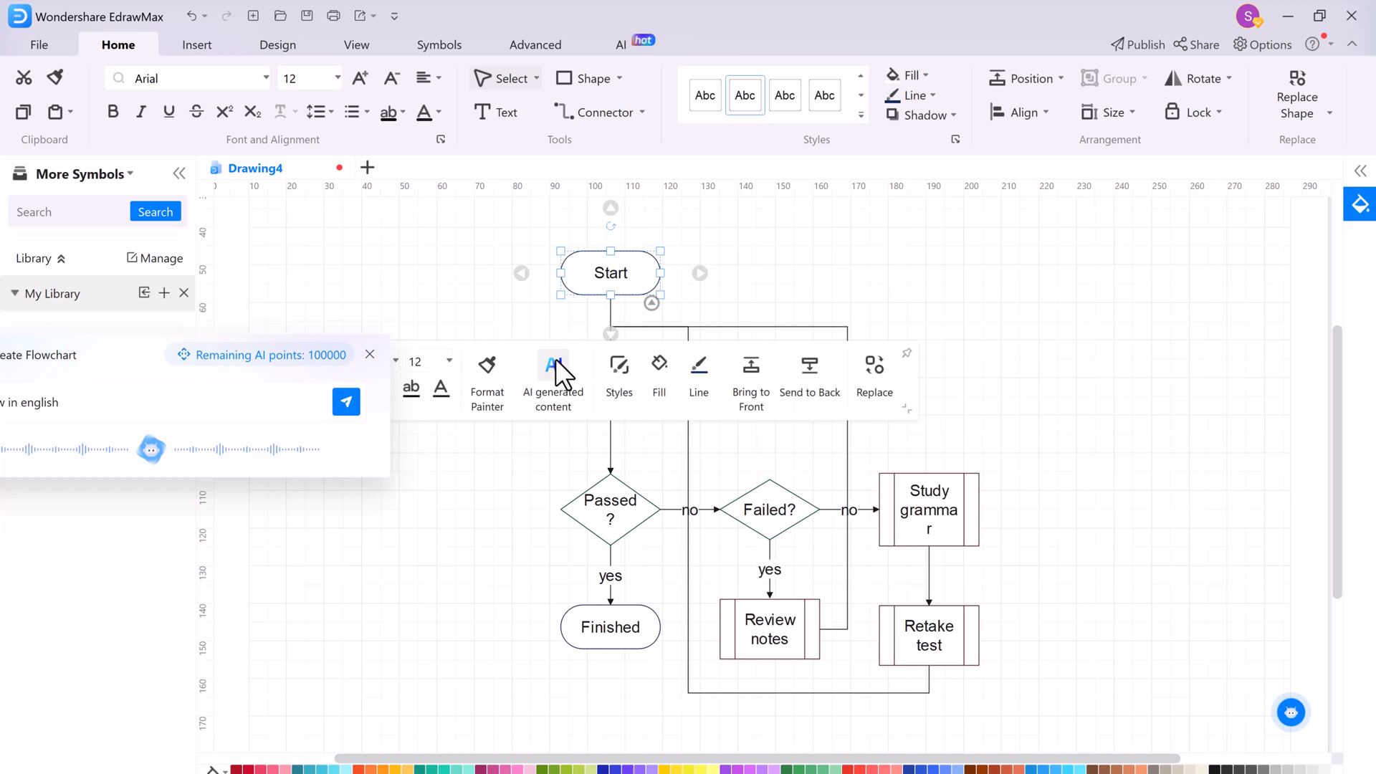
mouse_move(254, 244)
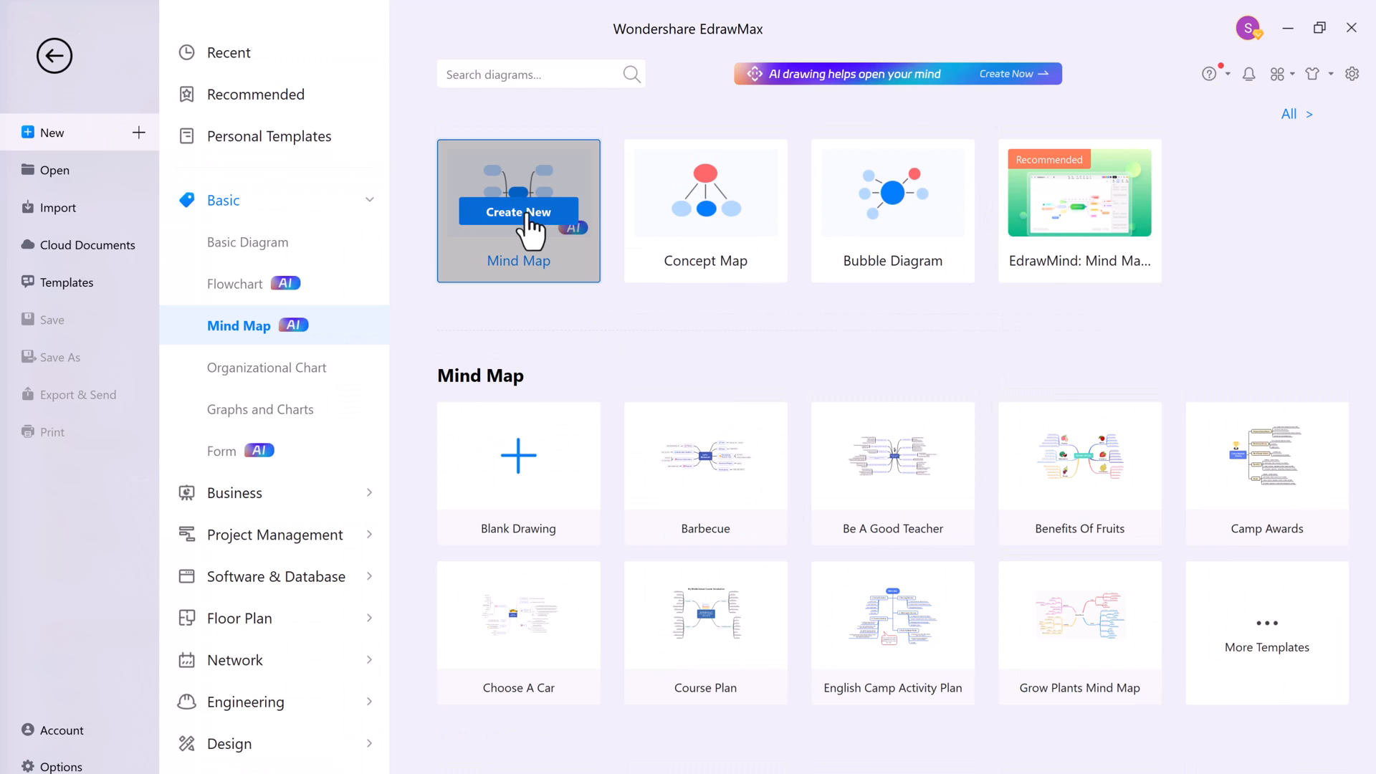
Step: Create a mind map titled 'How to make pizza' and have AI generate its branches
click(518, 212)
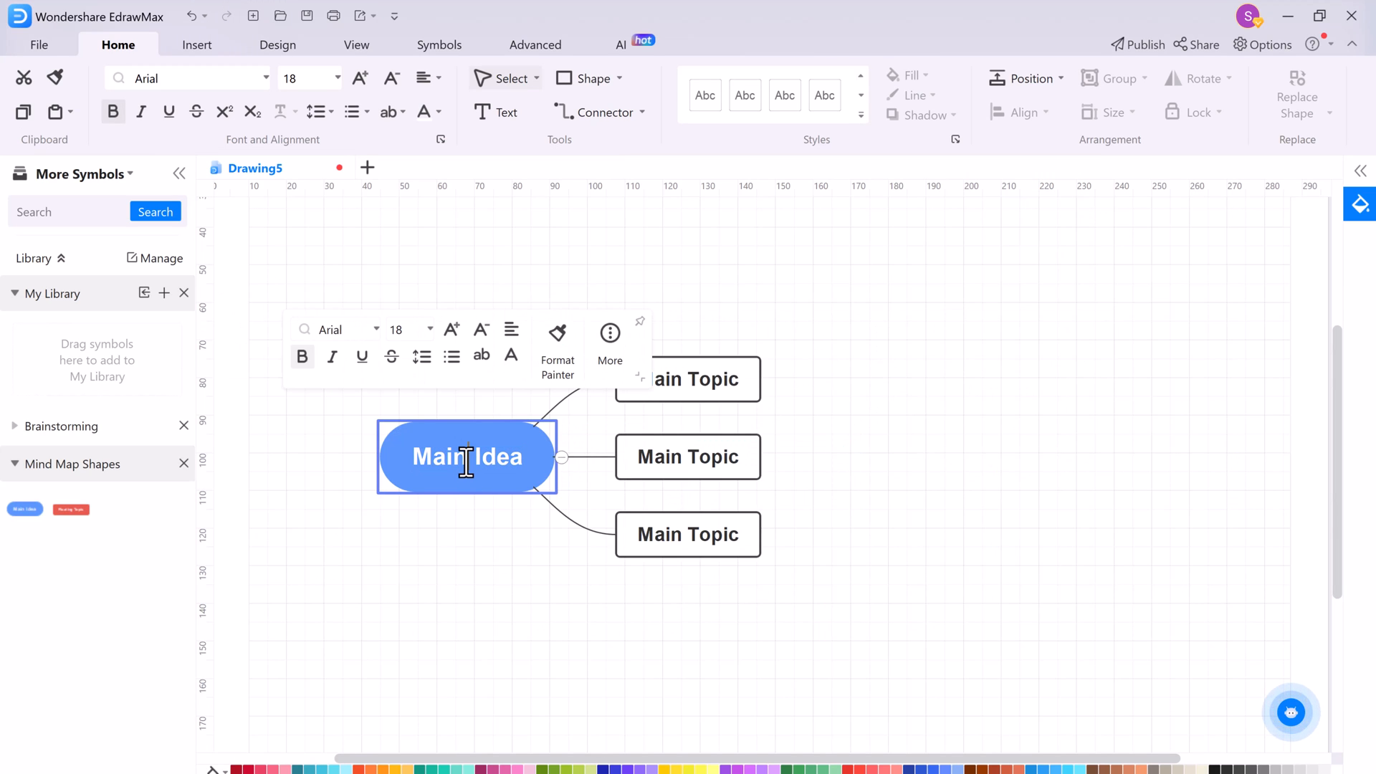
text(How)
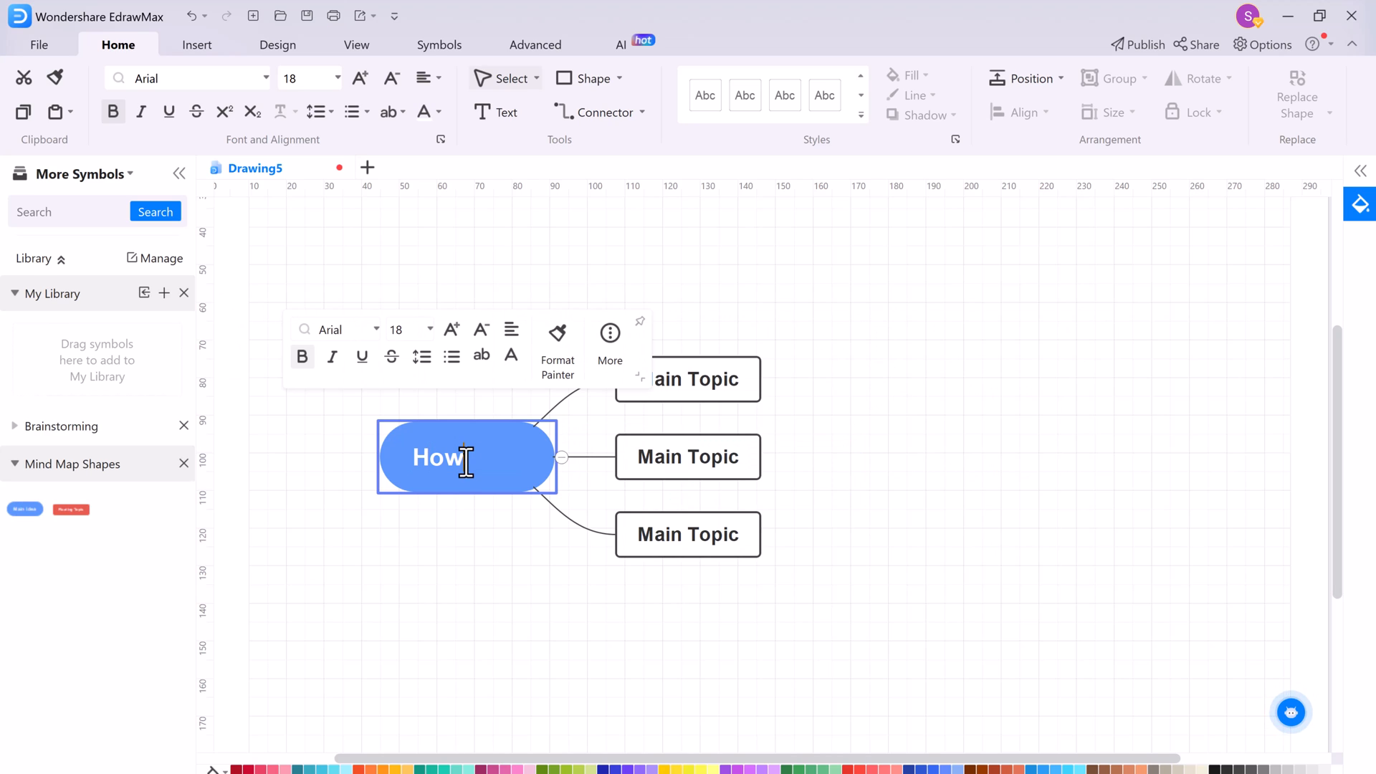
text(to make pizza)
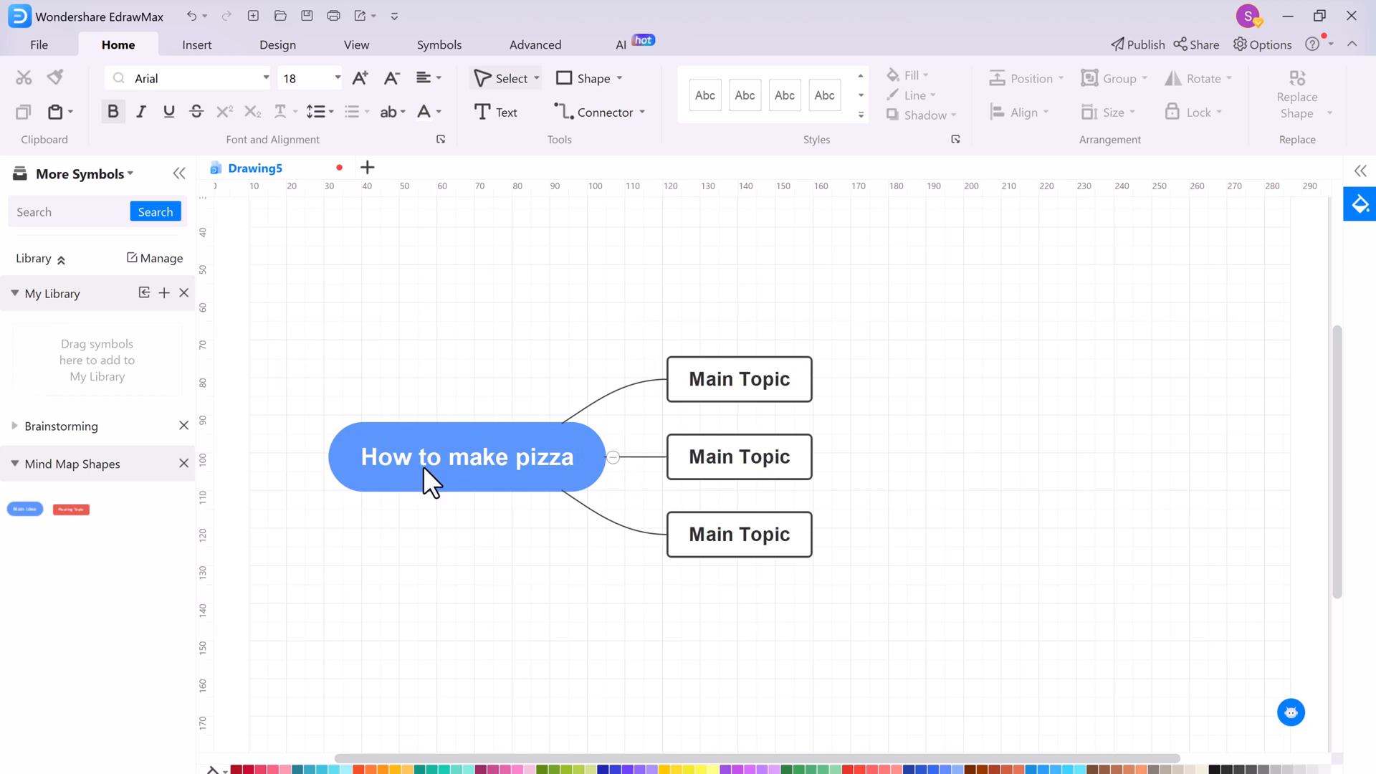
click(465, 456)
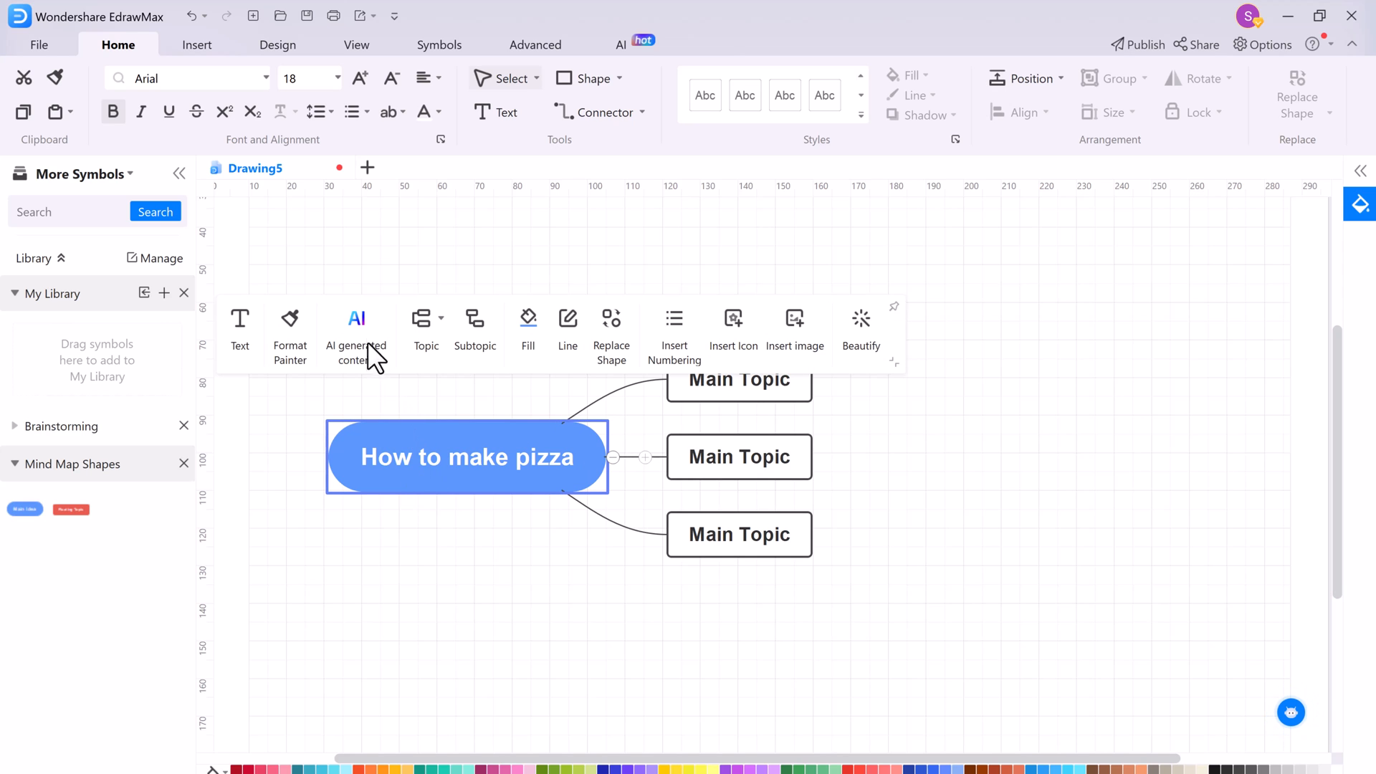
click(355, 330)
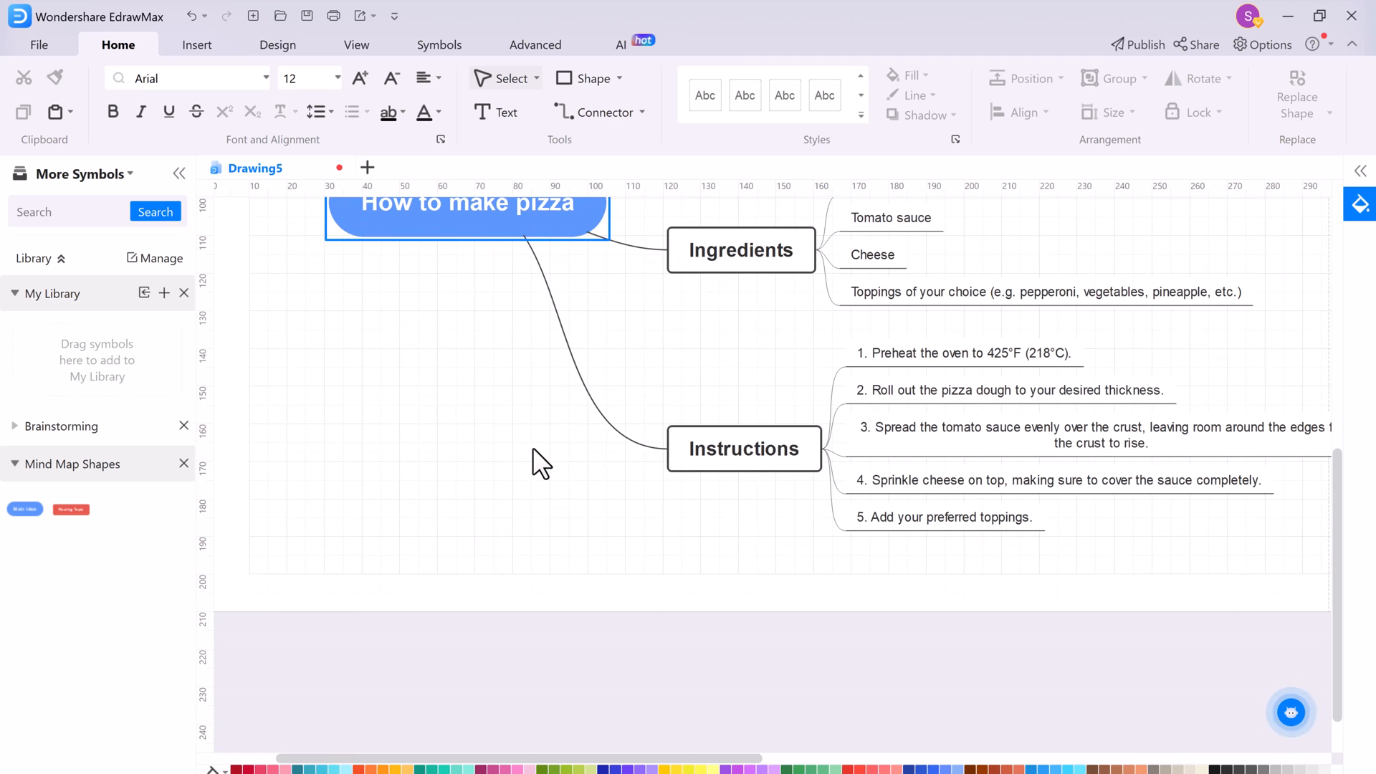
scroll(down, 3)
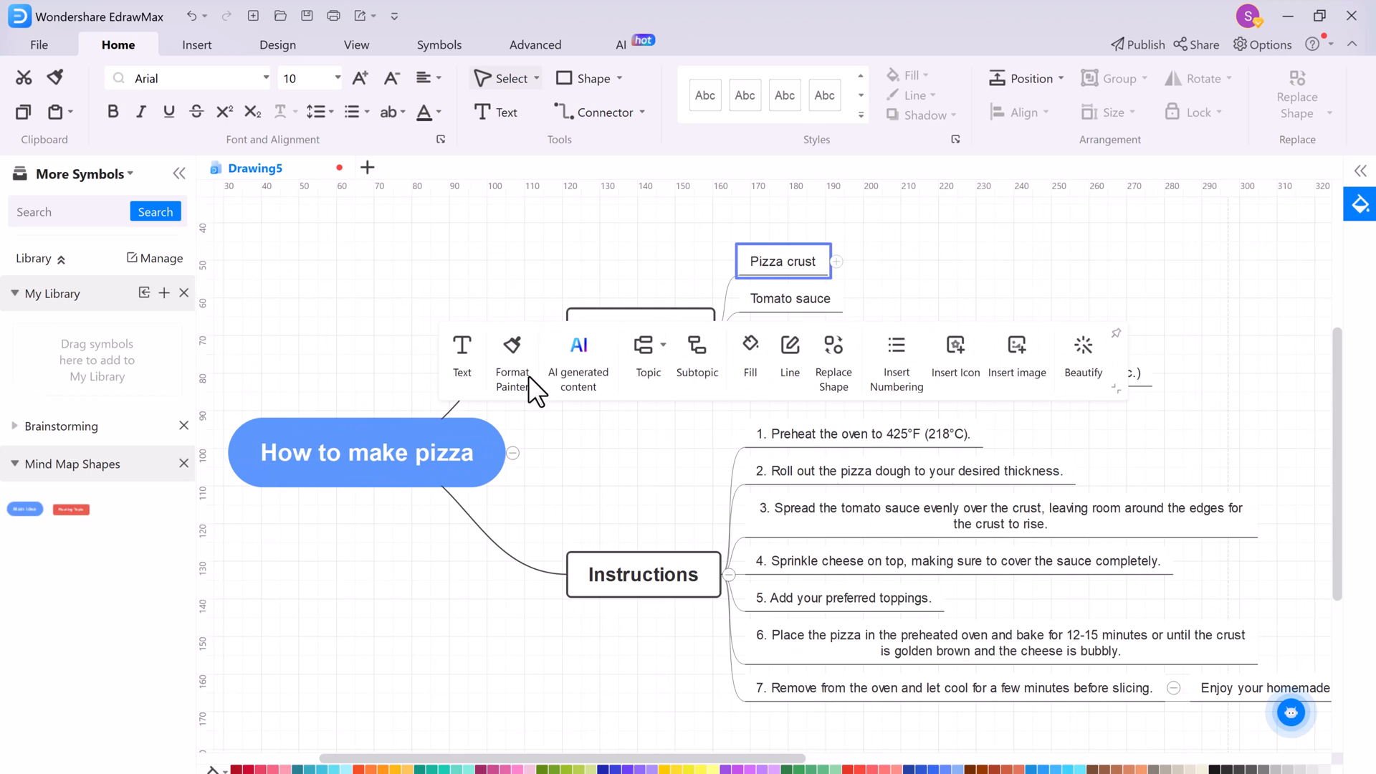
Step: Rewrite the third instruction step in an Informal tone via AI Change Tone
click(578, 356)
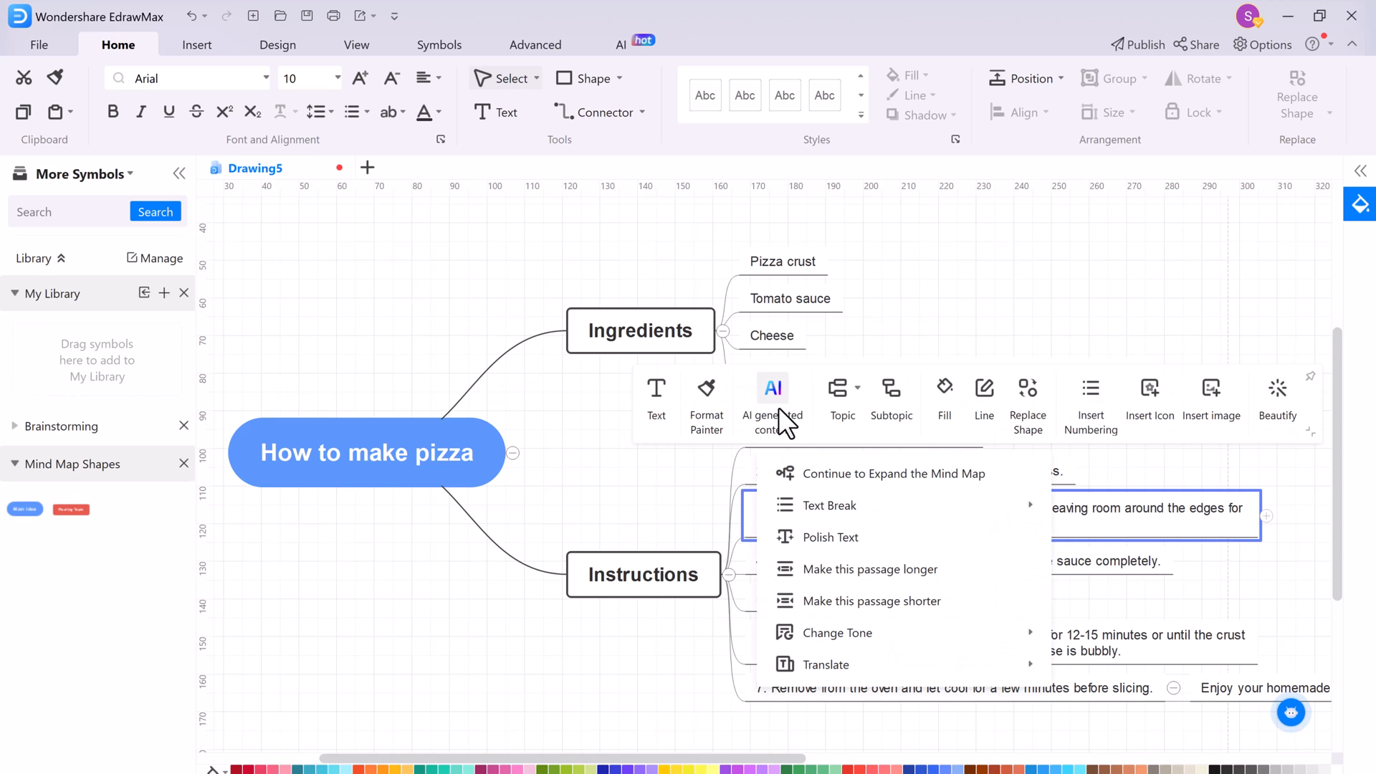
click(893, 475)
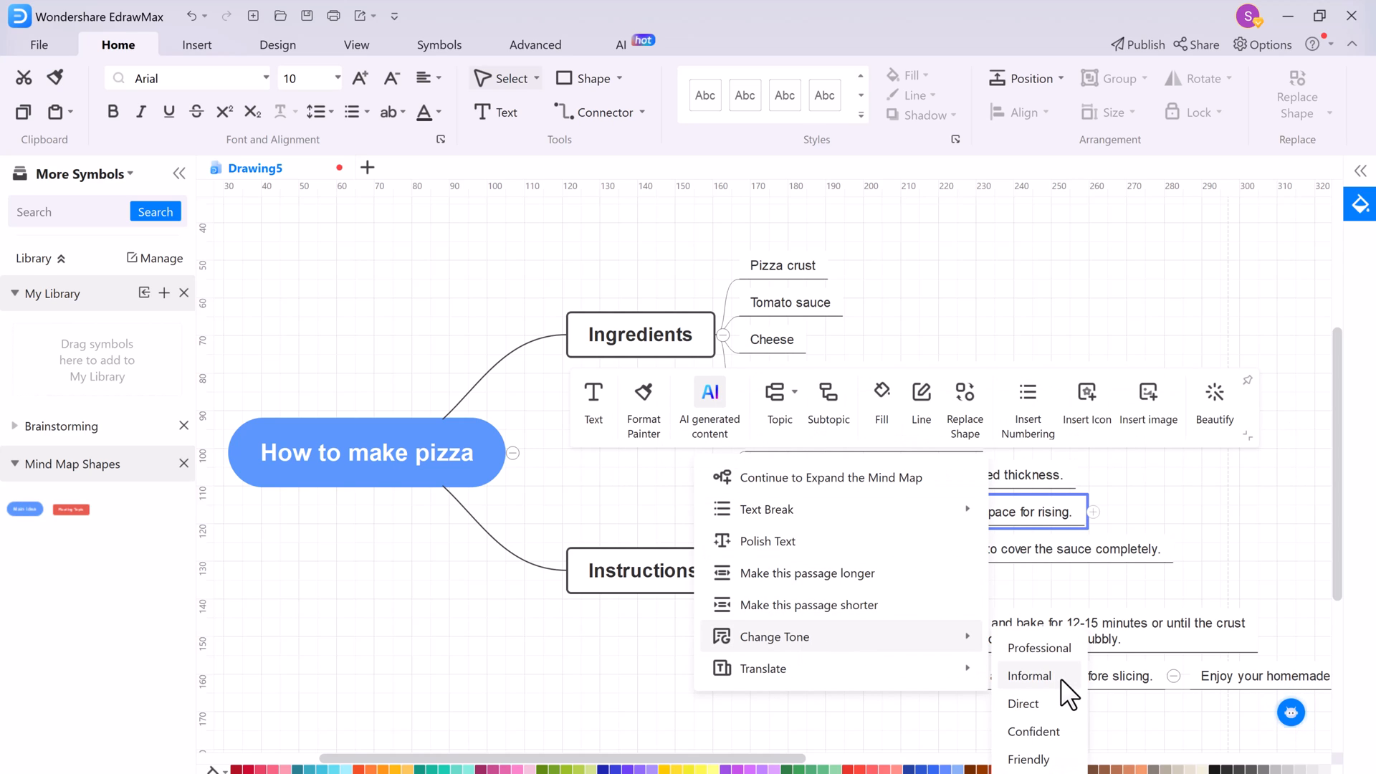
click(1030, 675)
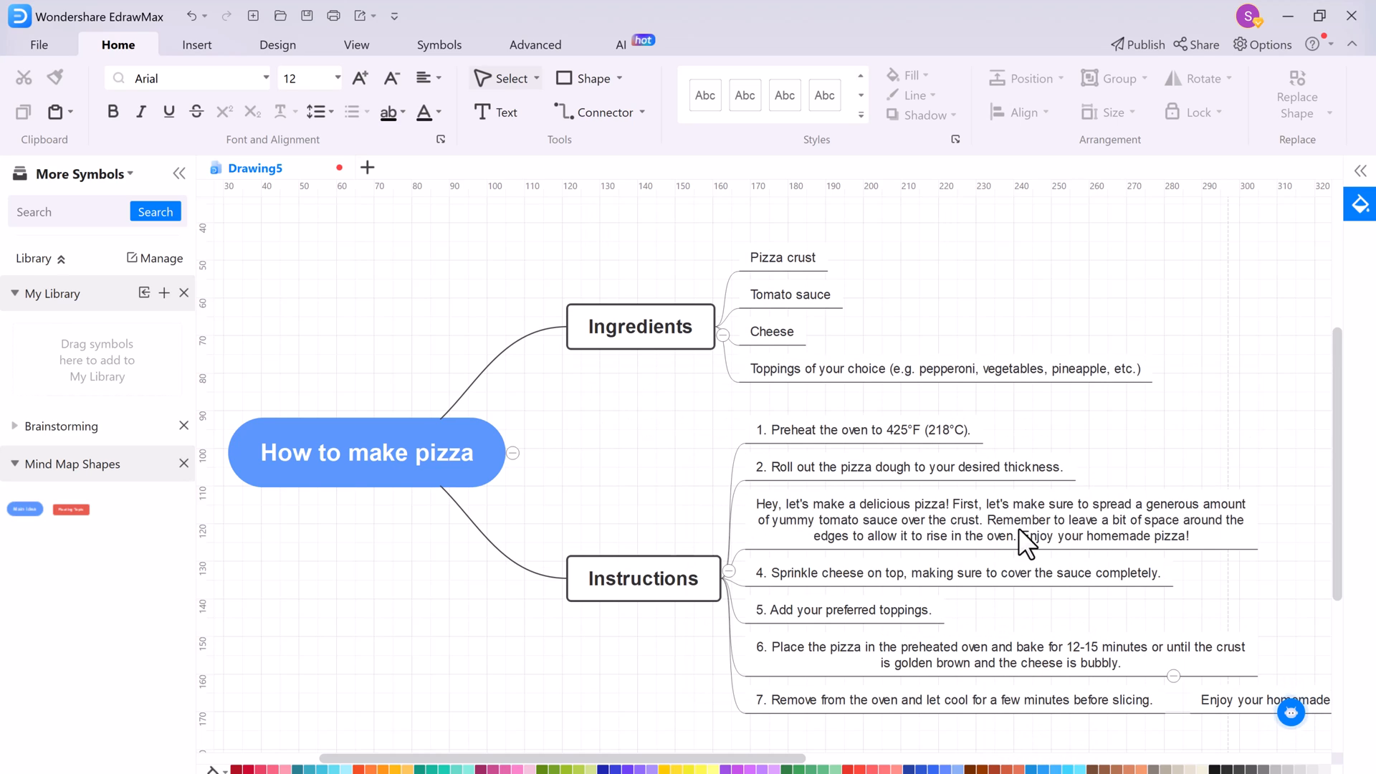
click(965, 519)
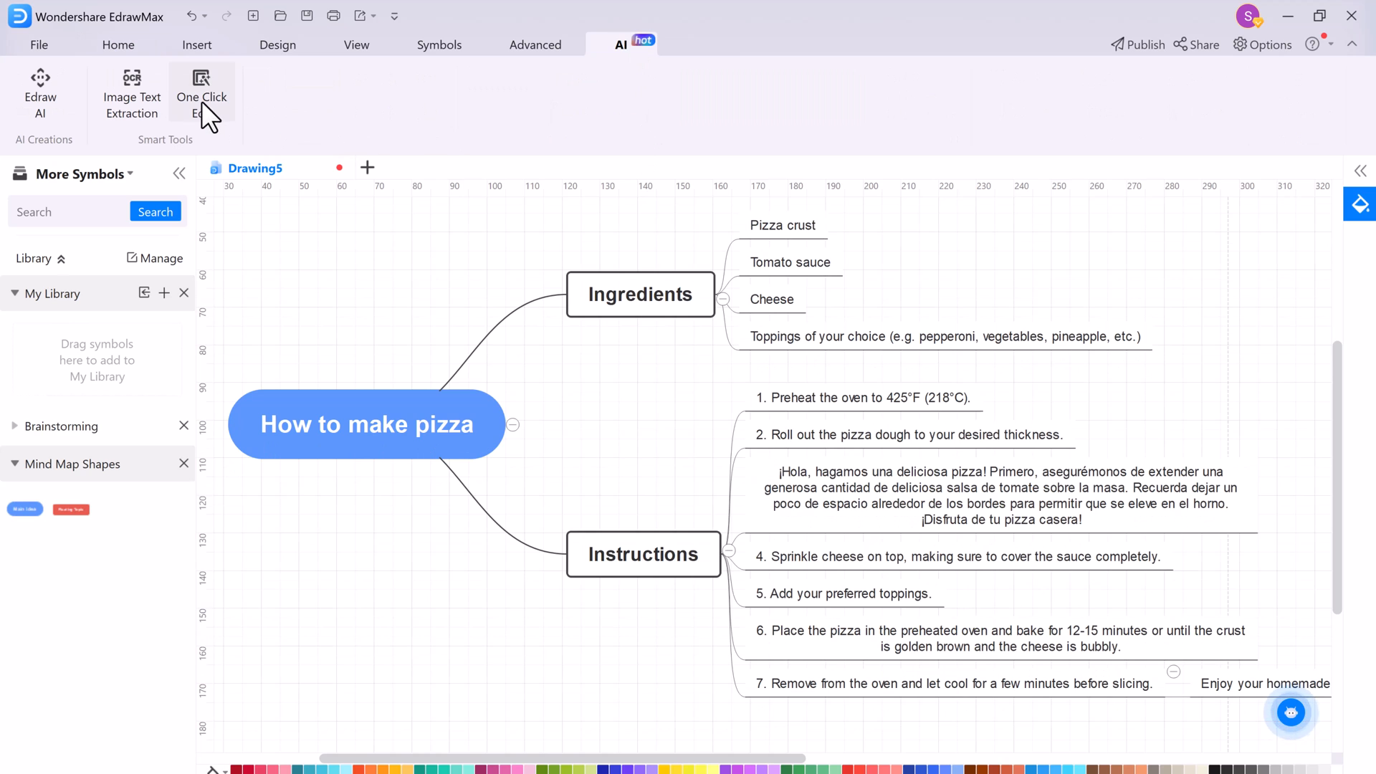
click(202, 87)
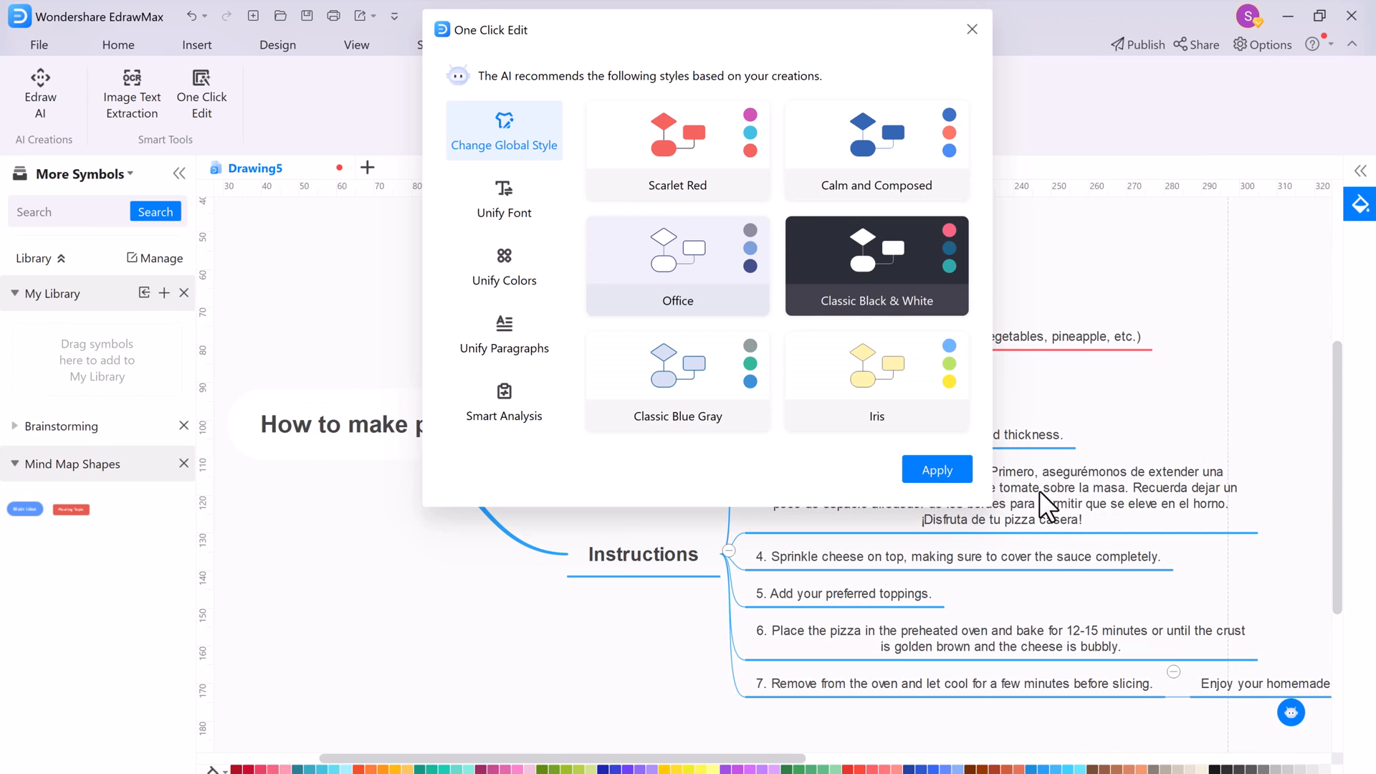
click(505, 198)
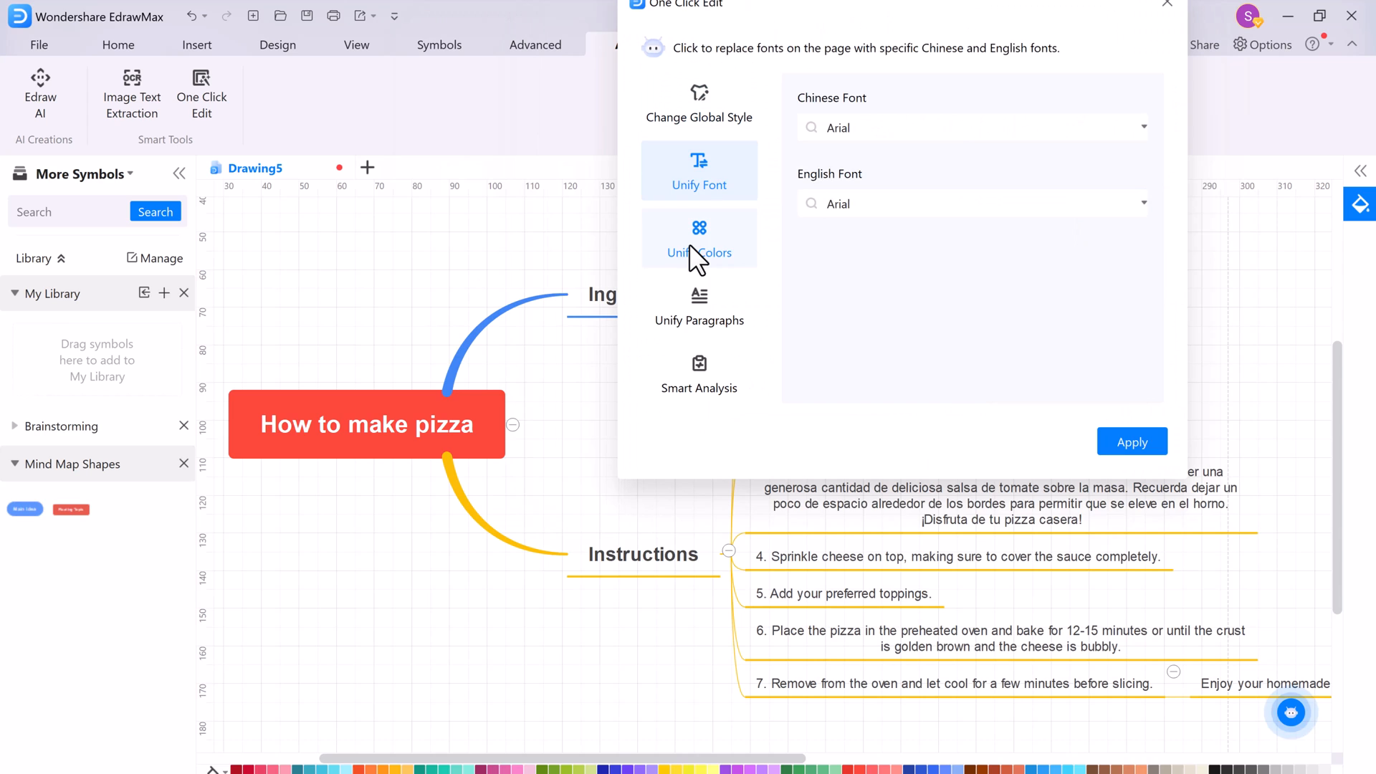
click(700, 239)
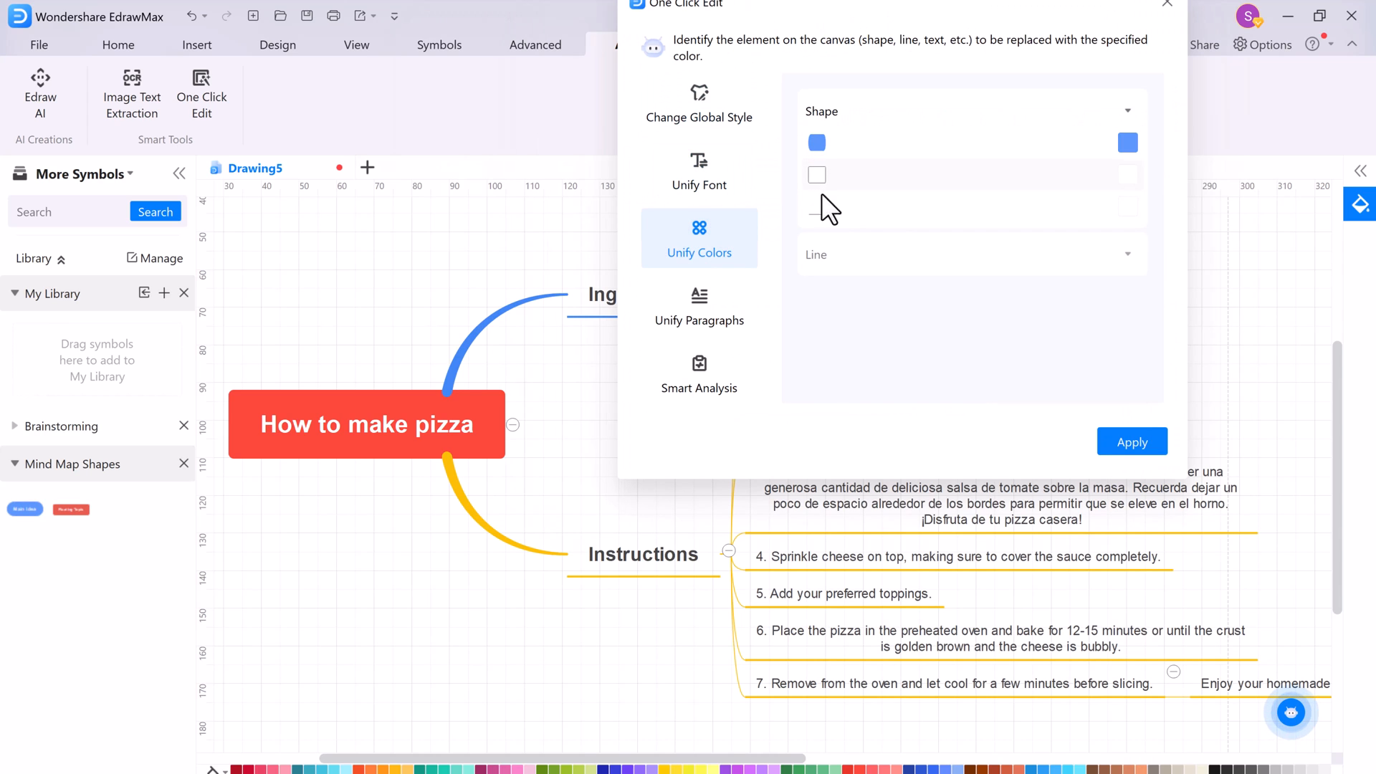
click(699, 306)
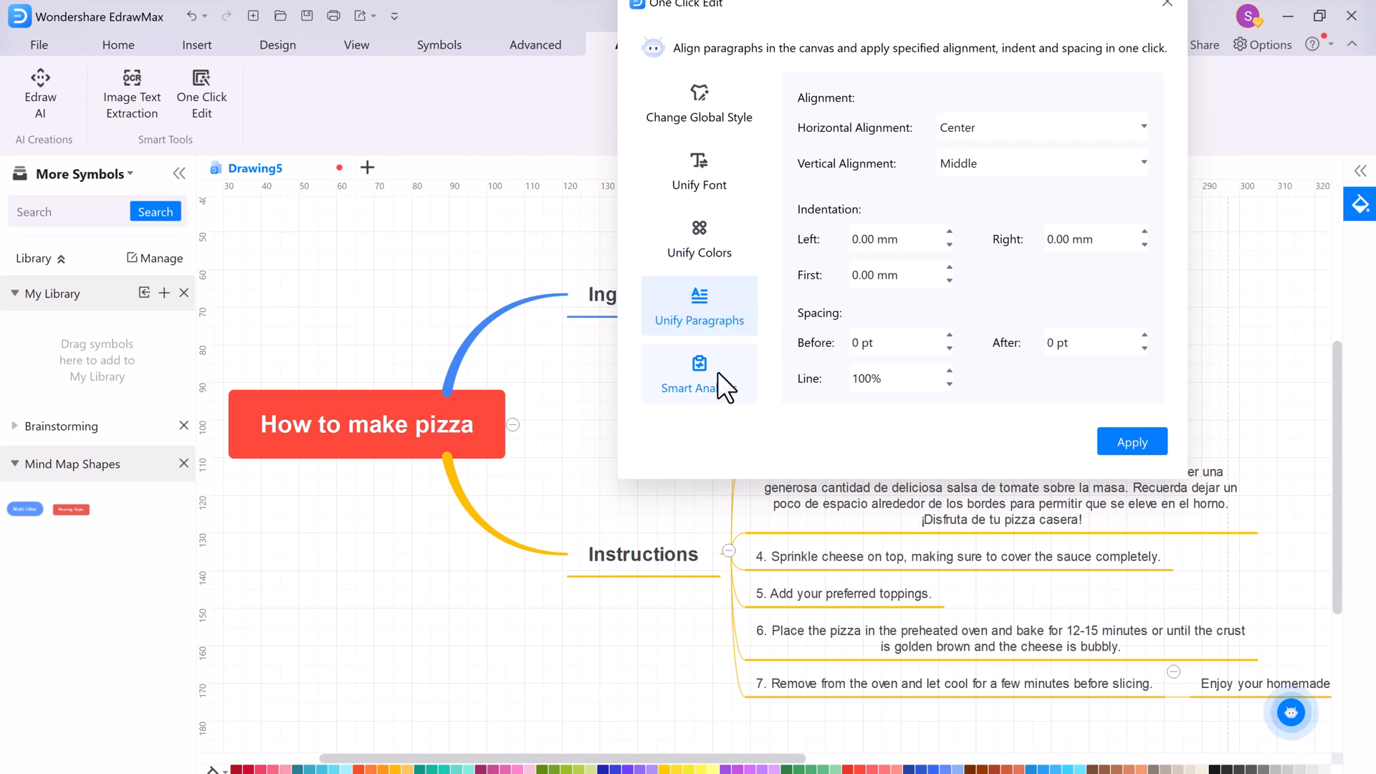
click(700, 373)
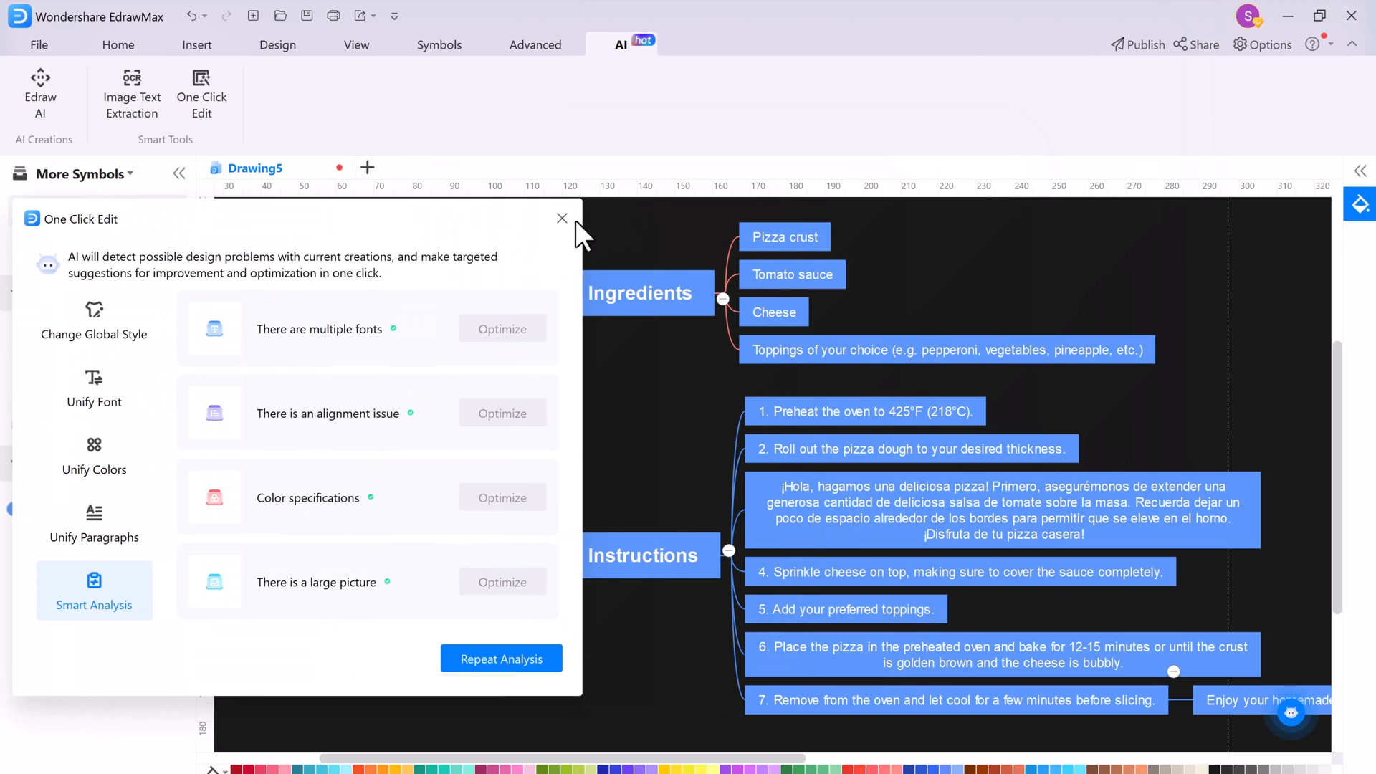
click(562, 218)
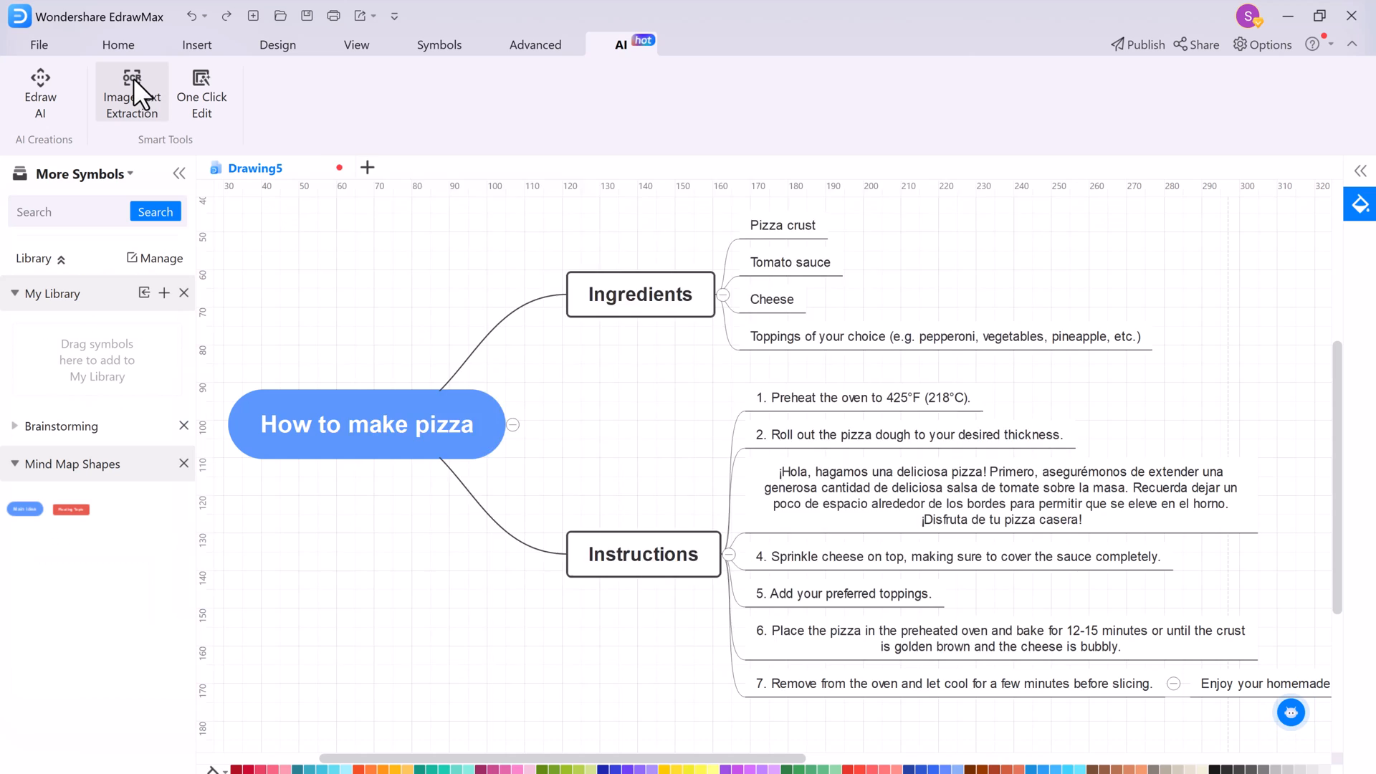
Step: Load the Tips & Tricks thumbnail into AI Image Text Extraction
click(132, 92)
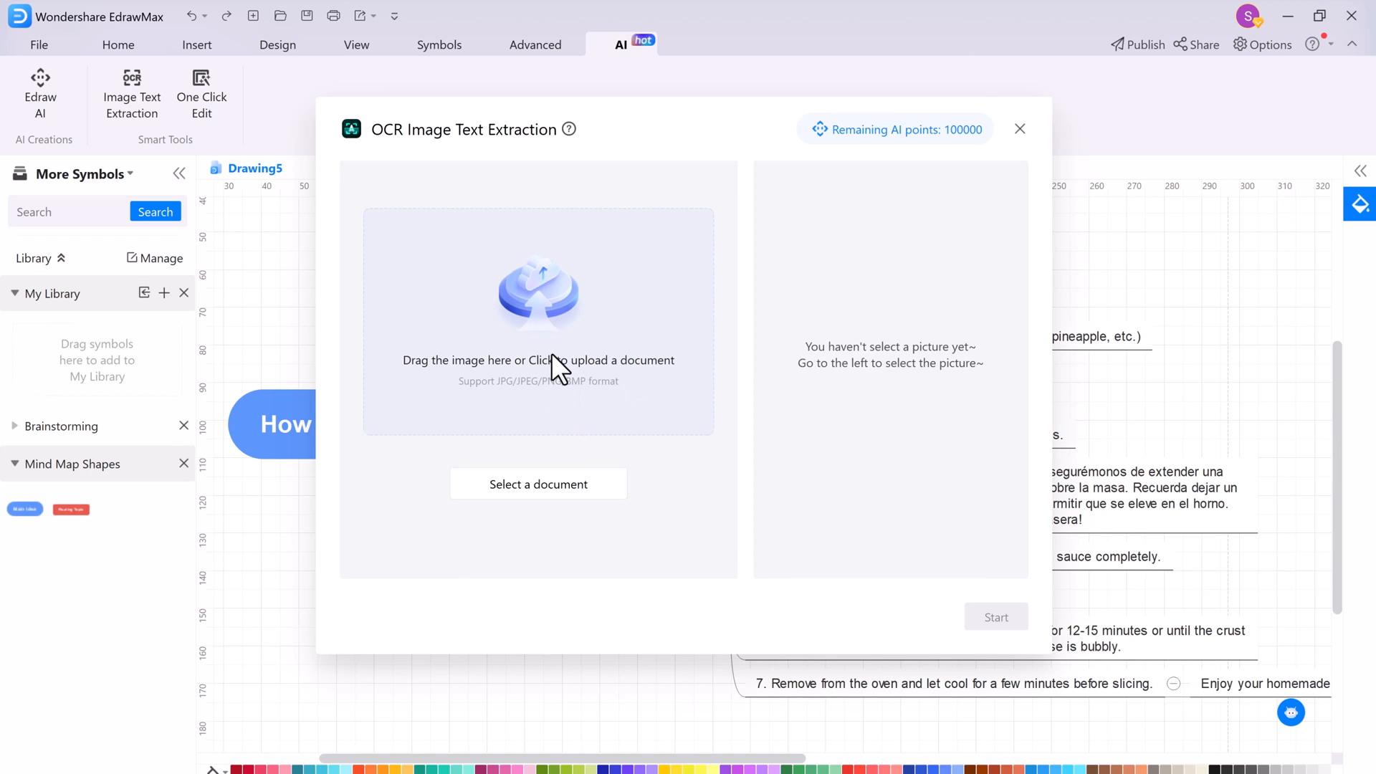
click(538, 483)
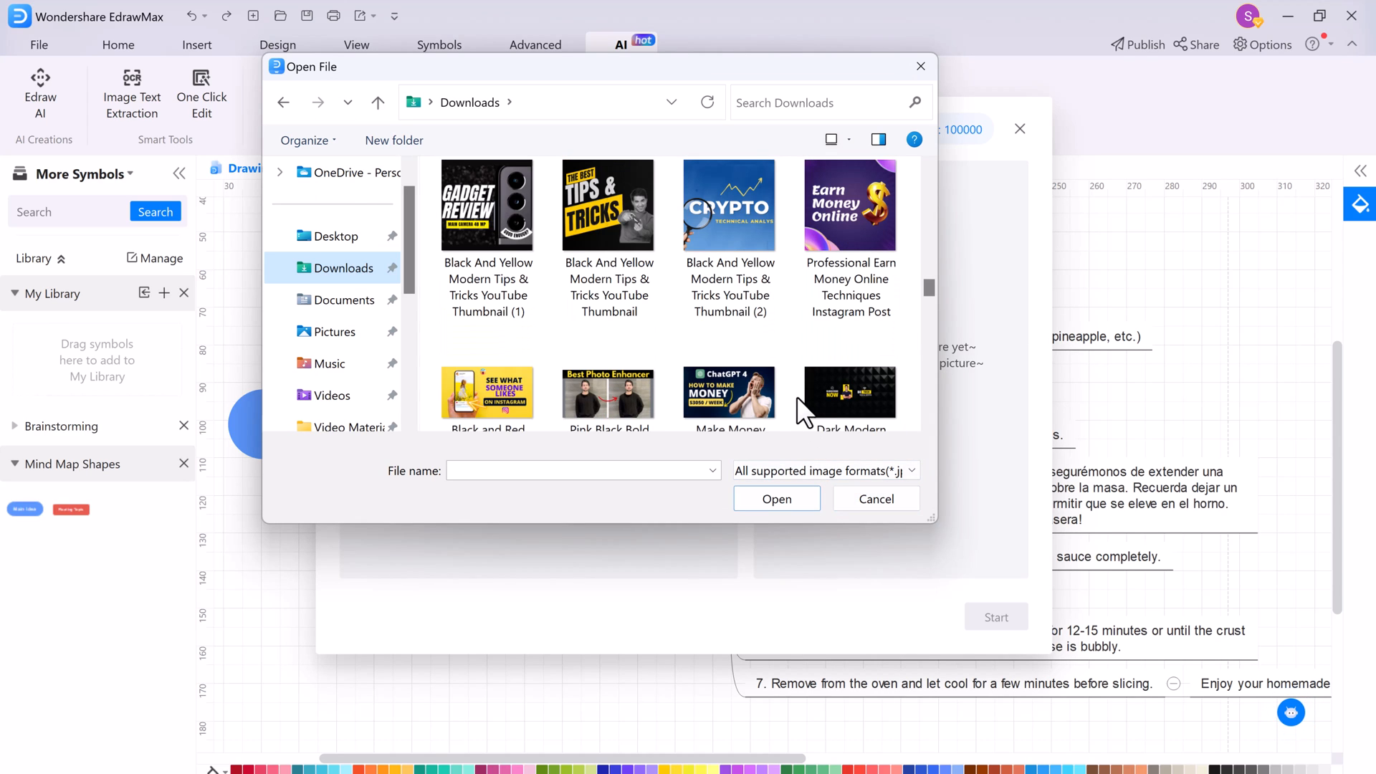
click(608, 205)
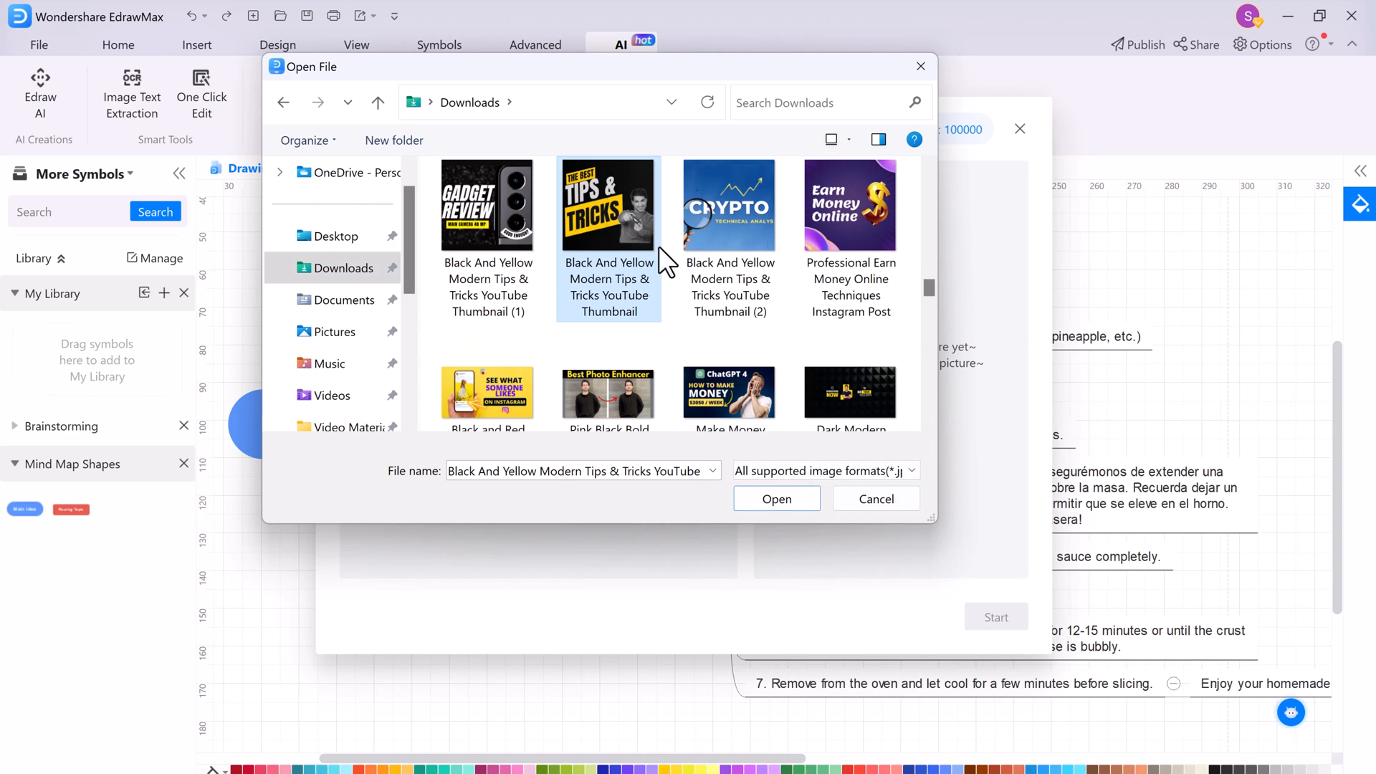
click(775, 499)
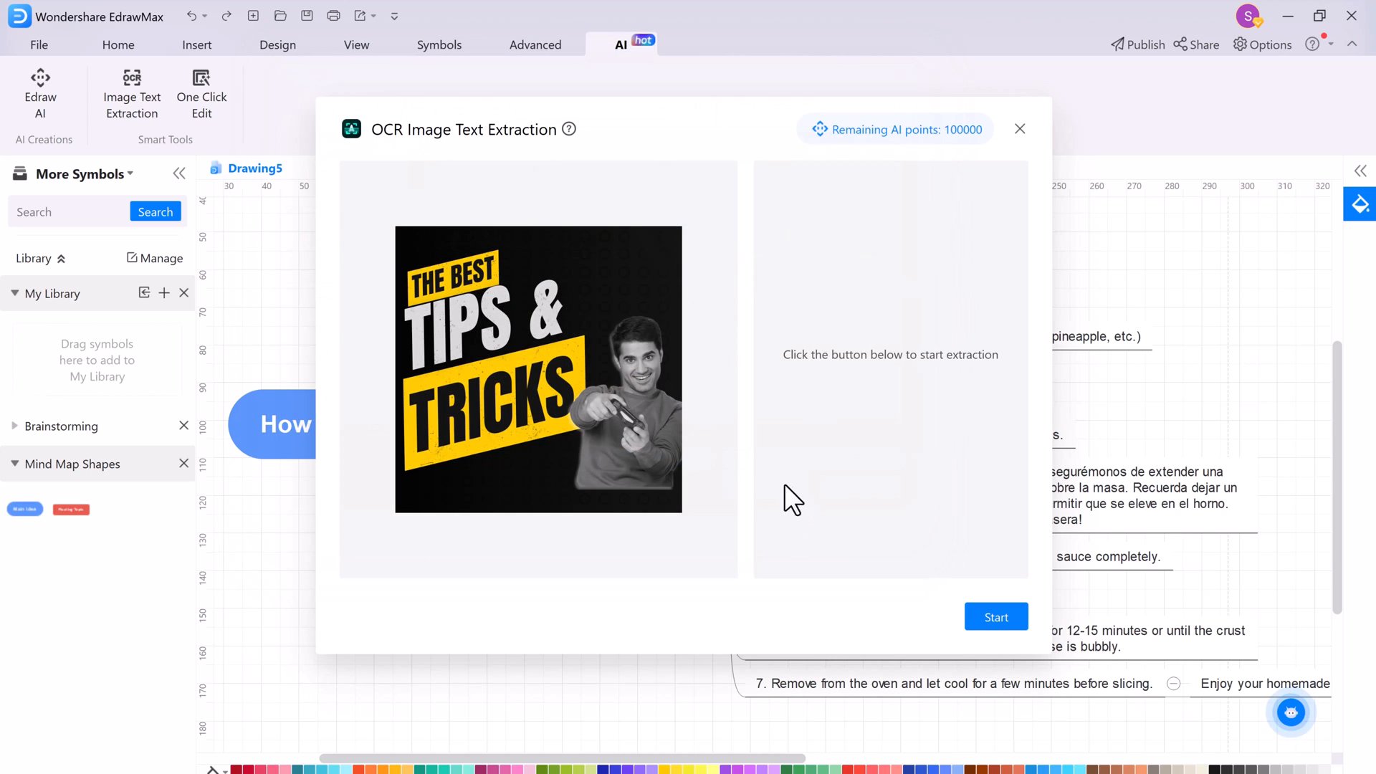
Step: Extract the image's text, insert it into the drawing and add a new main topic
click(997, 616)
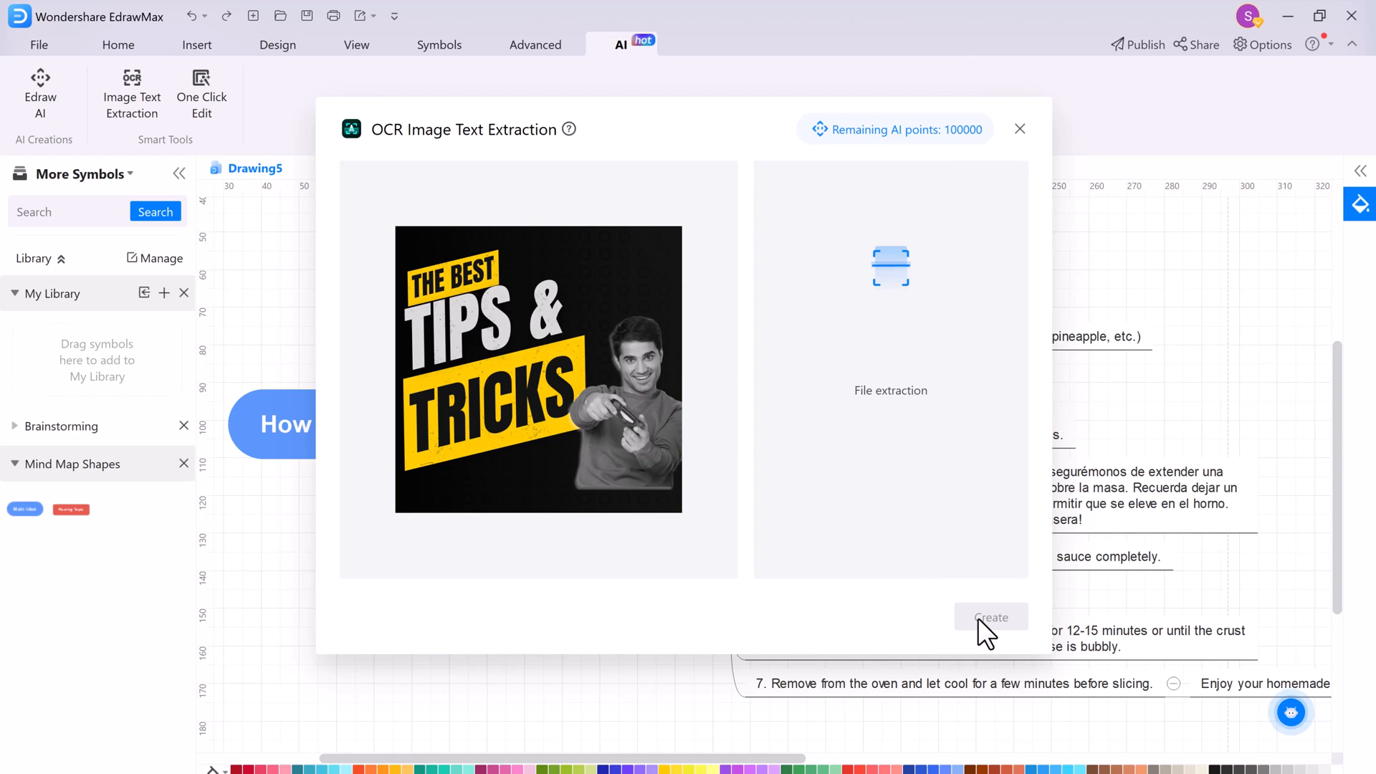
click(990, 616)
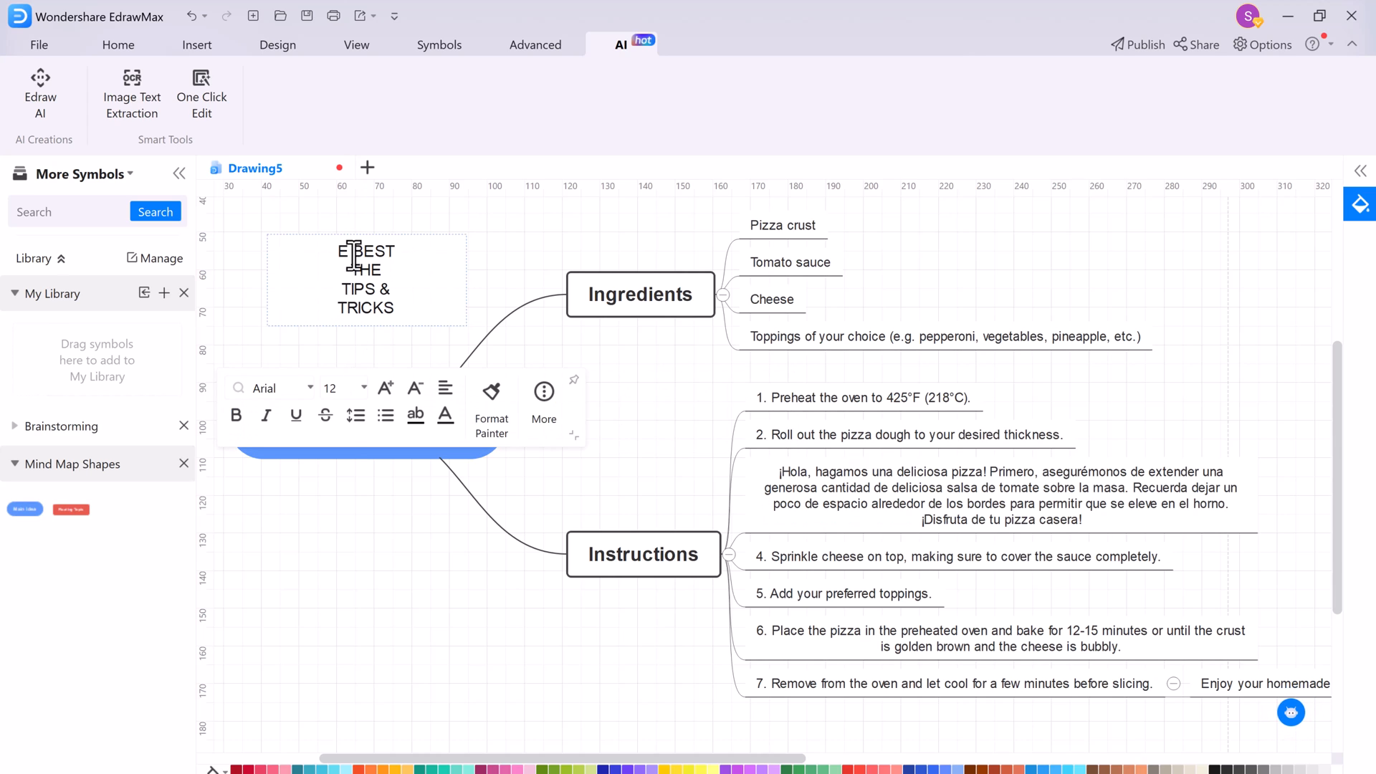
click(535, 44)
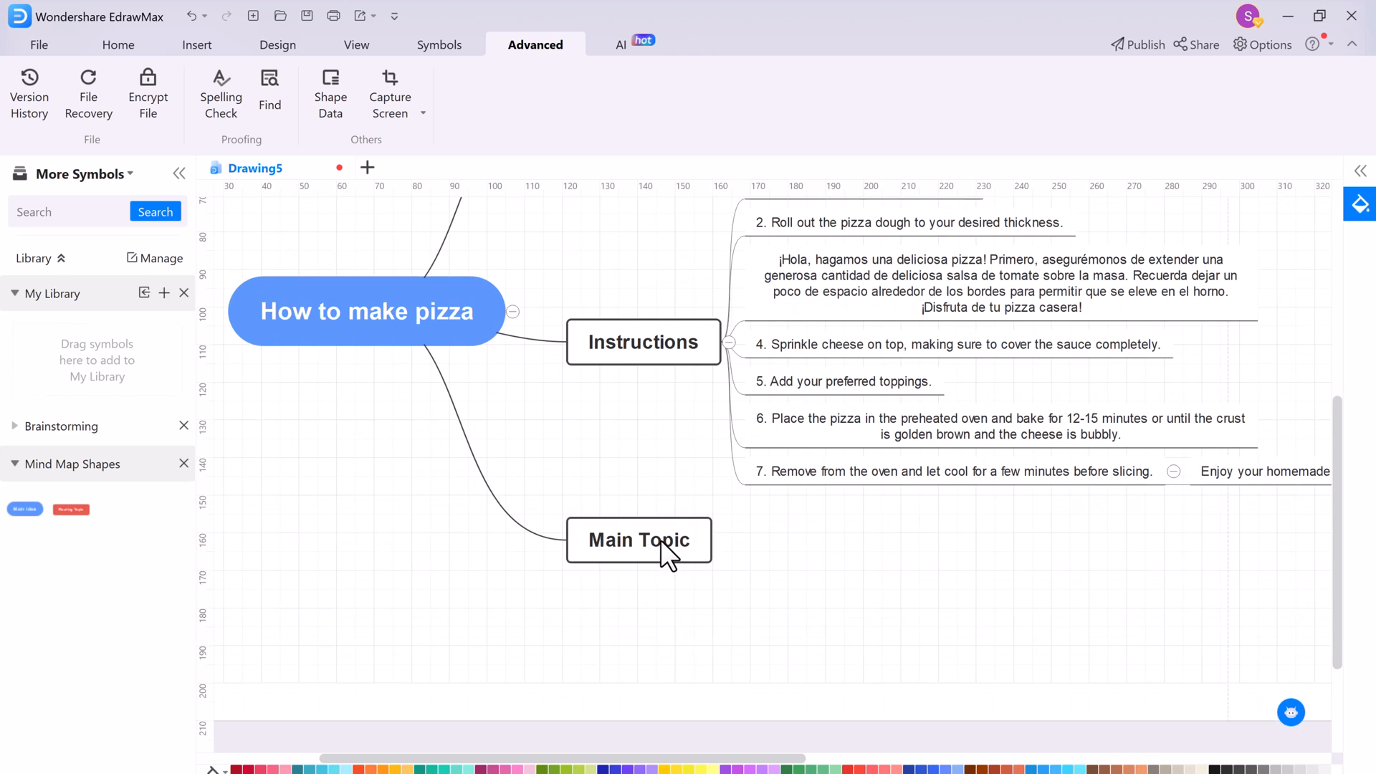
Step: Name the branch 'Packing of pizza' and have AI continue expanding it
text(Packing of pi)
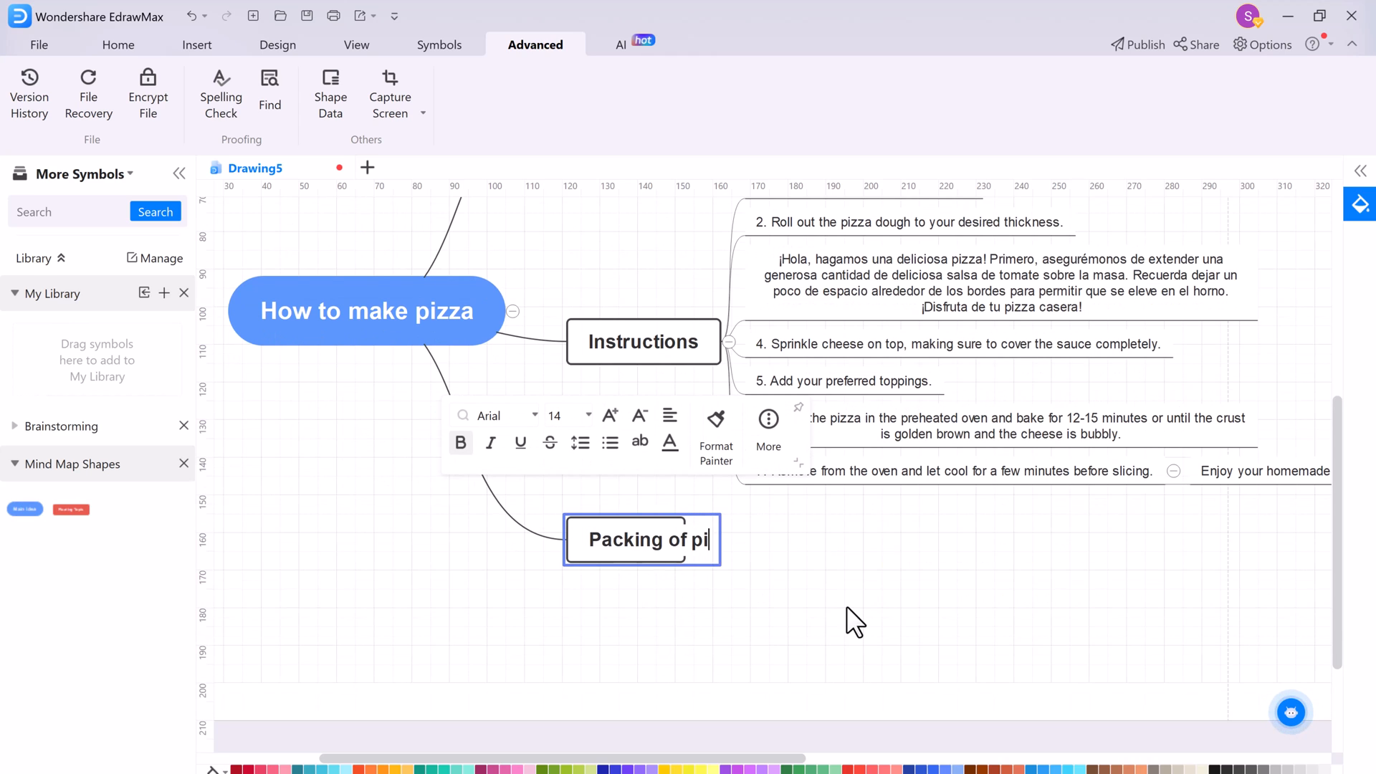
text(zza)
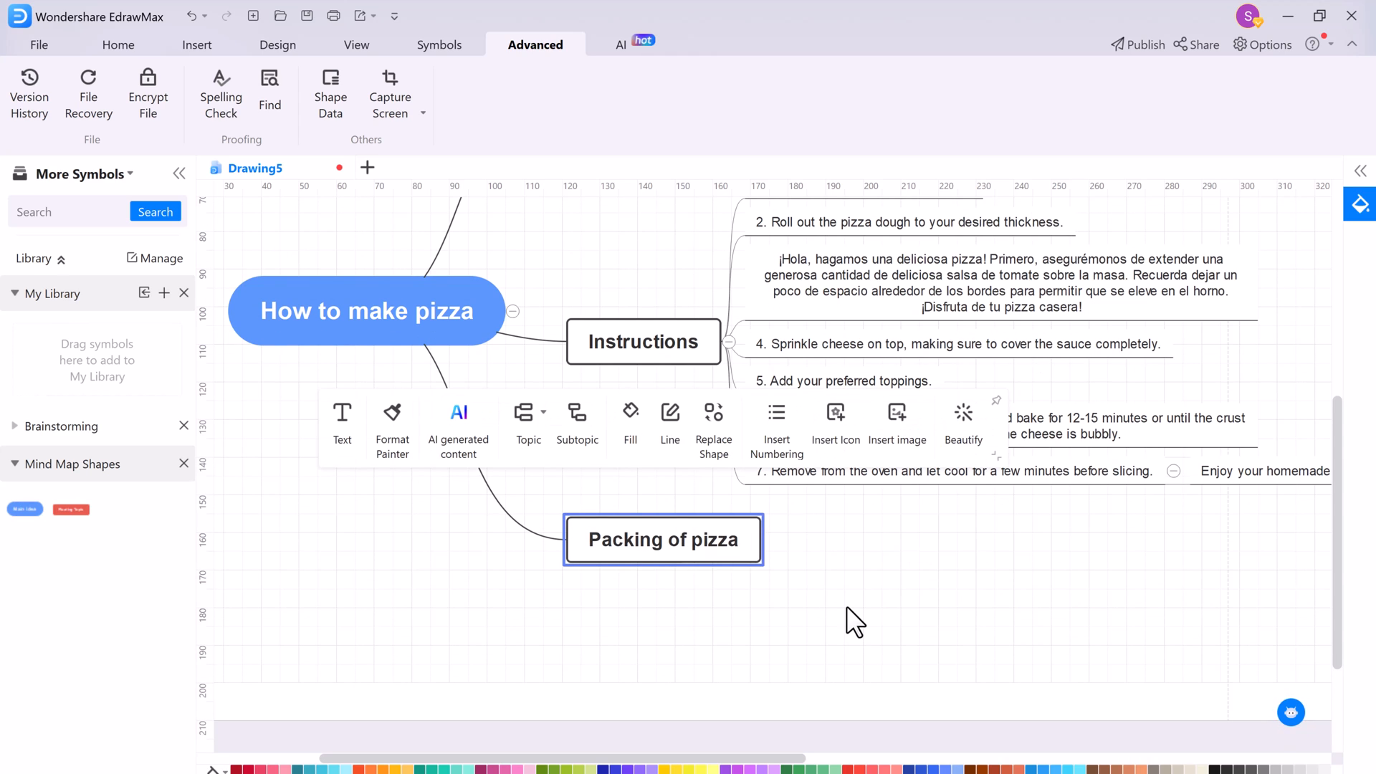
click(457, 422)
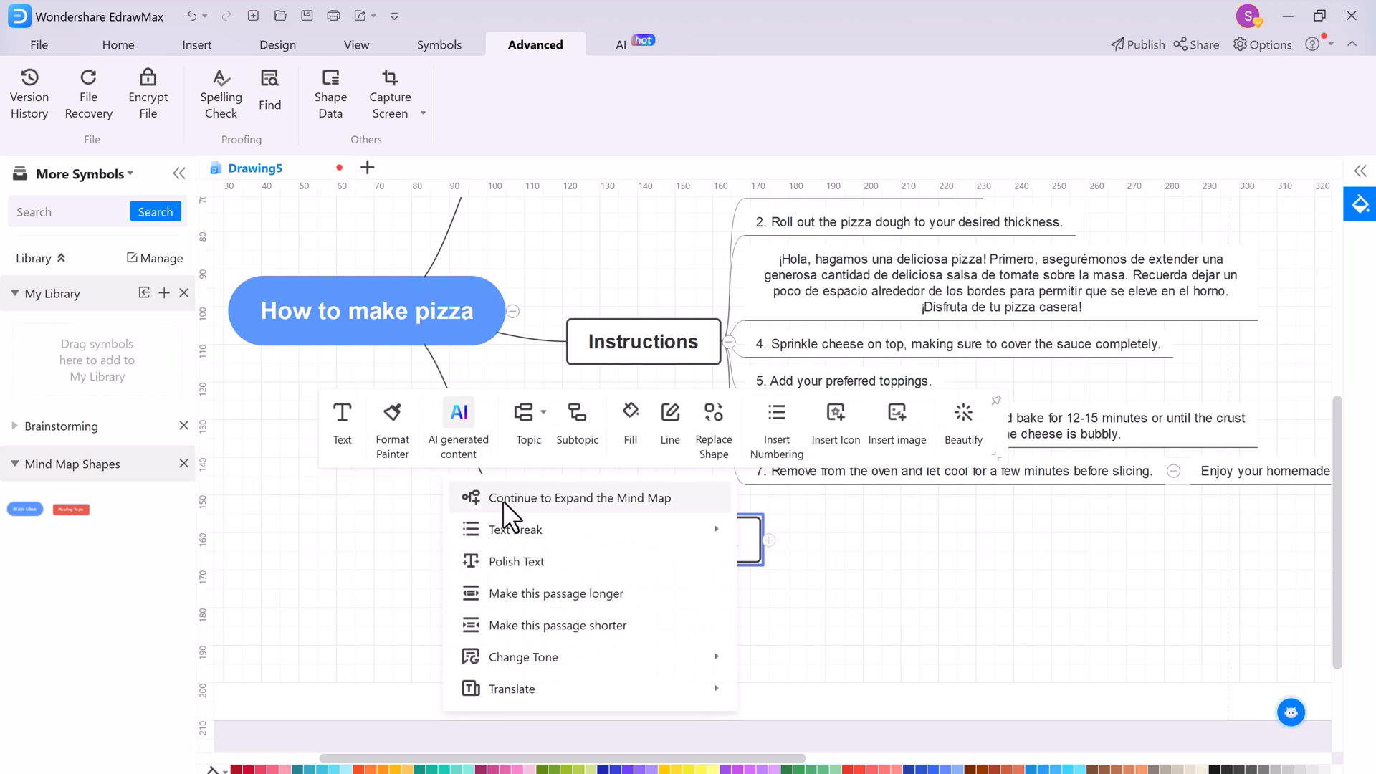
click(581, 498)
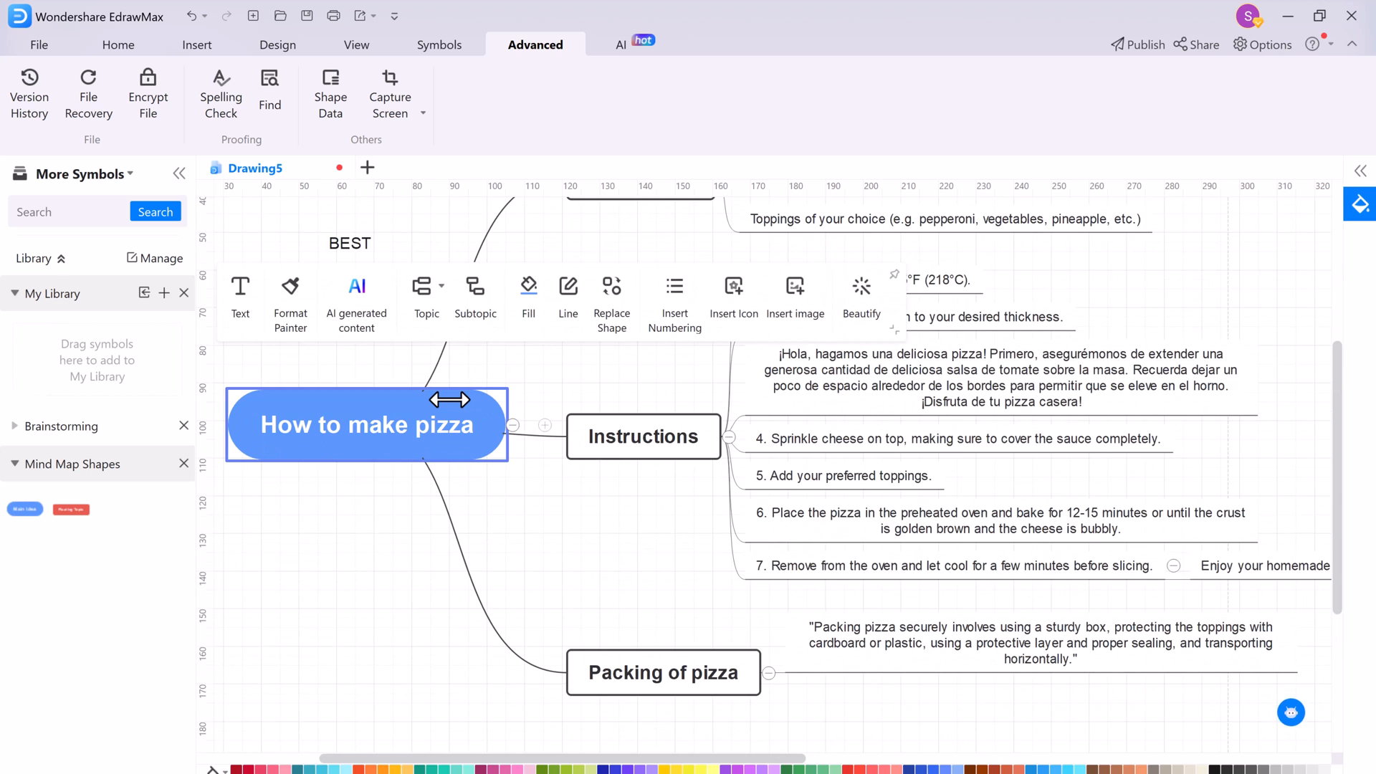
Step: Fill the 'How to make pizza' central topic with red
click(529, 294)
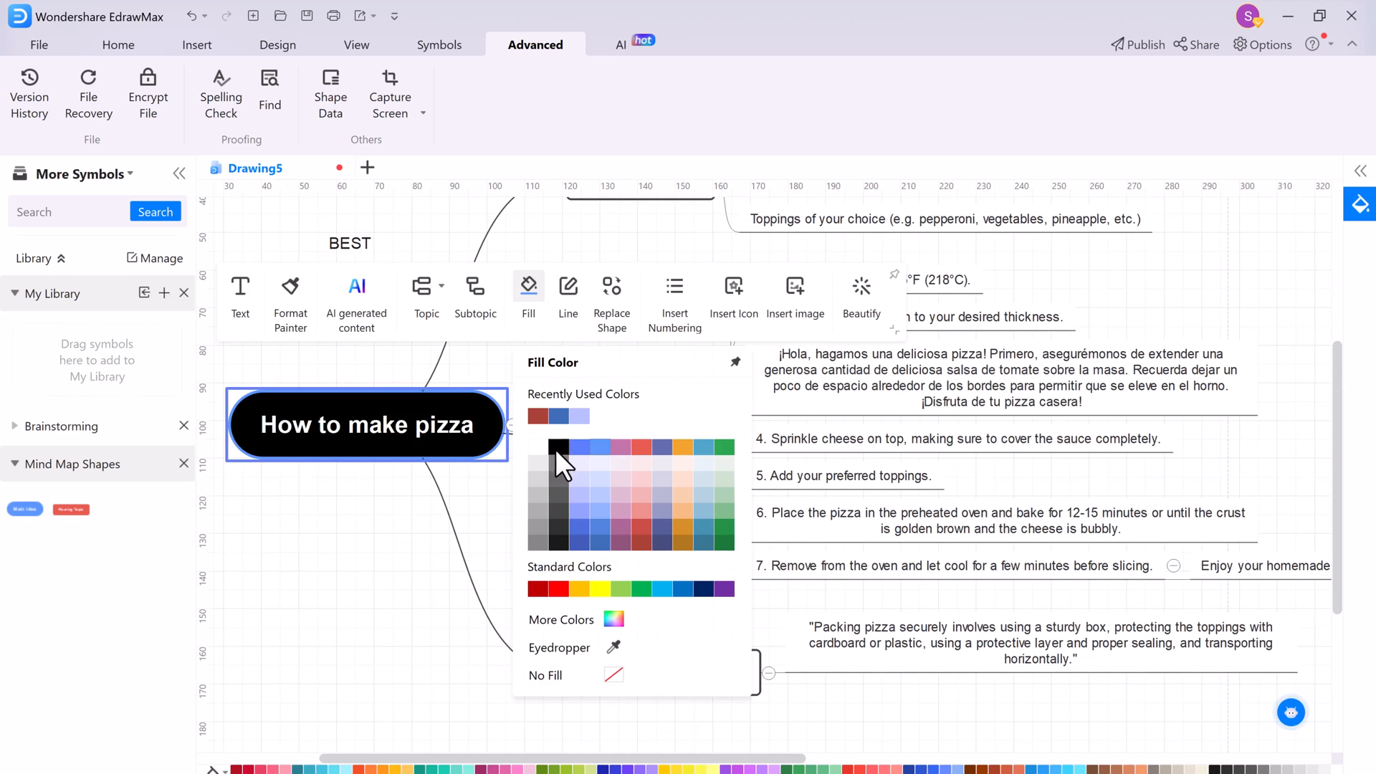
click(568, 294)
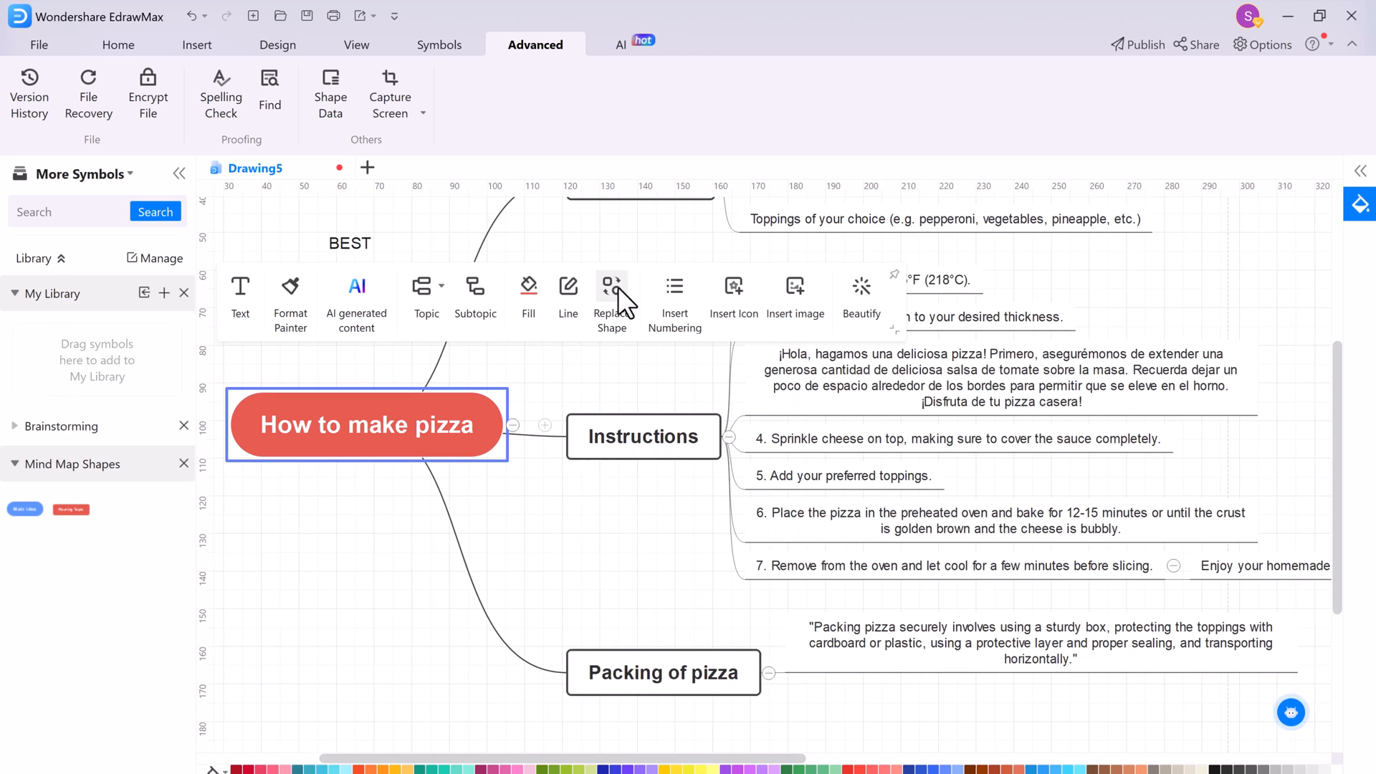
mouse_move(676, 285)
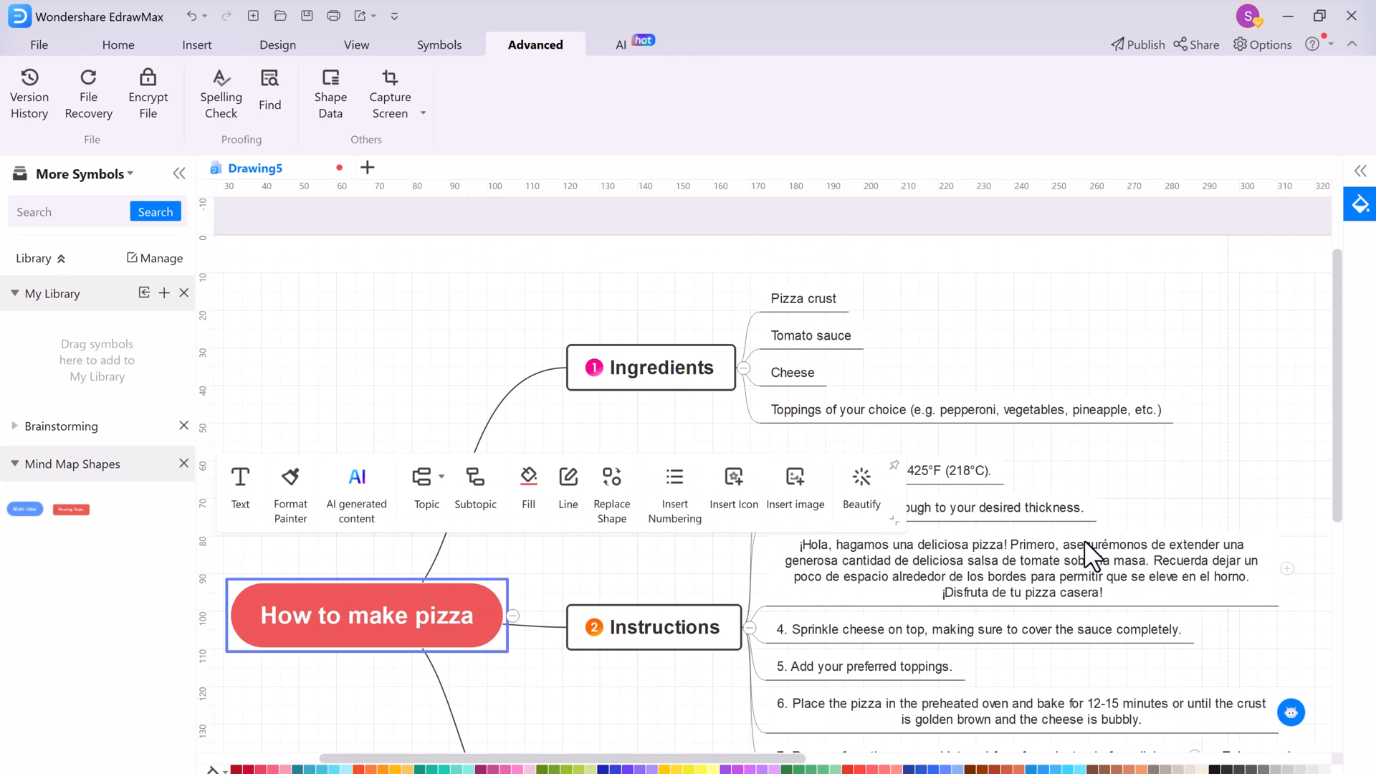
Step: Apply a new mind map style and branch layout from Beautify
click(860, 487)
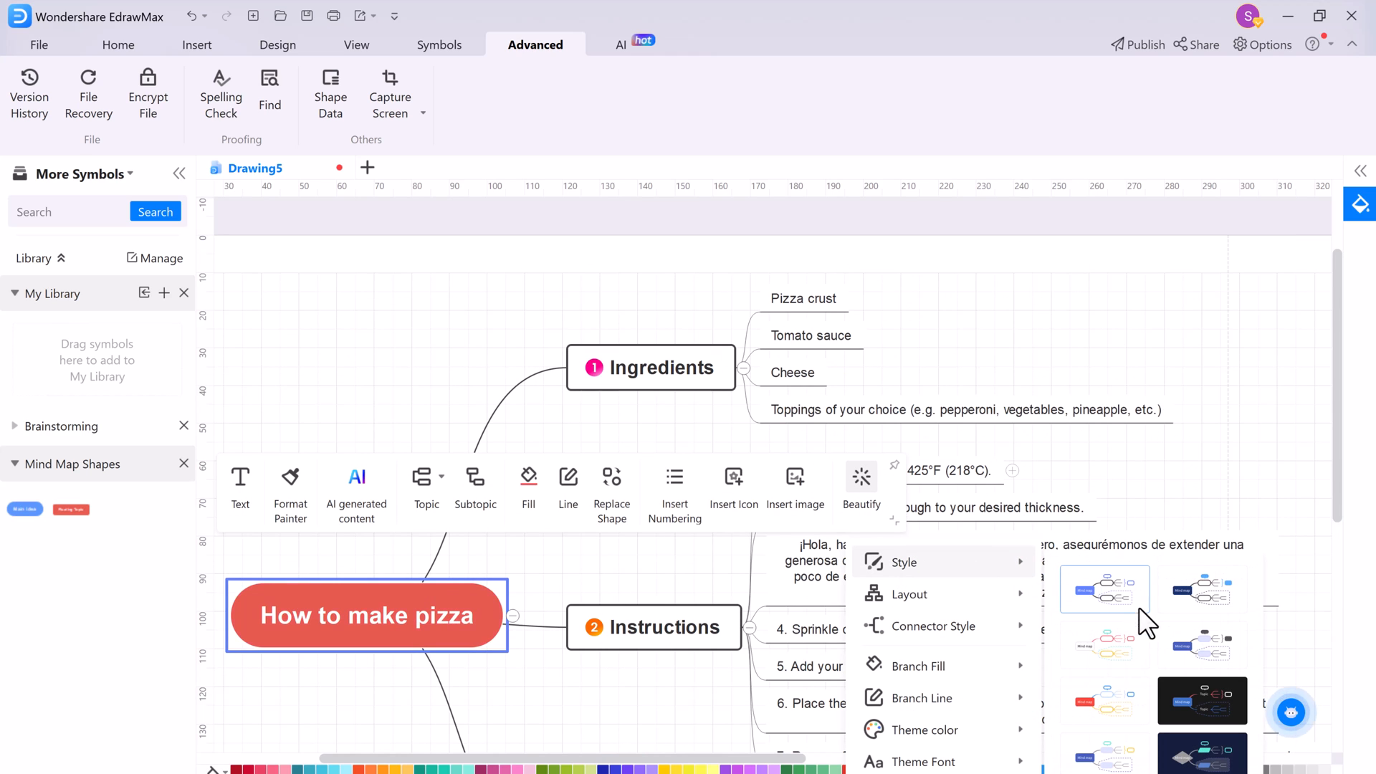
click(1201, 701)
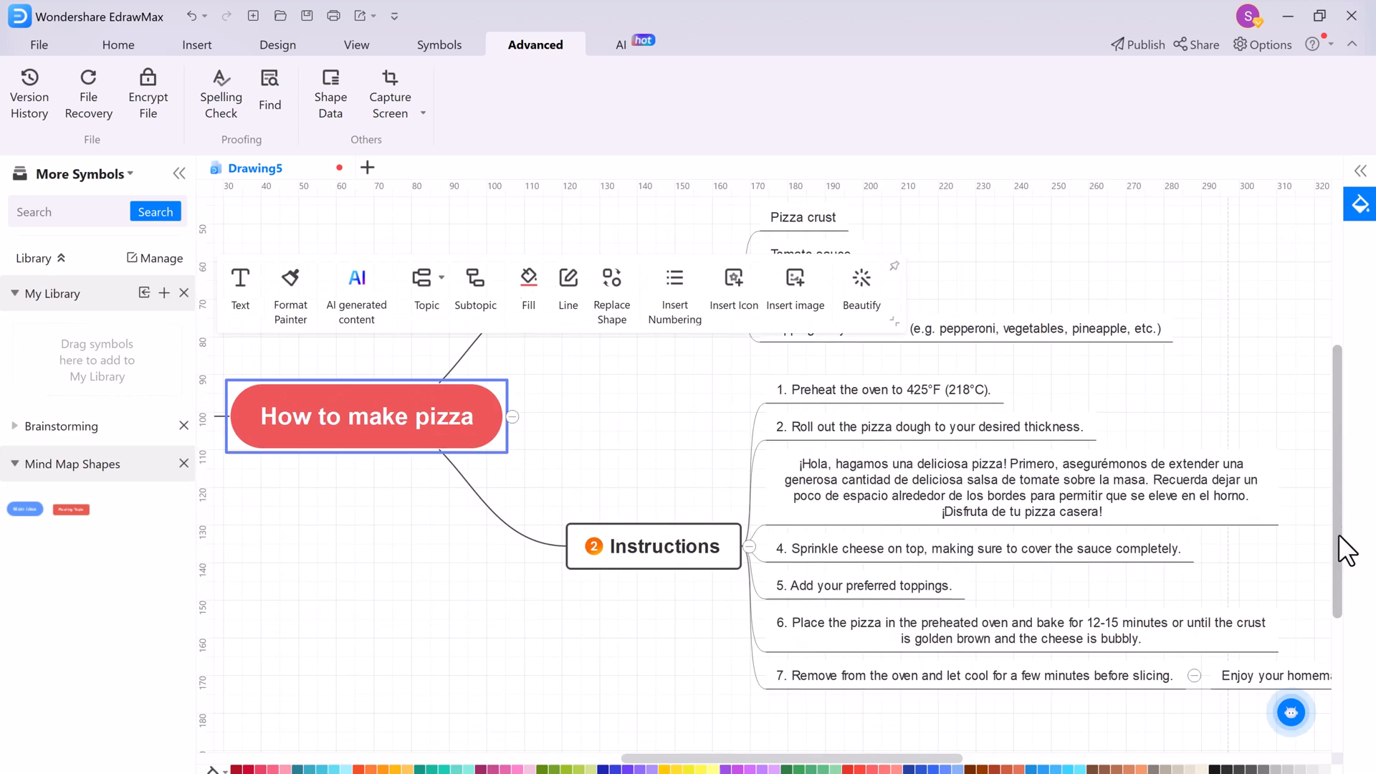
click(861, 294)
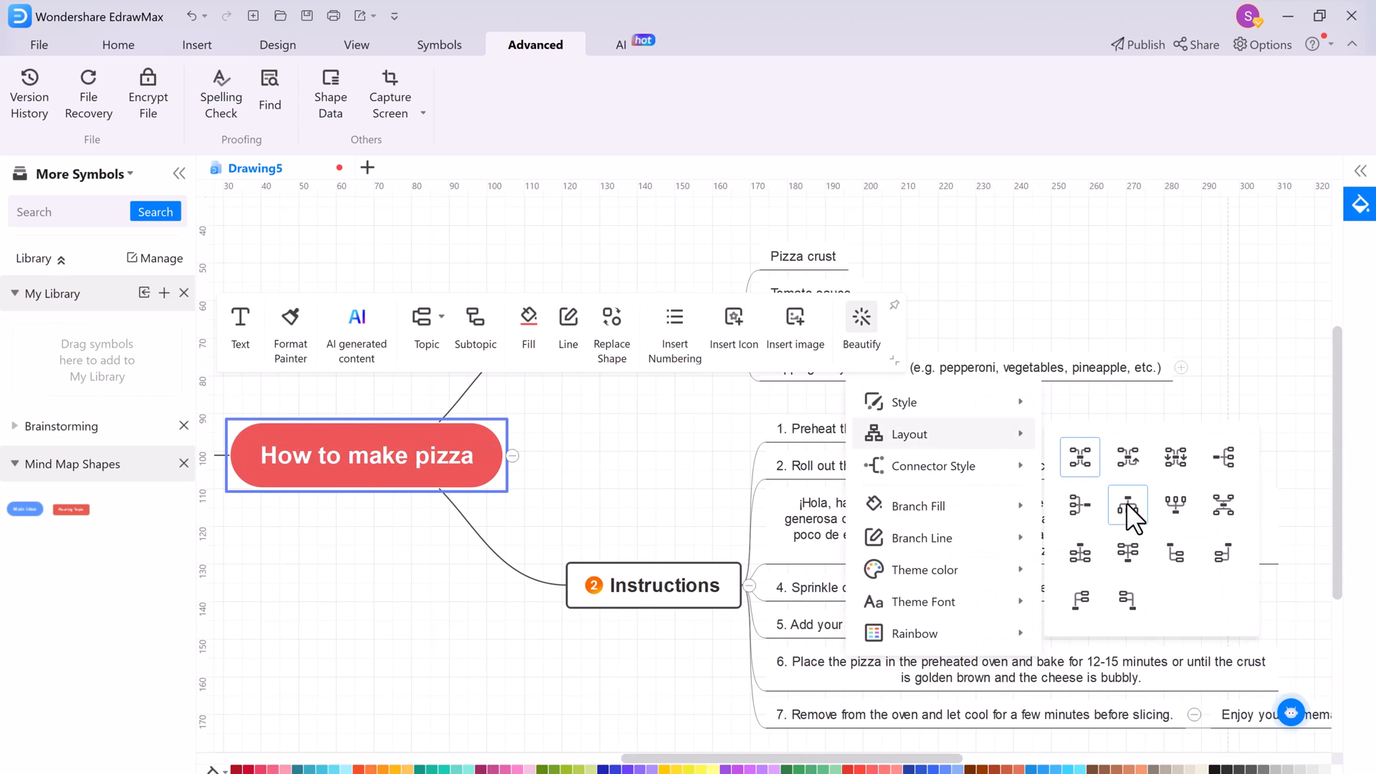
click(1128, 505)
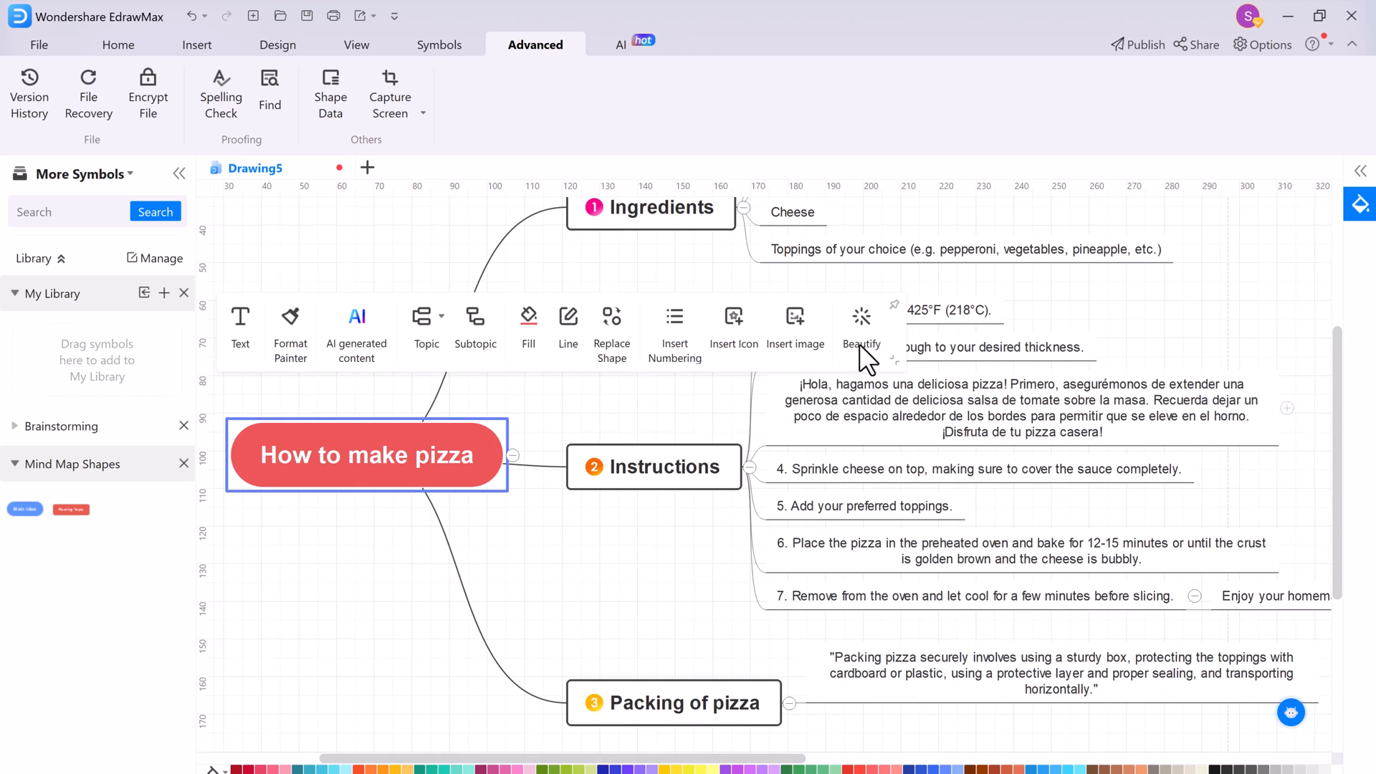
Step: Apply a theme colour set that turns the central topic green
click(860, 326)
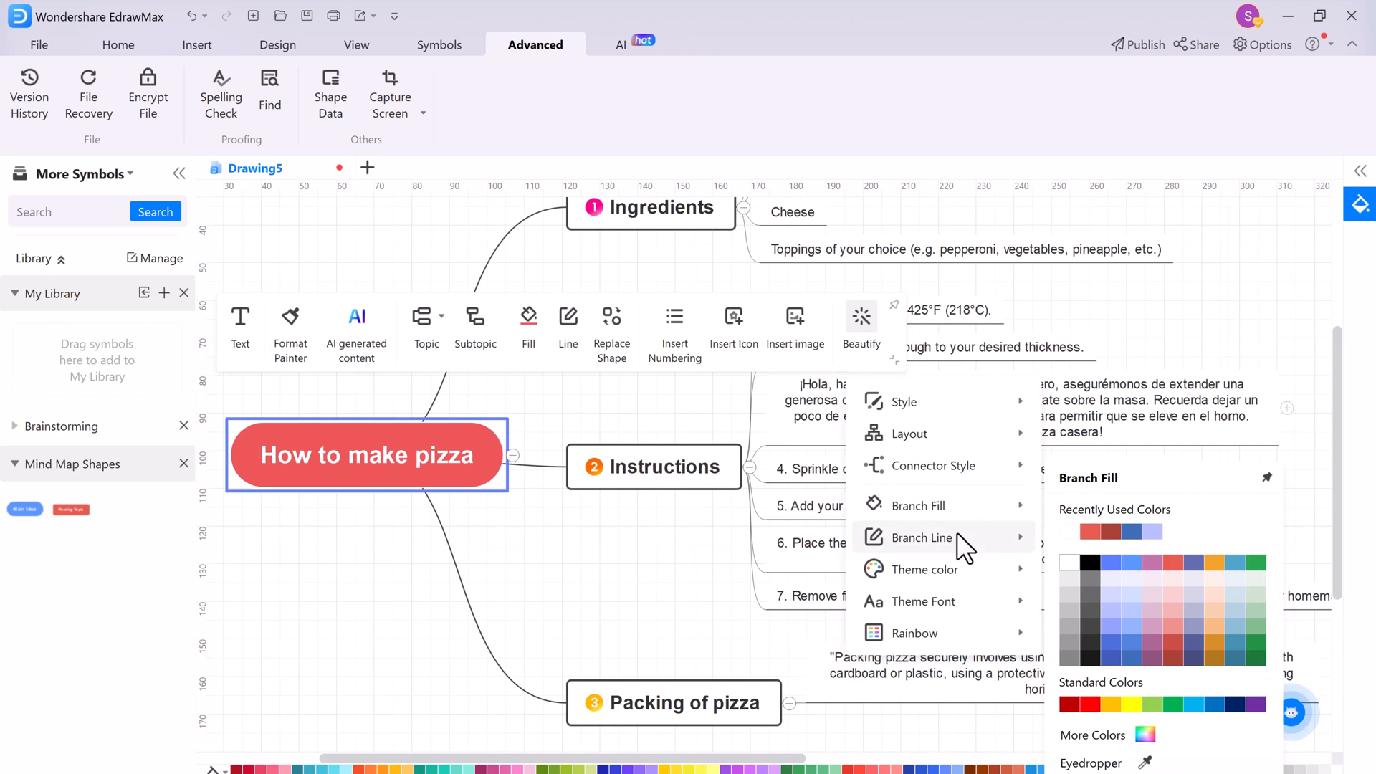
click(922, 569)
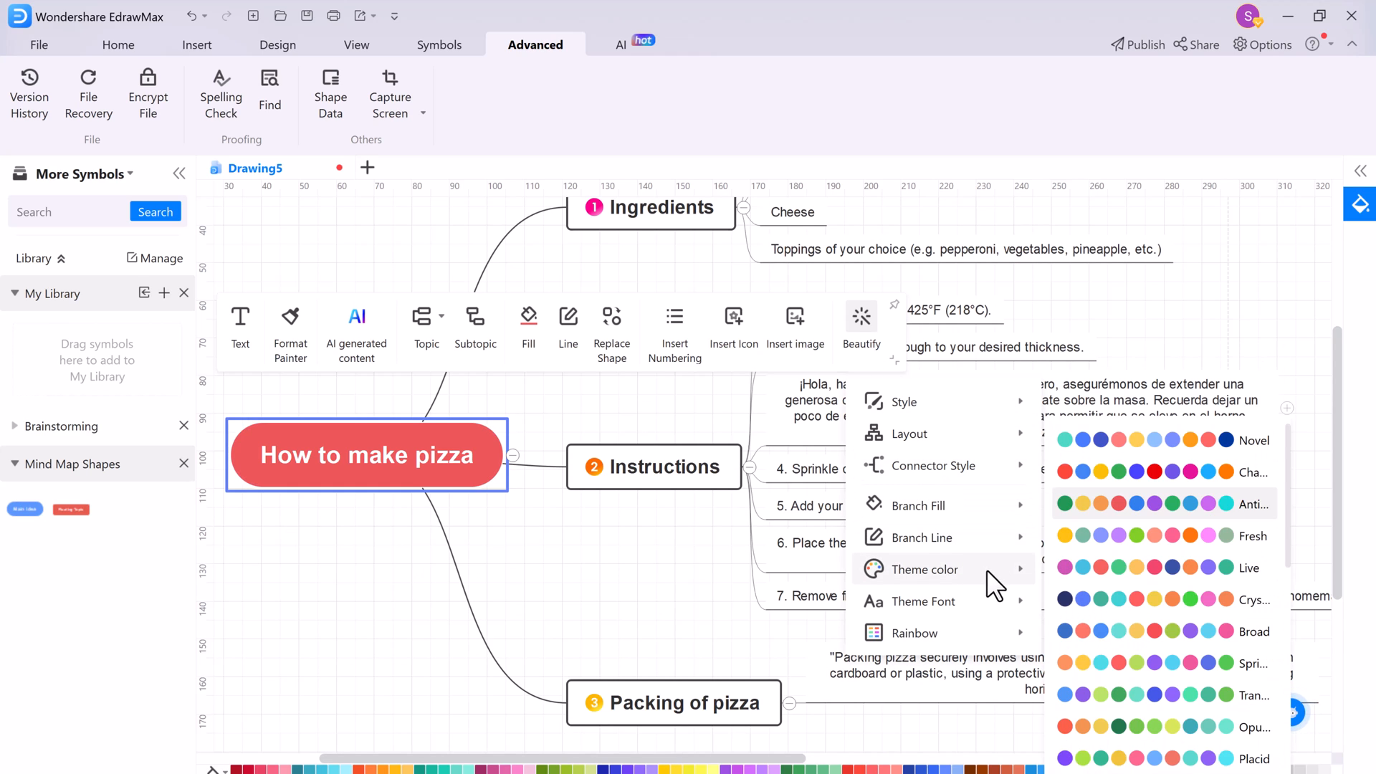
click(915, 632)
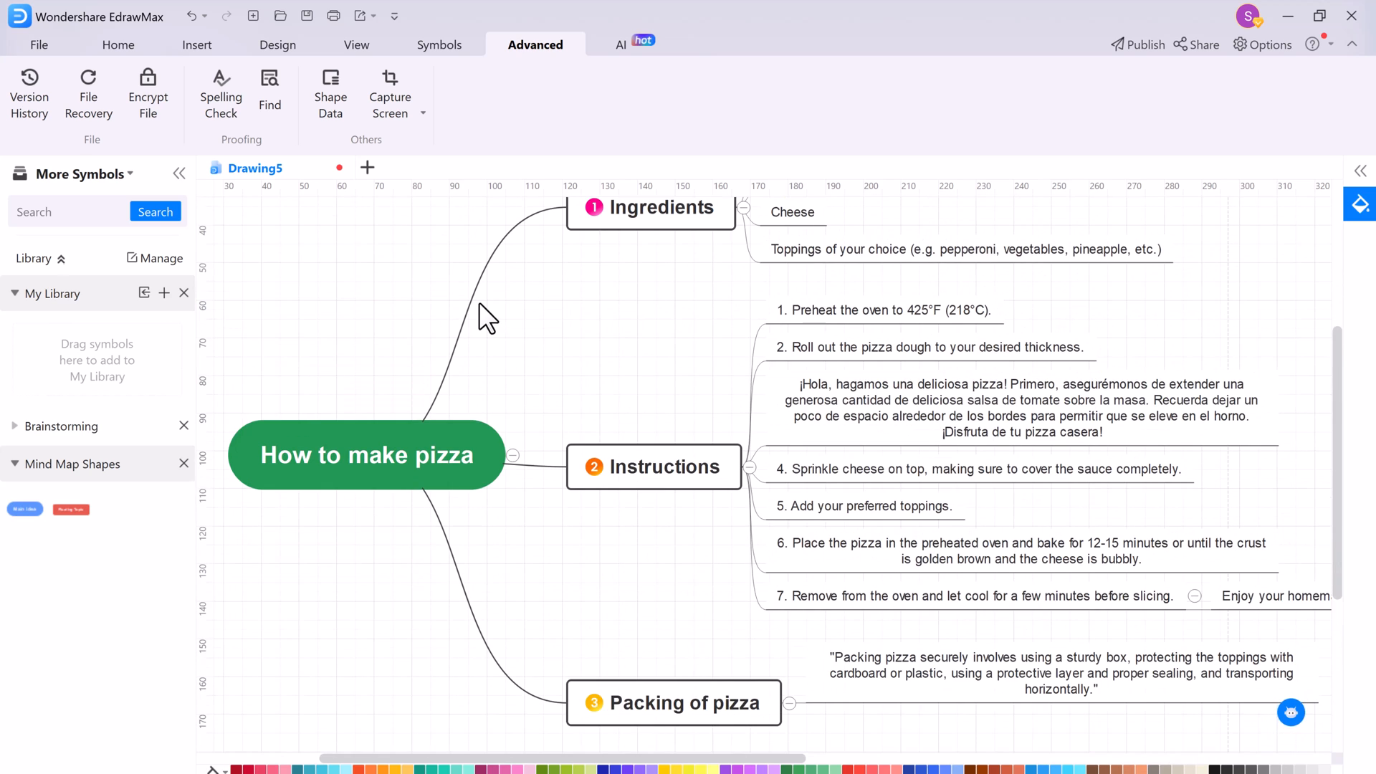
mouse_move(341, 119)
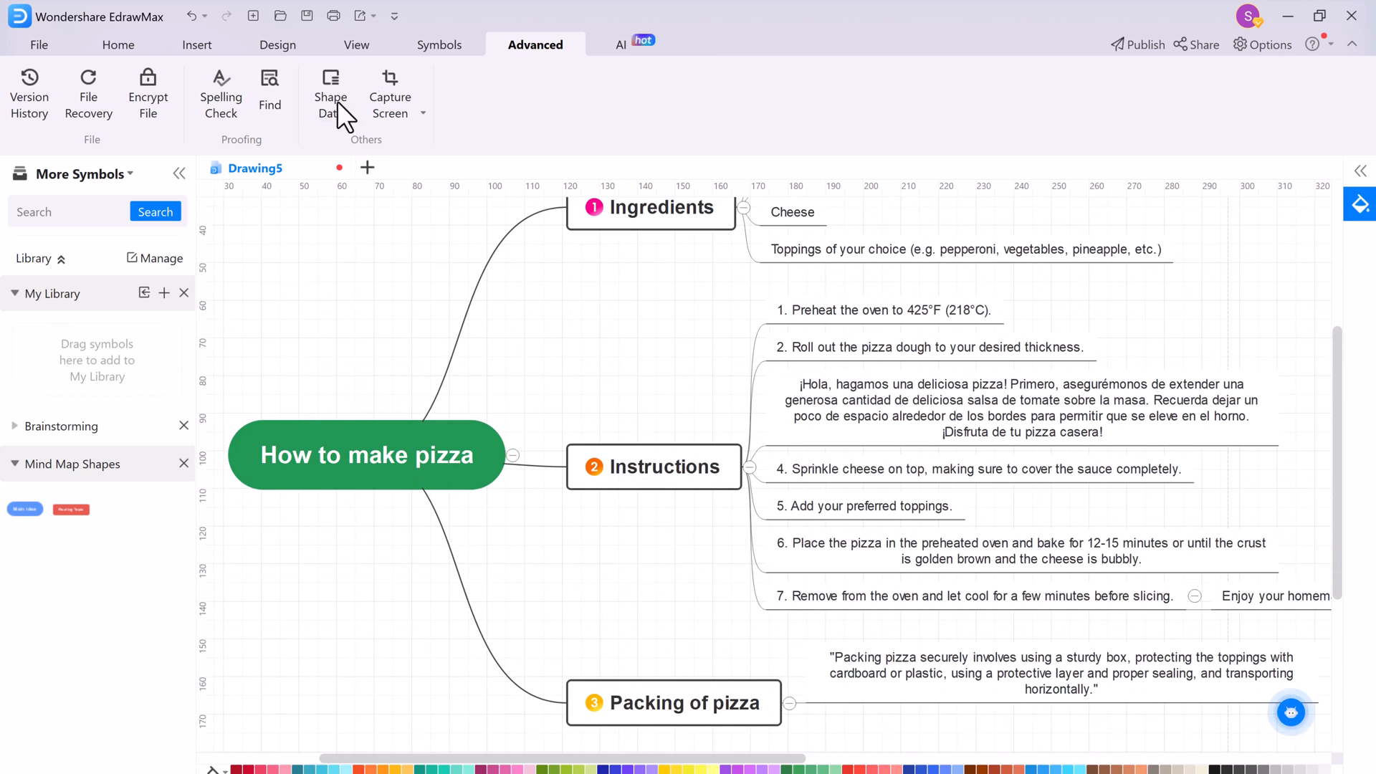
Step: Bring up the Edraw AI assistant panel from the AI features
click(623, 45)
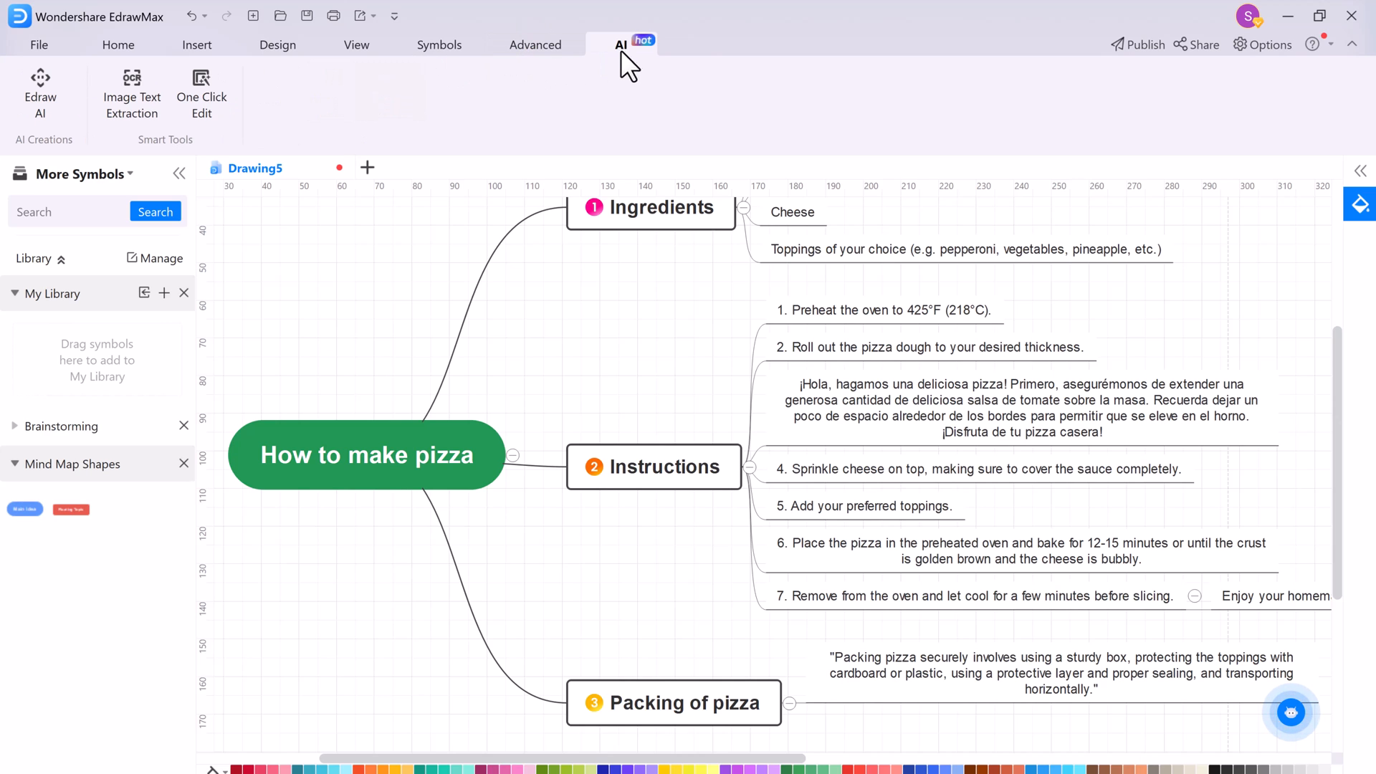
click(40, 83)
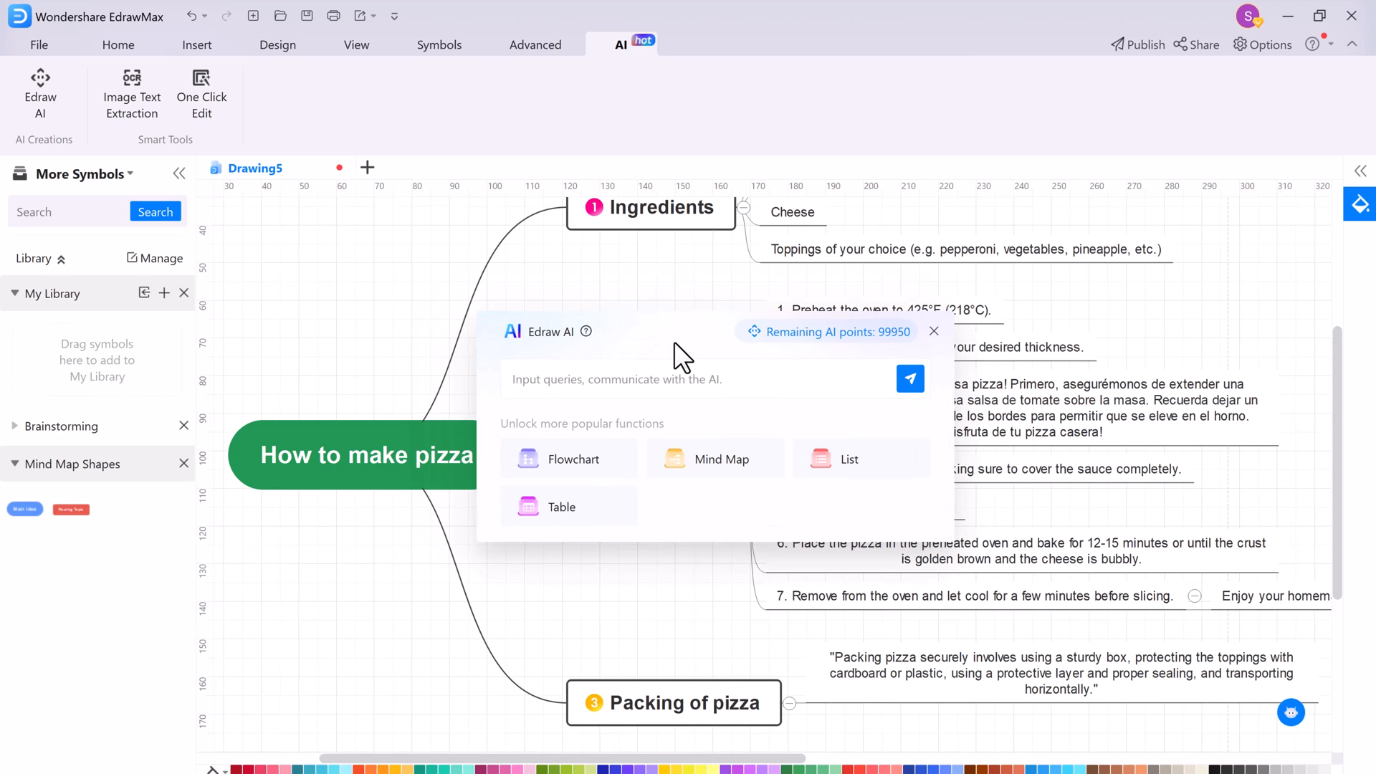
mouse_move(788, 364)
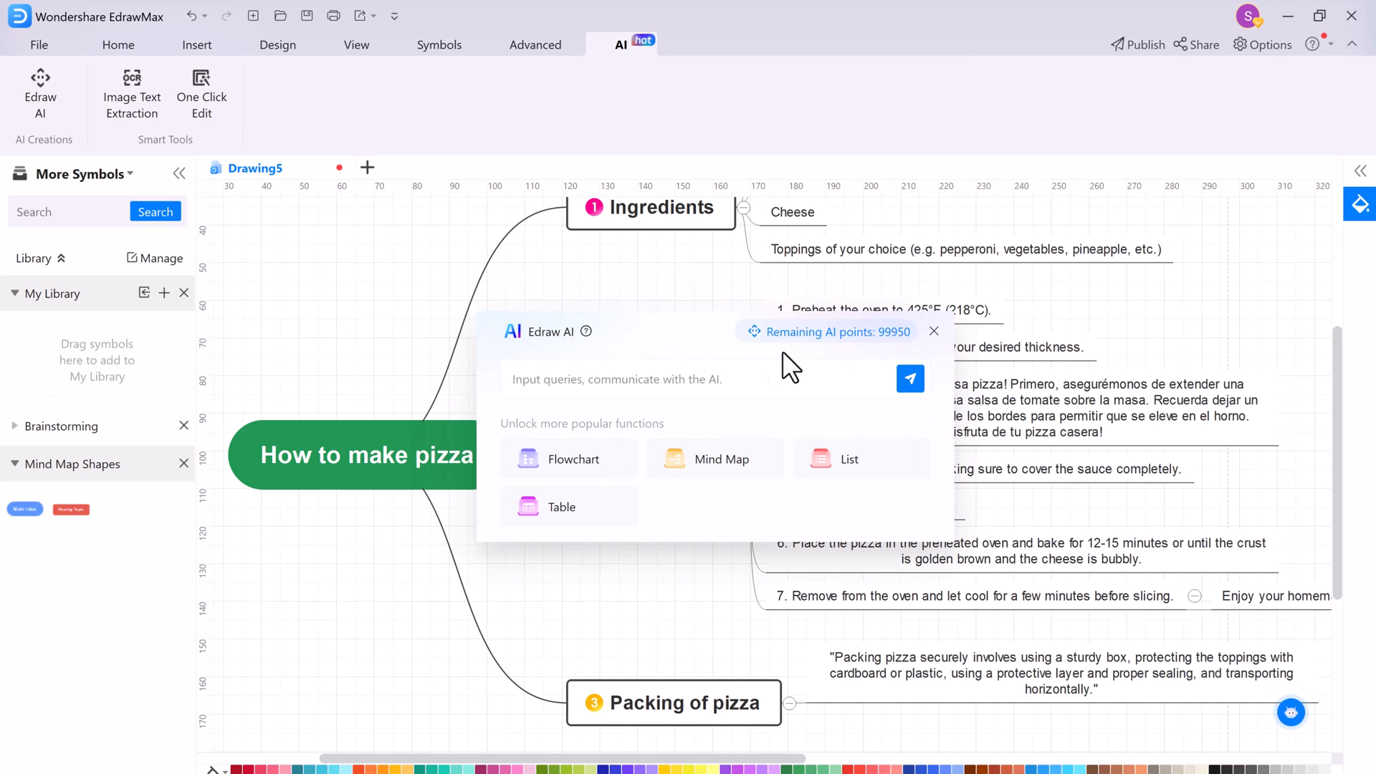